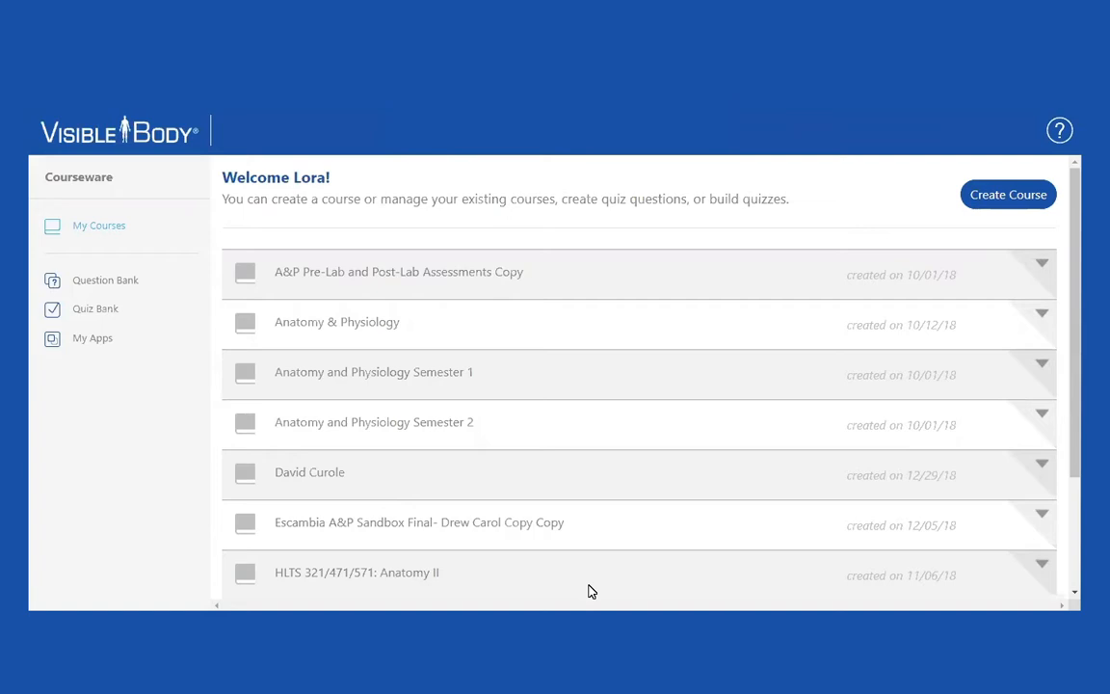
mouse_move(732, 567)
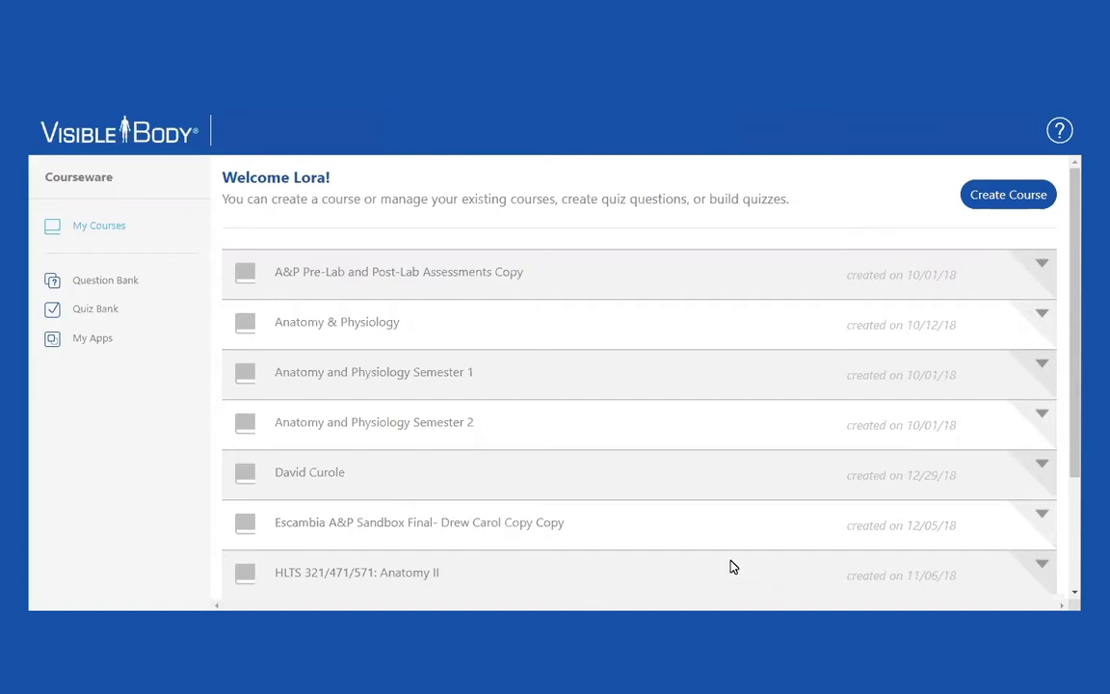
mouse_move(491, 409)
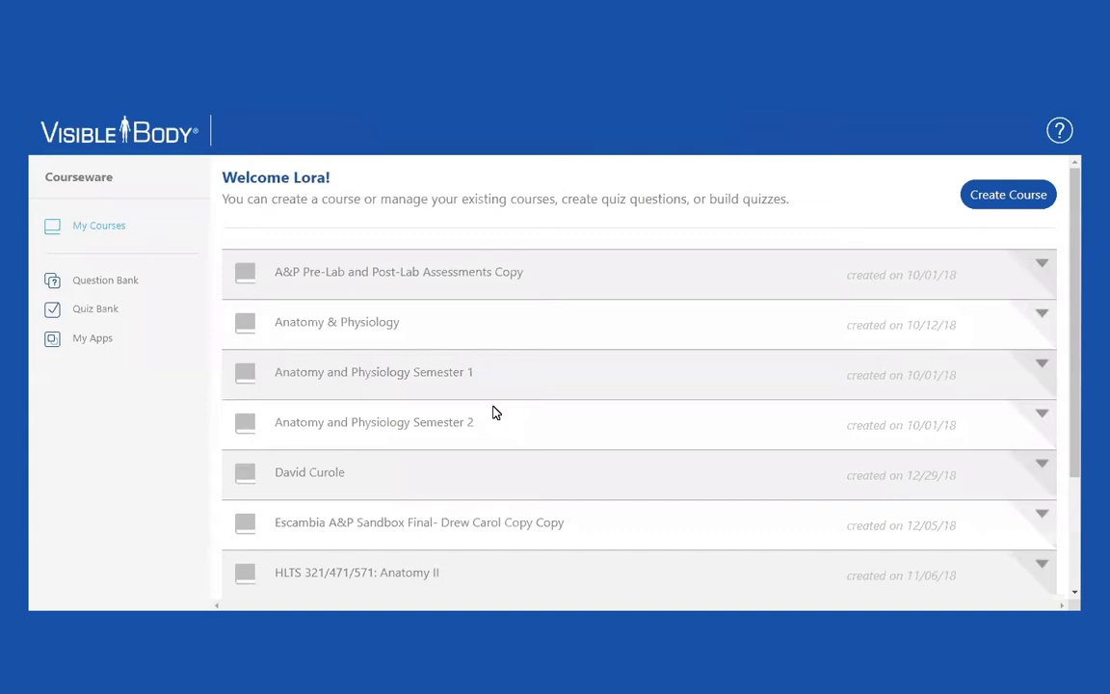
mouse_move(94, 308)
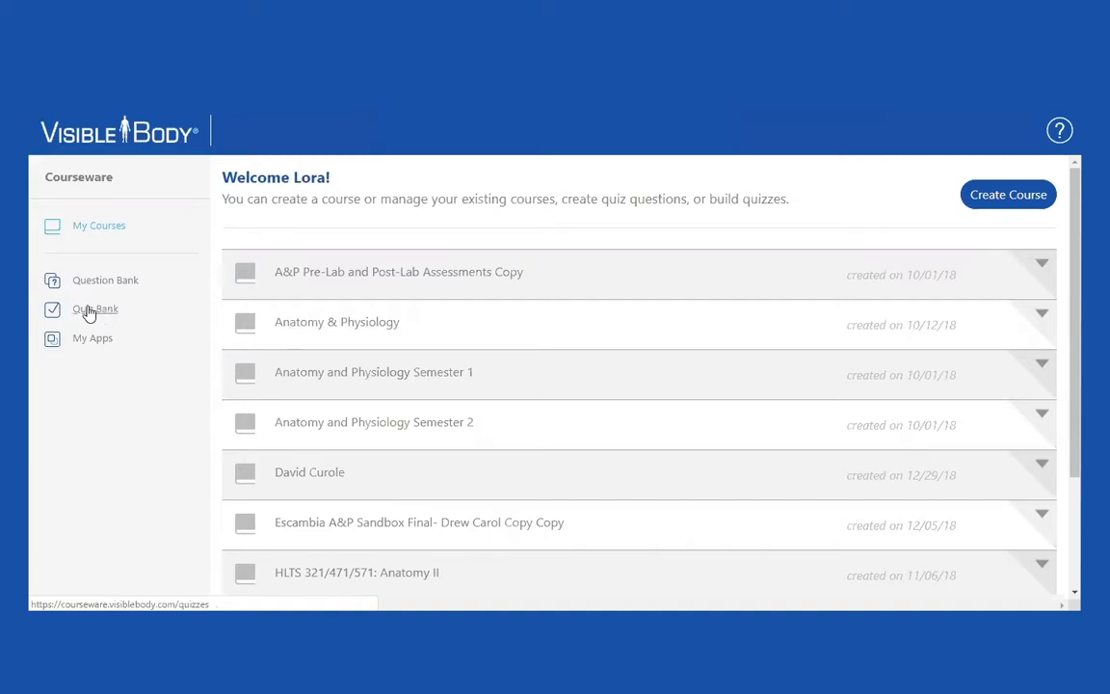
left_click(96, 308)
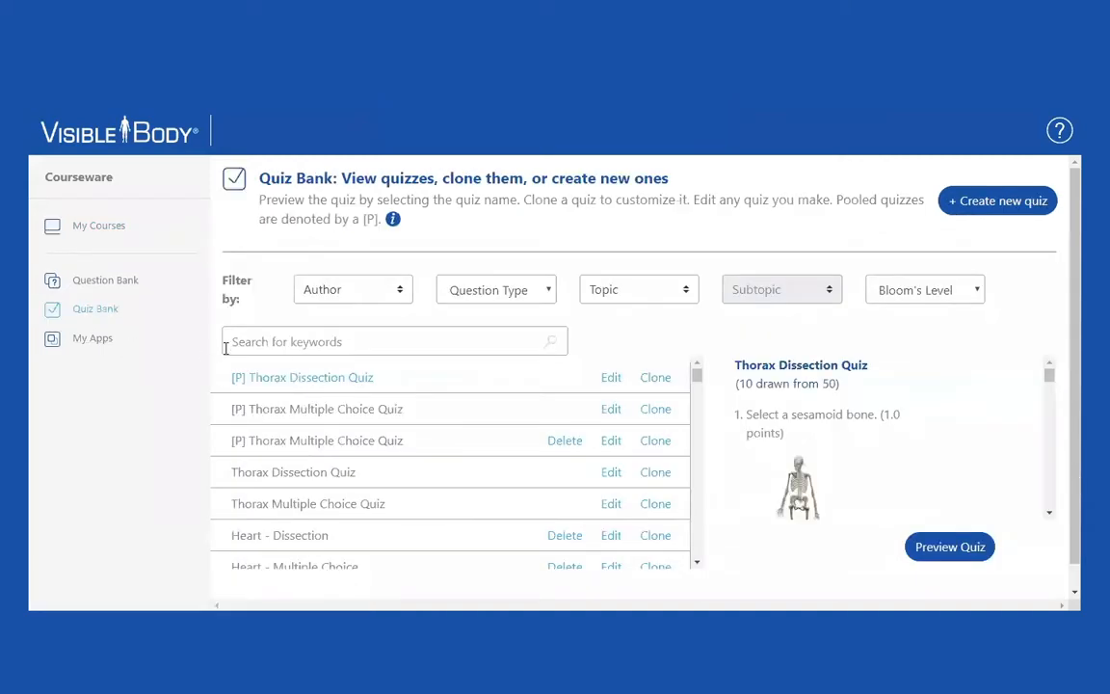
mouse_move(416, 467)
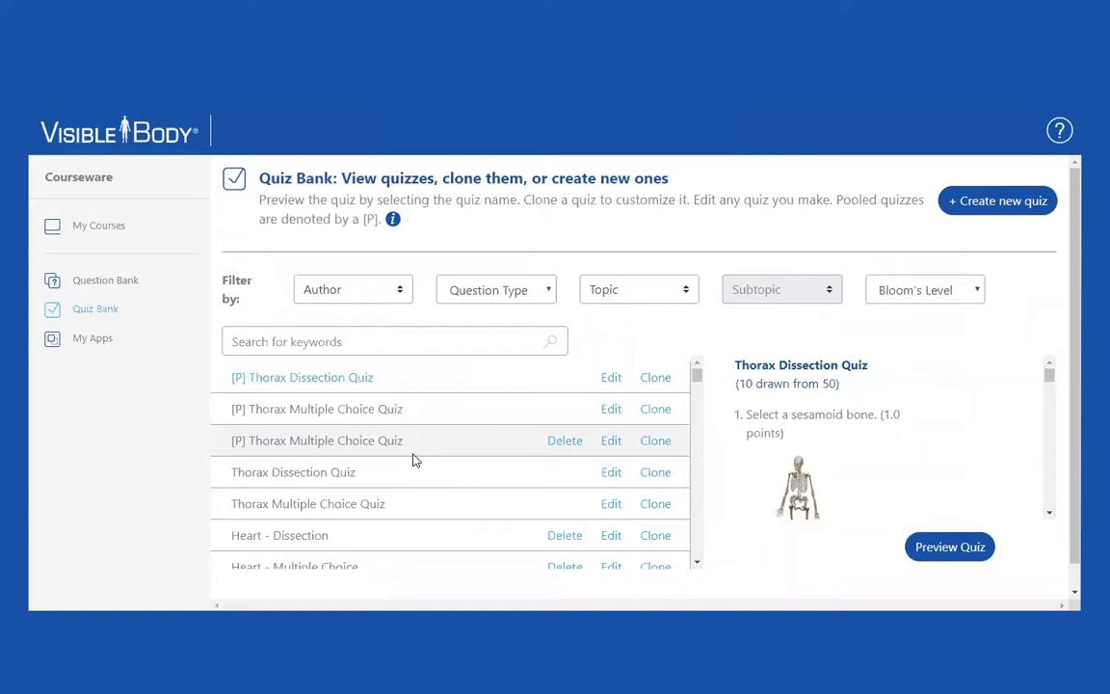
mouse_move(407, 290)
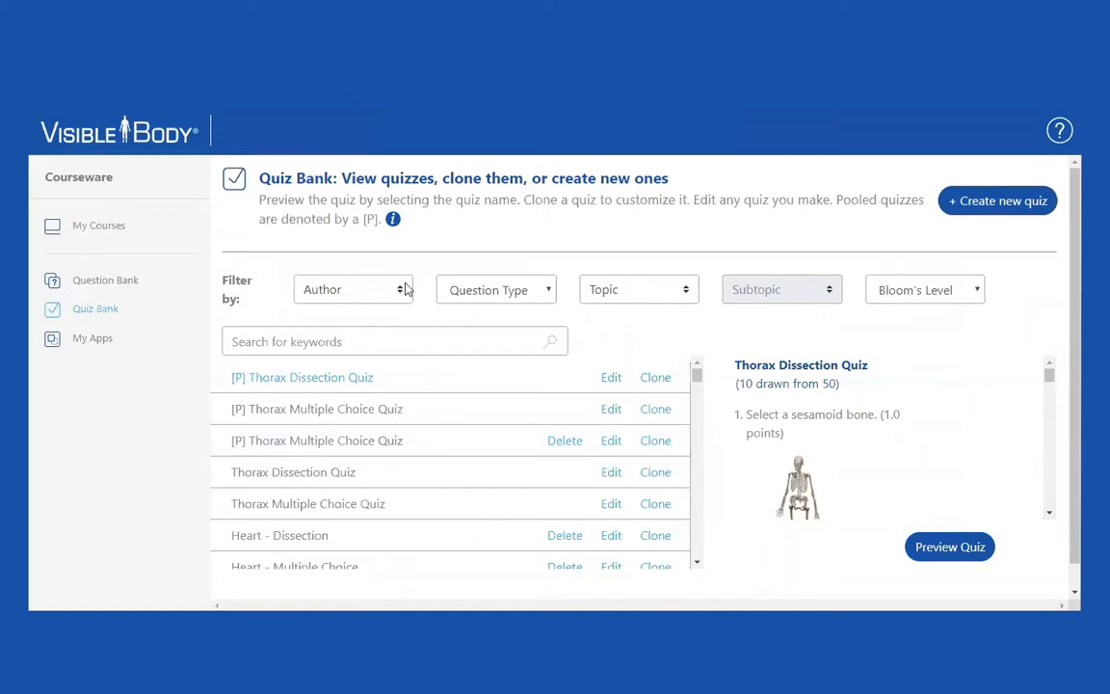
left_click(350, 289)
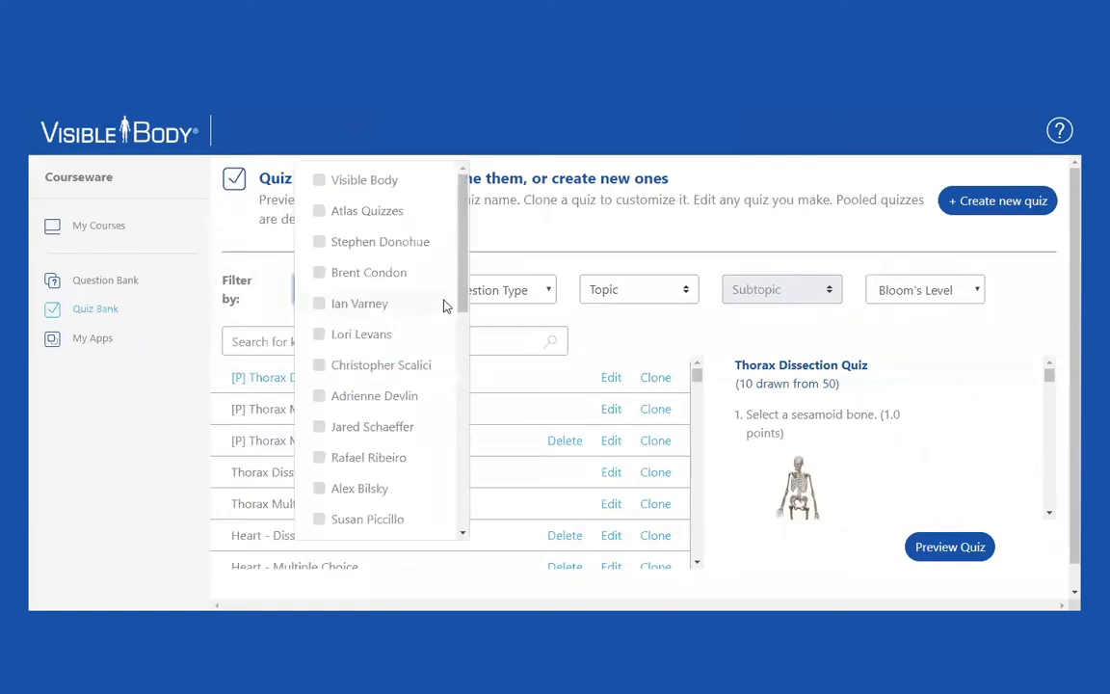
scroll("down", 3)
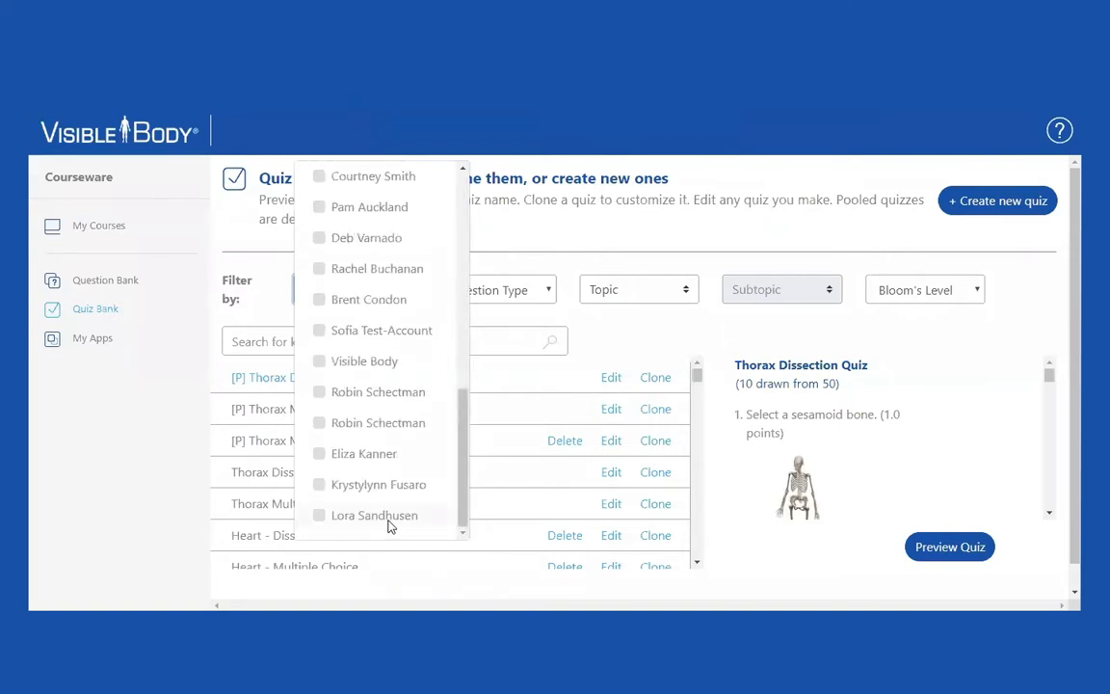
left_click(320, 514)
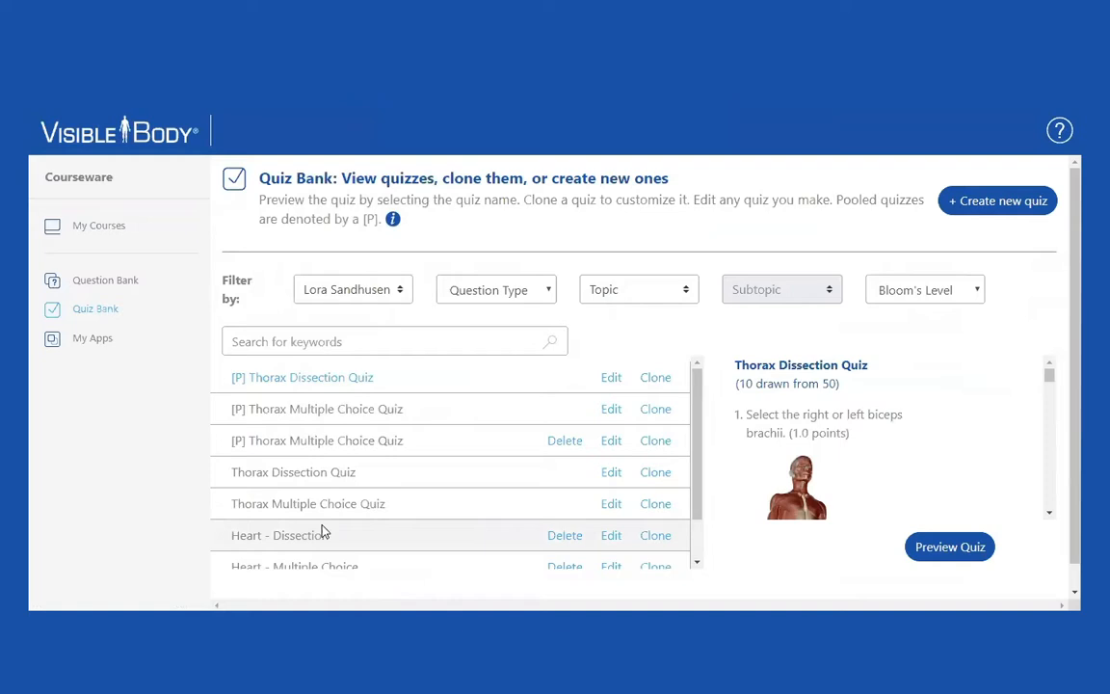
mouse_move(337, 408)
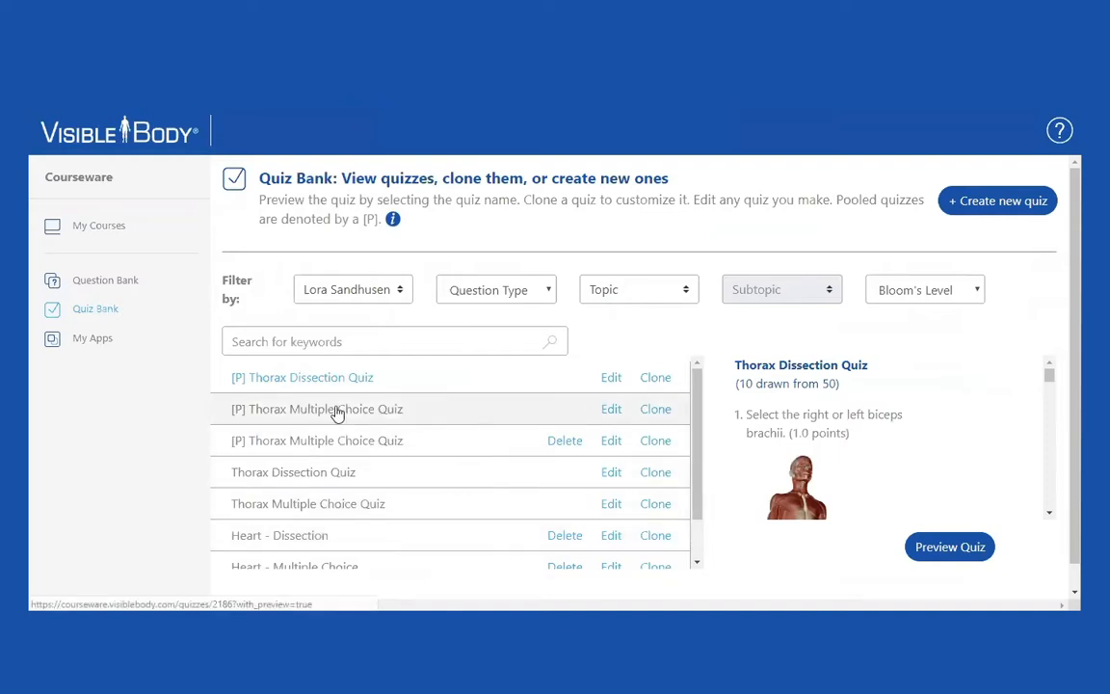
mouse_move(434, 416)
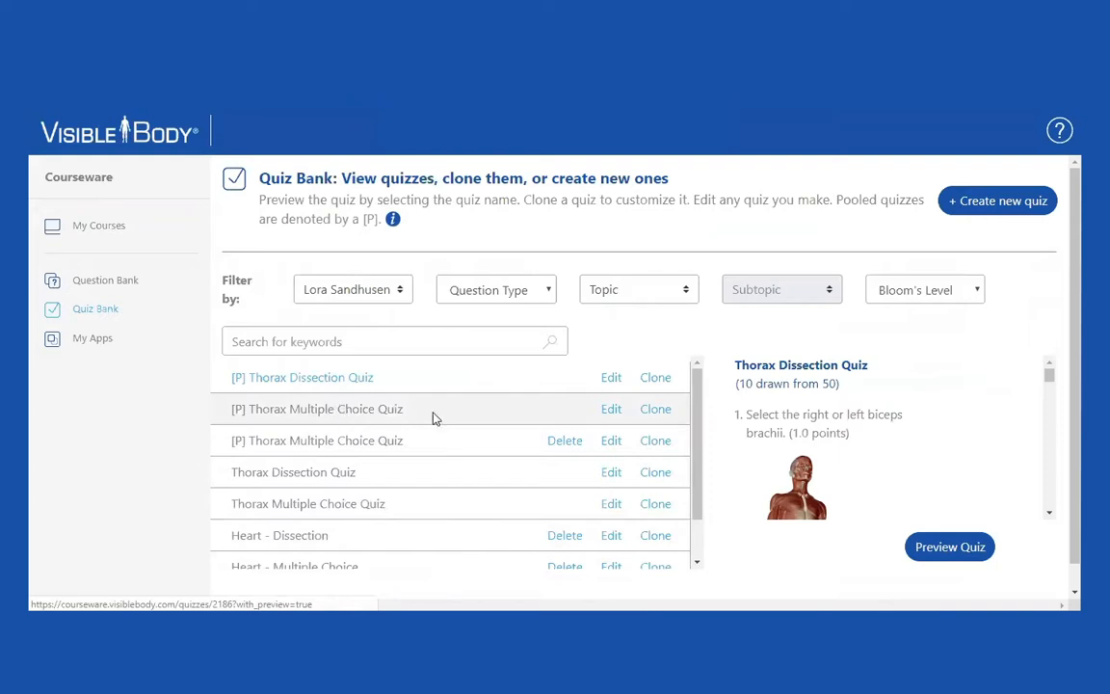
mouse_move(611, 408)
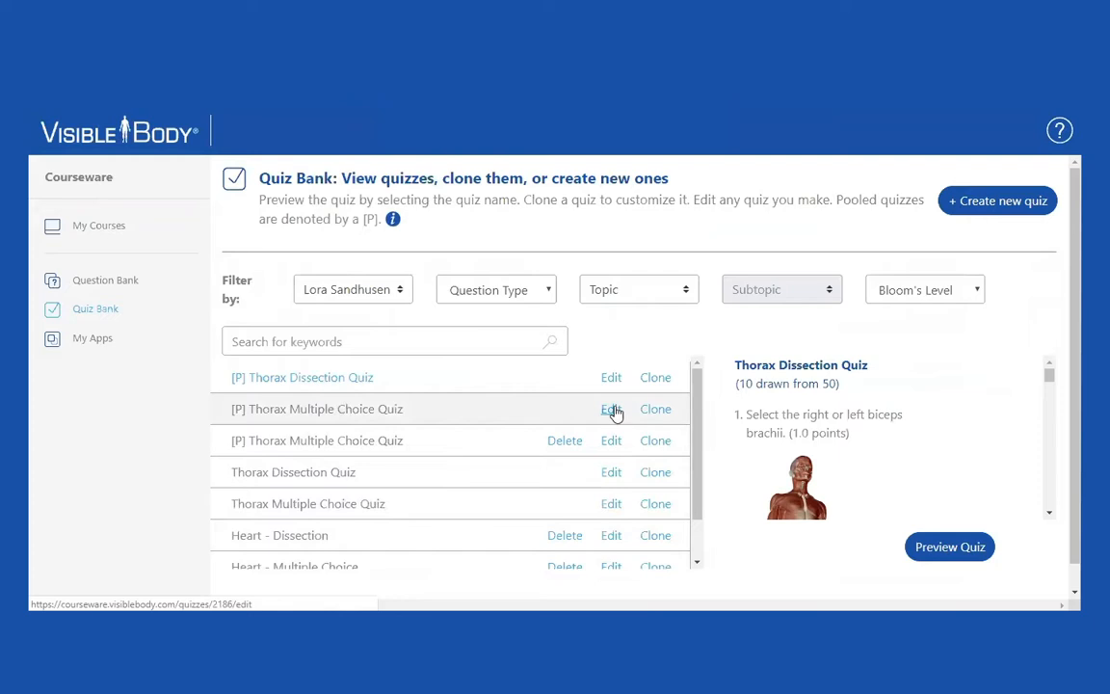
Rename the quiz in the editor to 'Thorax Multiple Choice Quiz - Spring Semester' and review its question list.
left_click(611, 409)
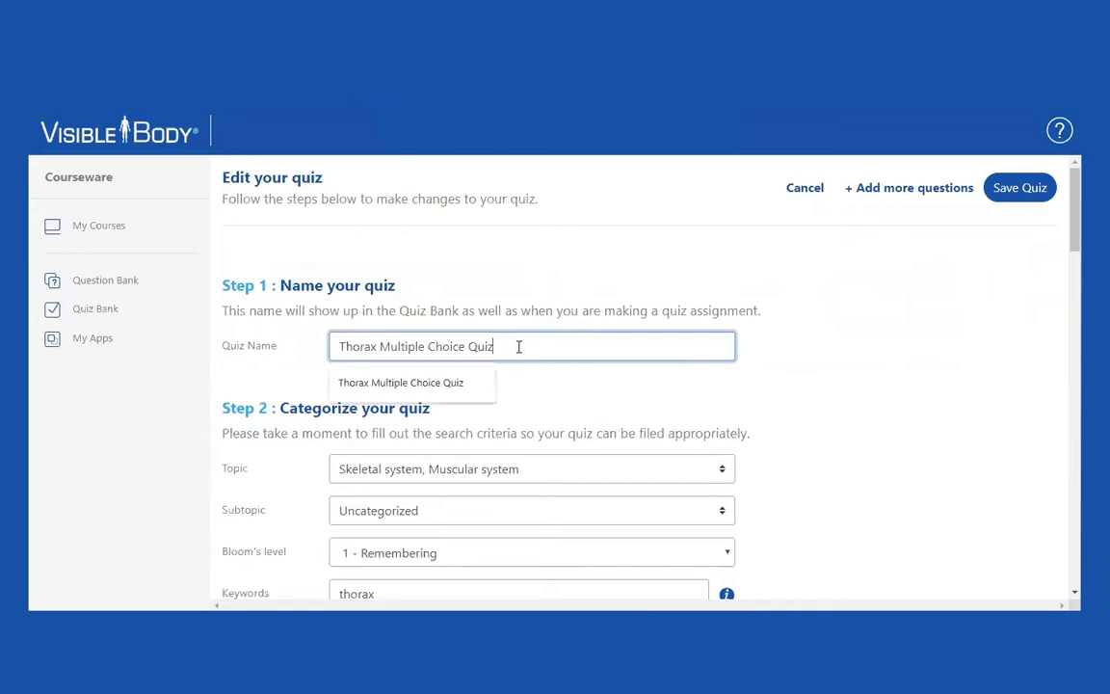
type("-")
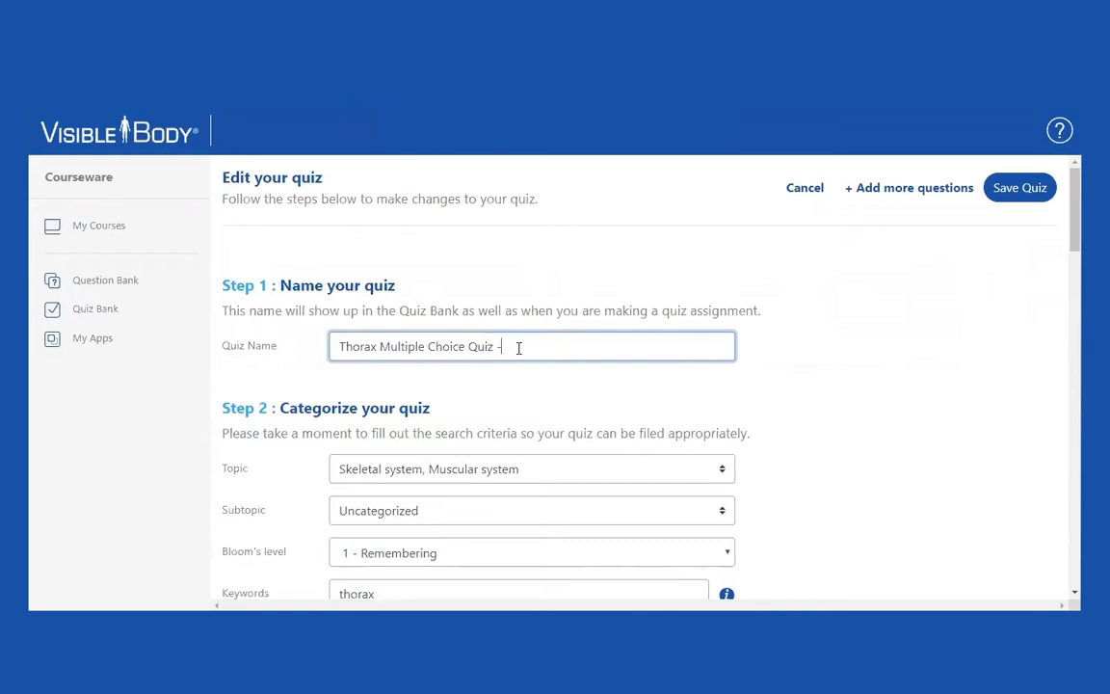
type("Sp")
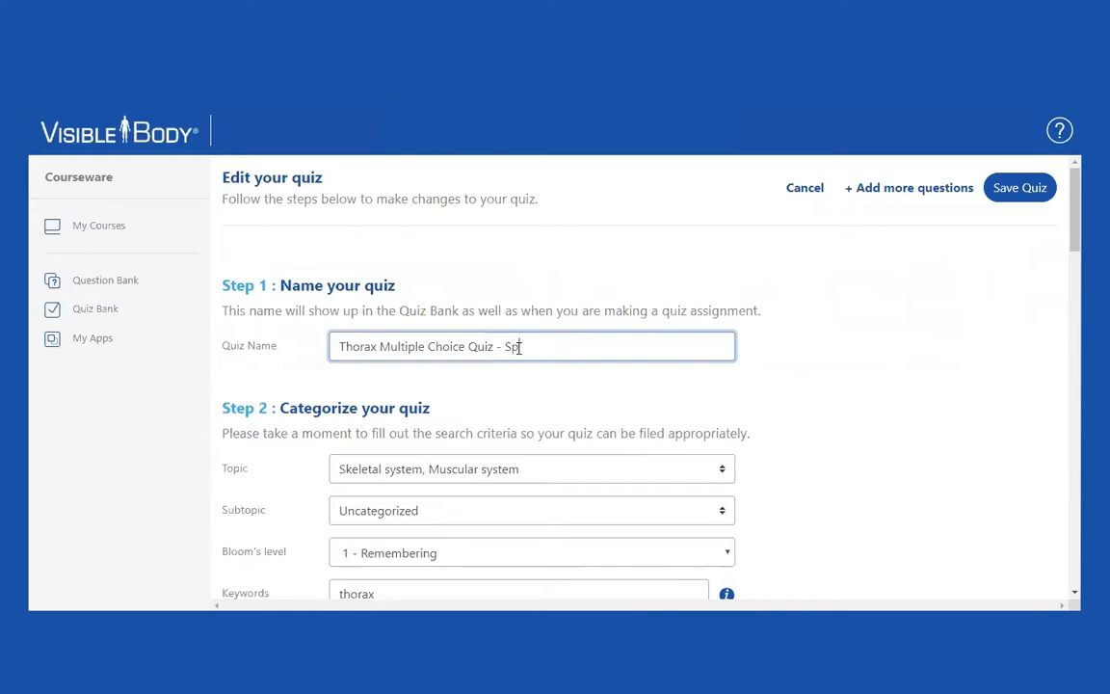
type("ring Sem")
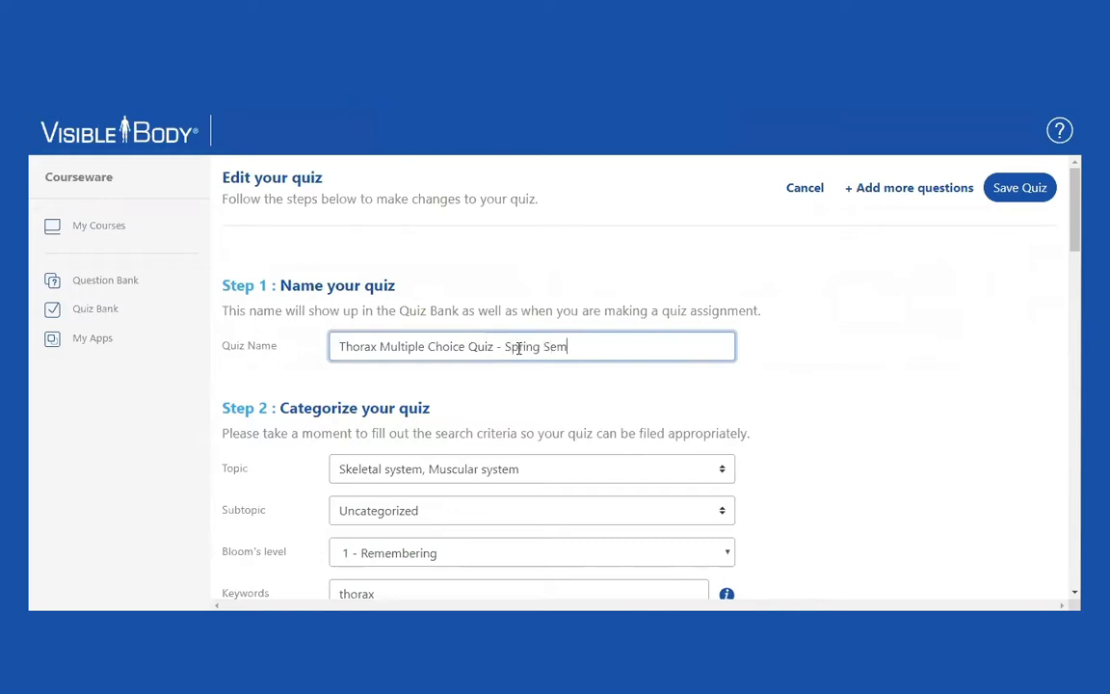
type("ester")
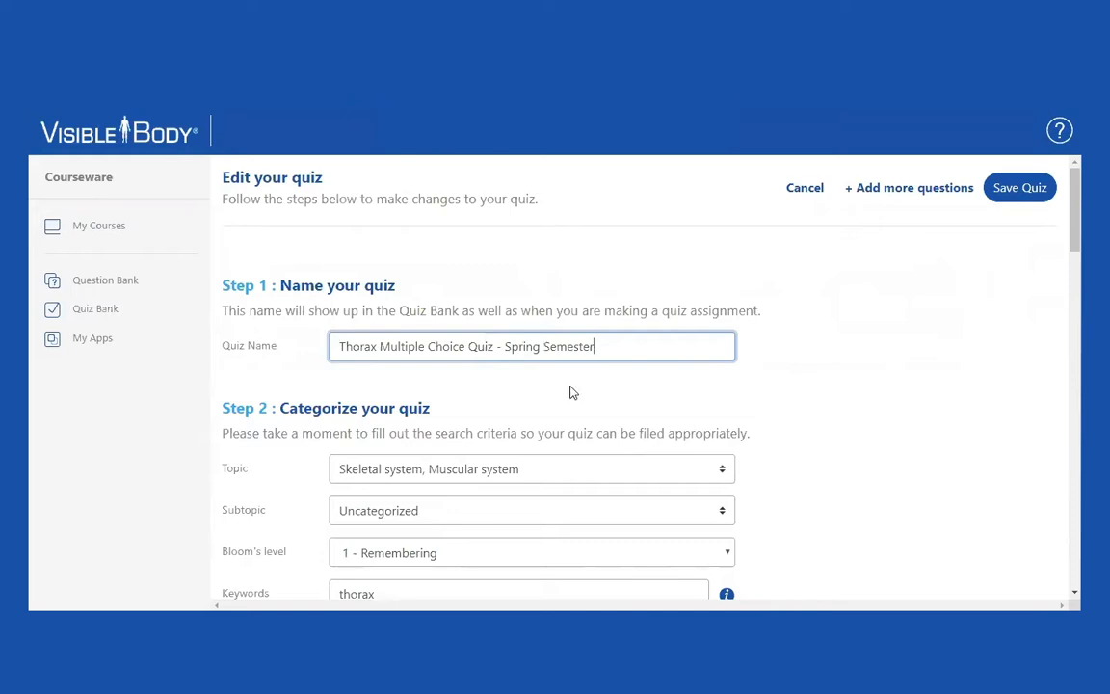
scroll("down", 3)
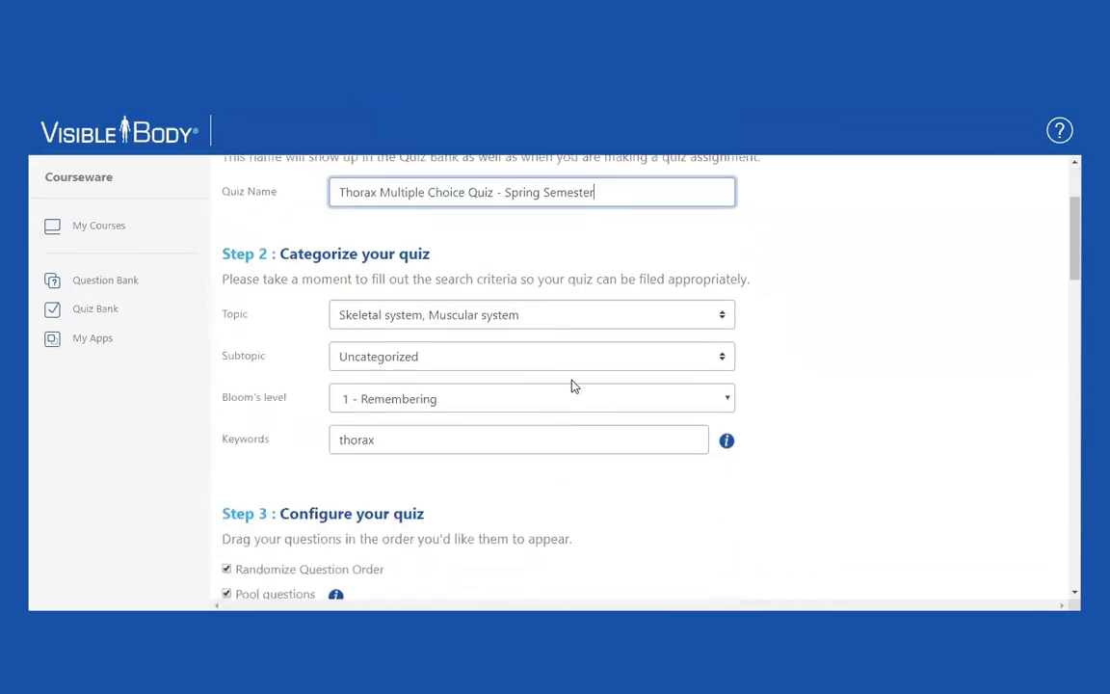
mouse_move(428, 428)
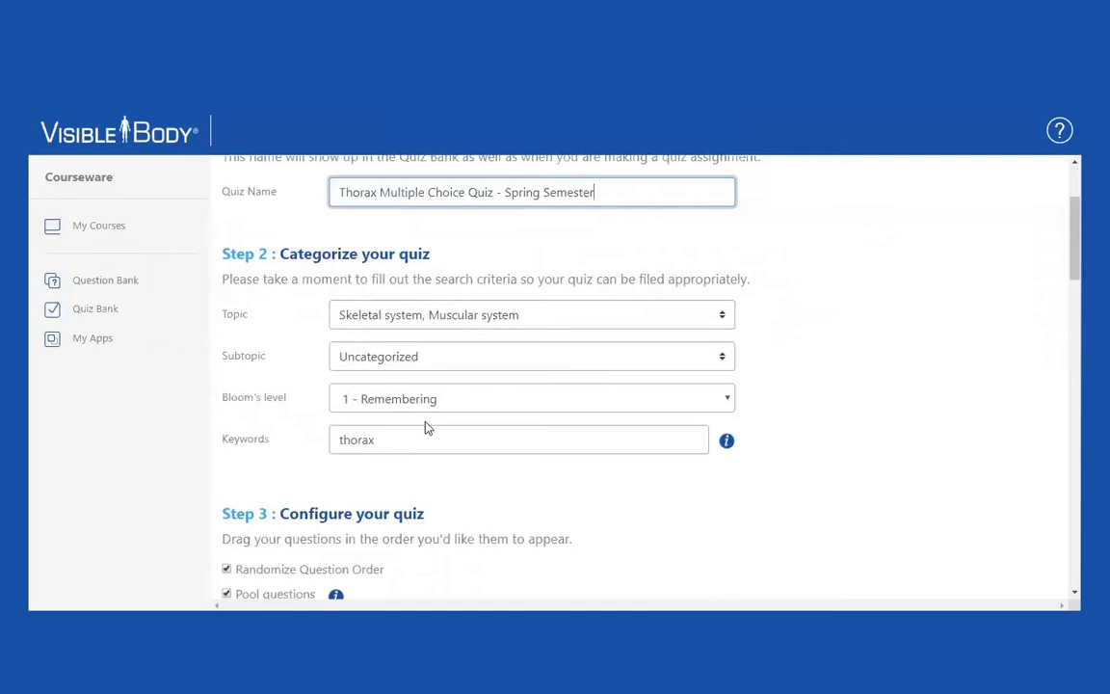
scroll("down", 3)
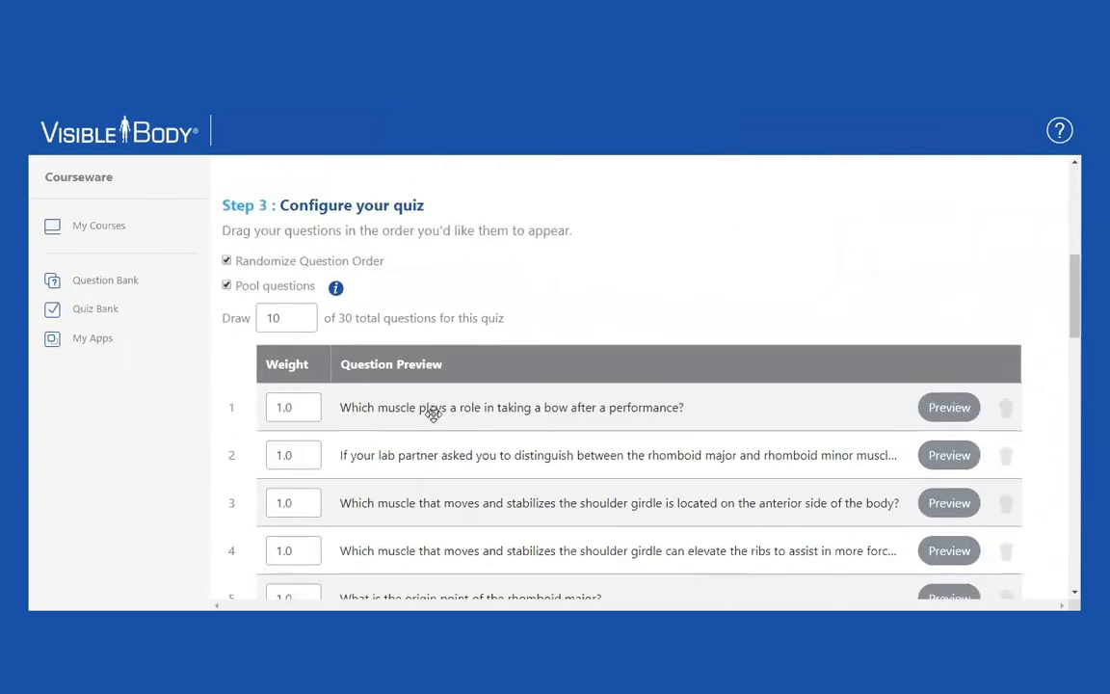
Toggle the Pool questions setting for the thorax quiz.
scroll("down", 3)
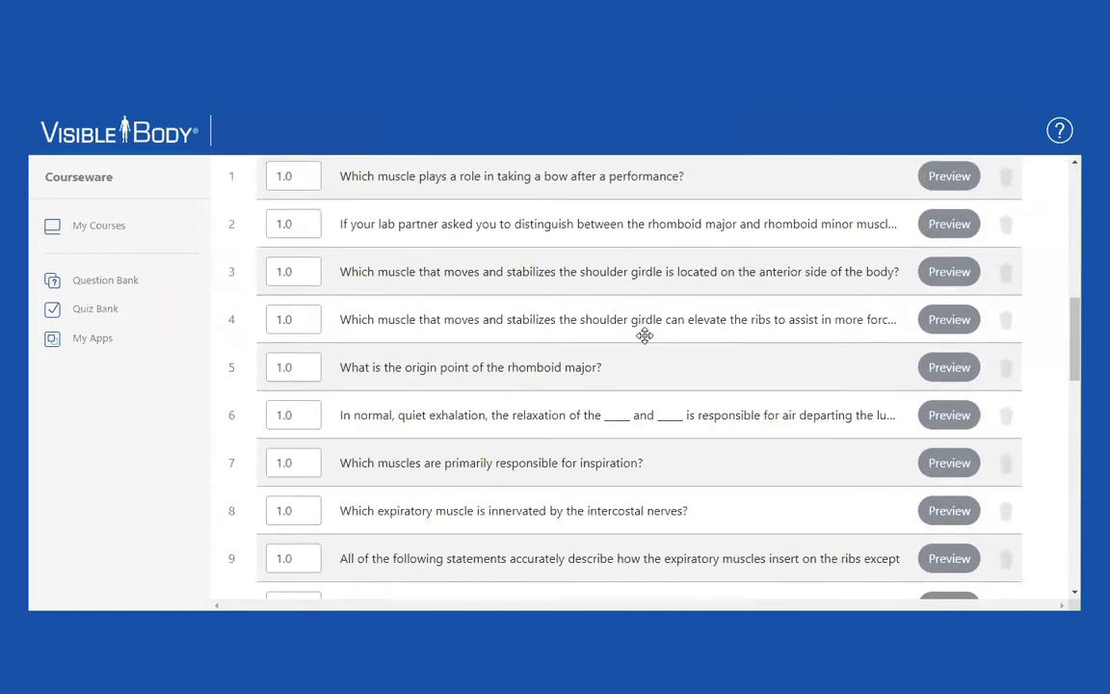
scroll("up", 3)
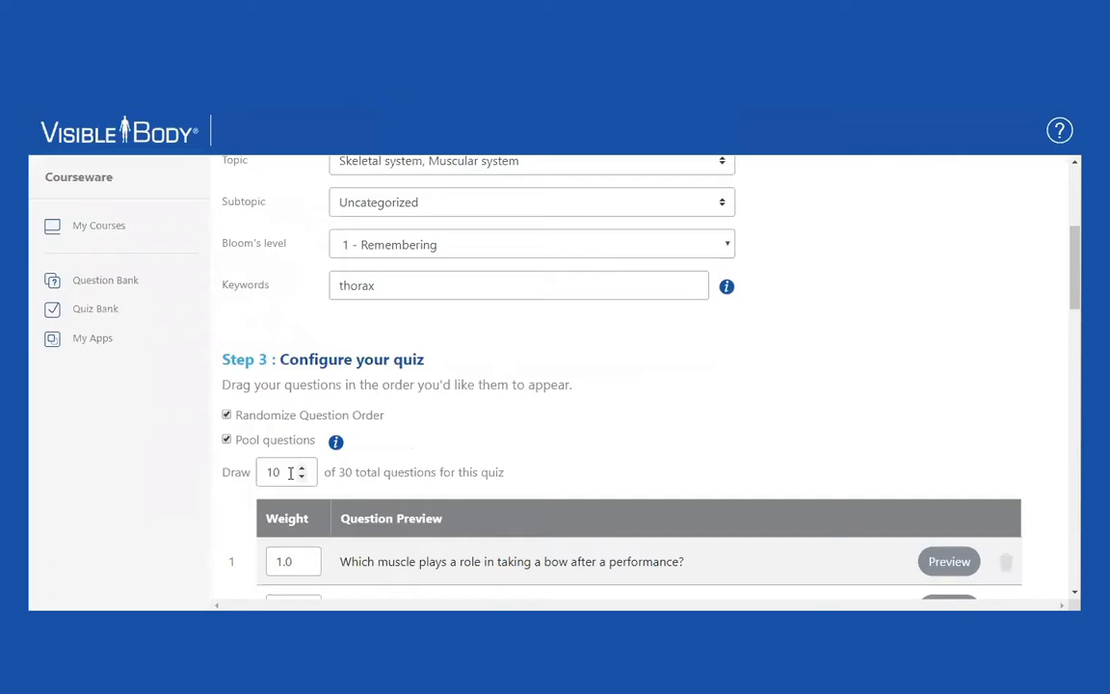
mouse_move(353, 478)
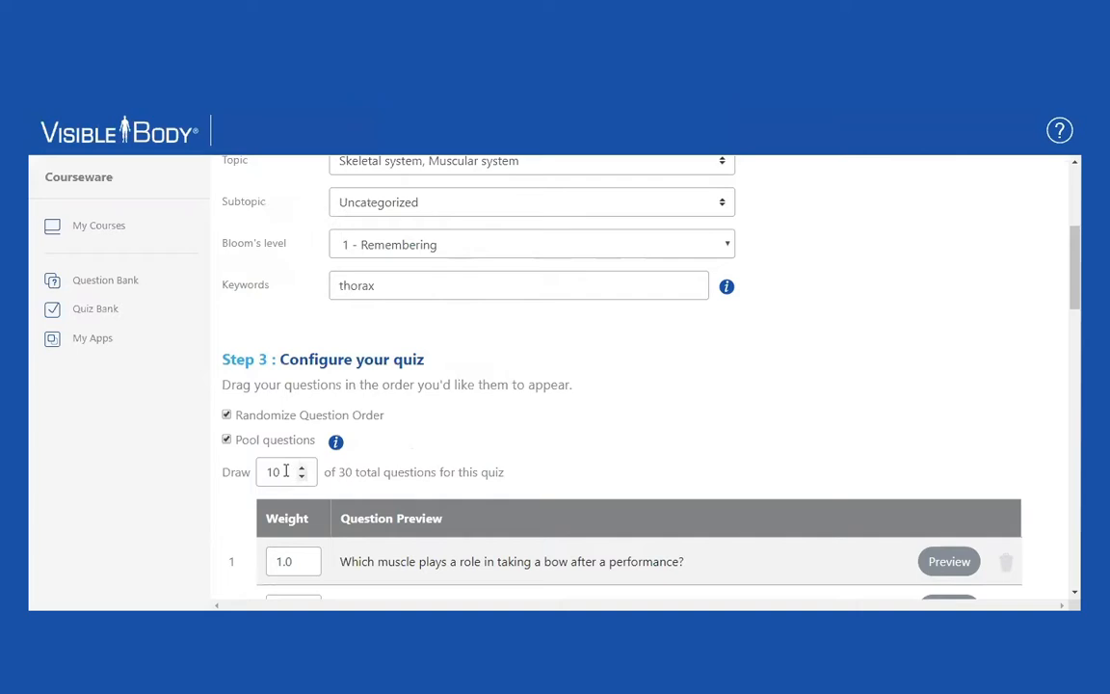
left_click(228, 439)
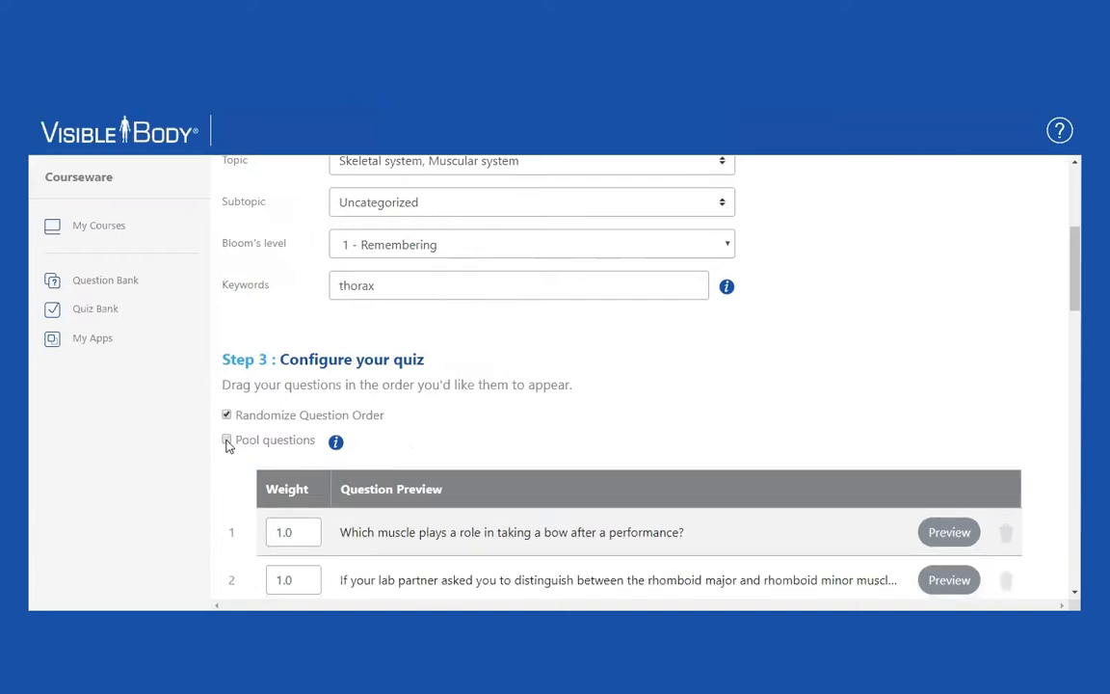
left_click(227, 439)
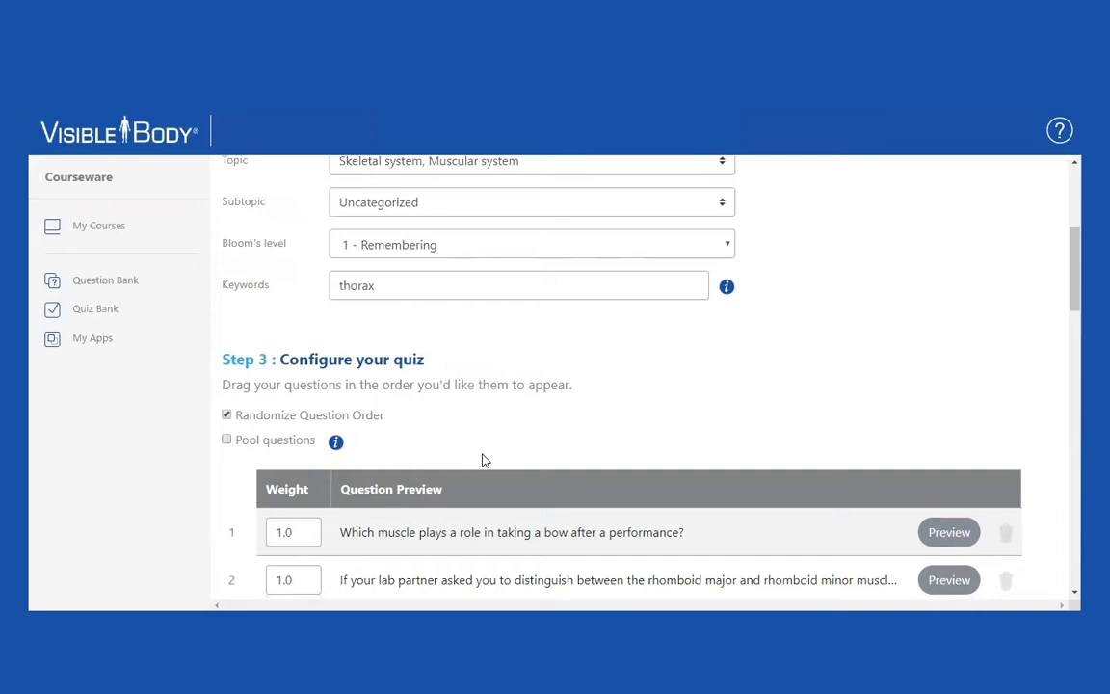
Remove several questions, including the quiet exhalation and bow-after-performance ones, leaving 26 questions.
scroll("down", 3)
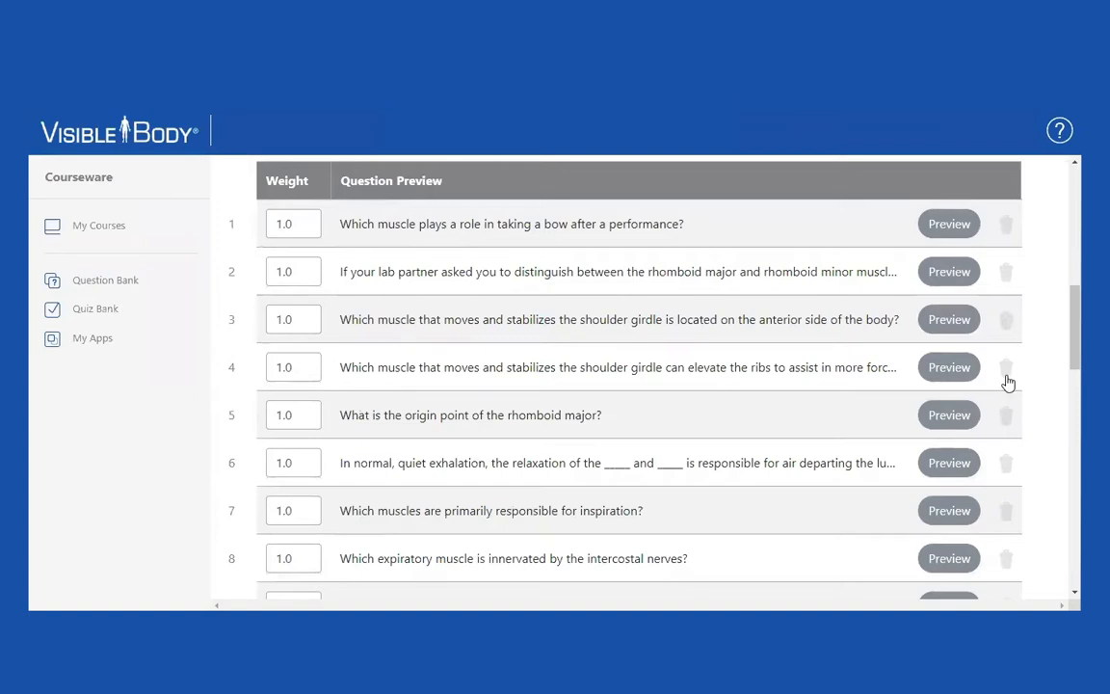
left_click(1006, 366)
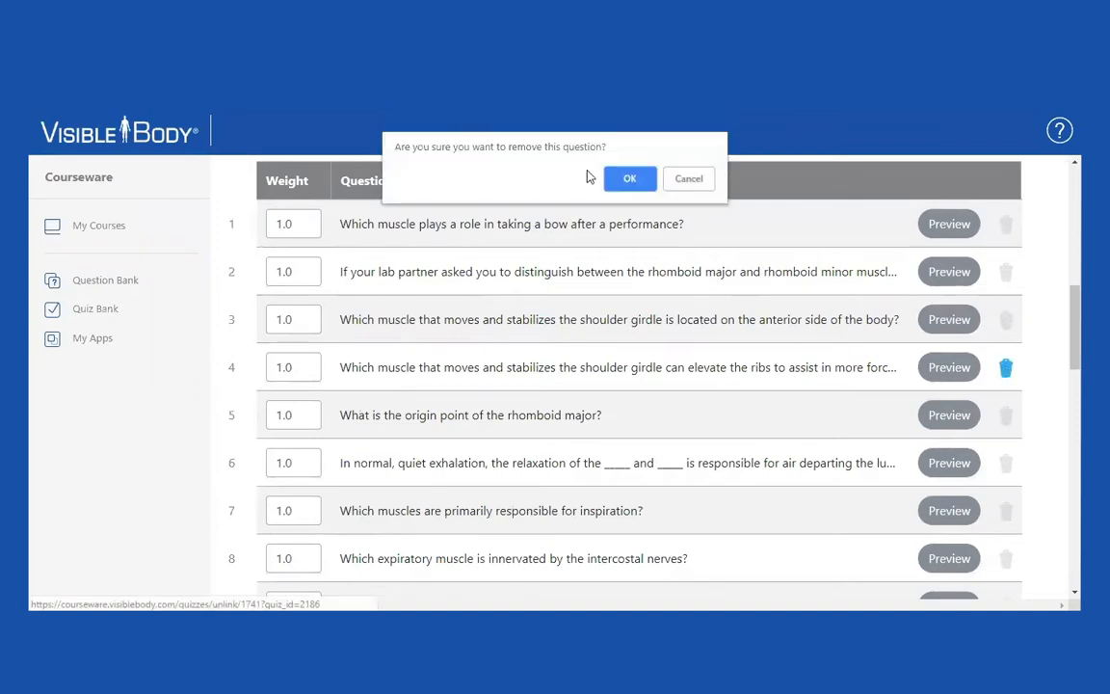
left_click(631, 177)
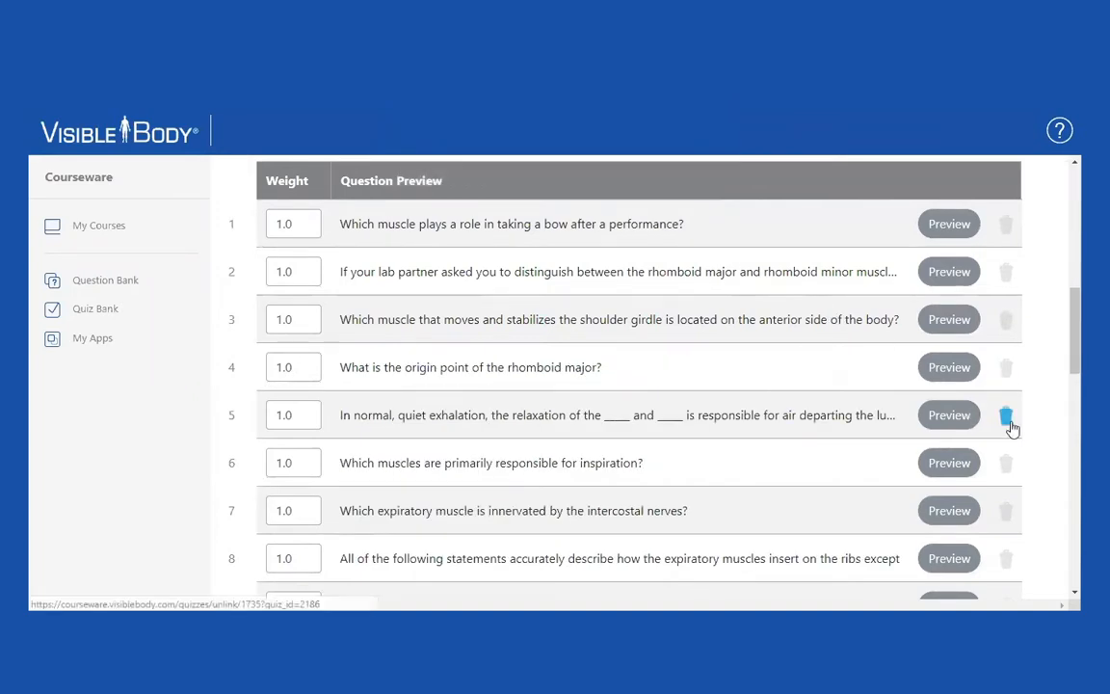
left_click(1006, 414)
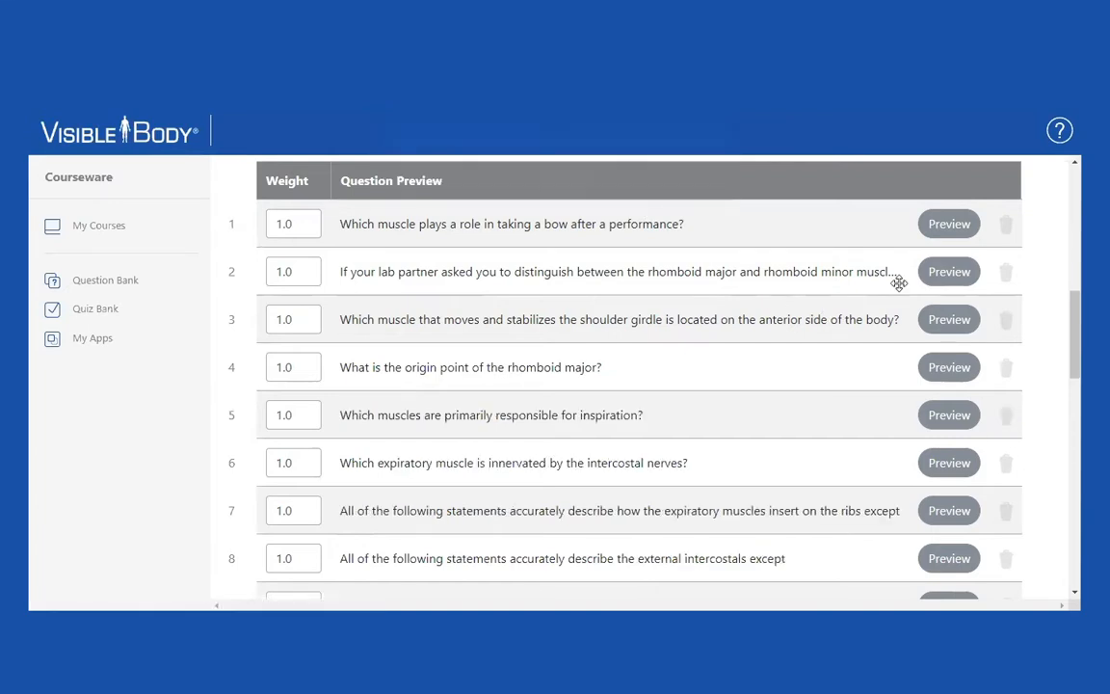
left_click(1006, 320)
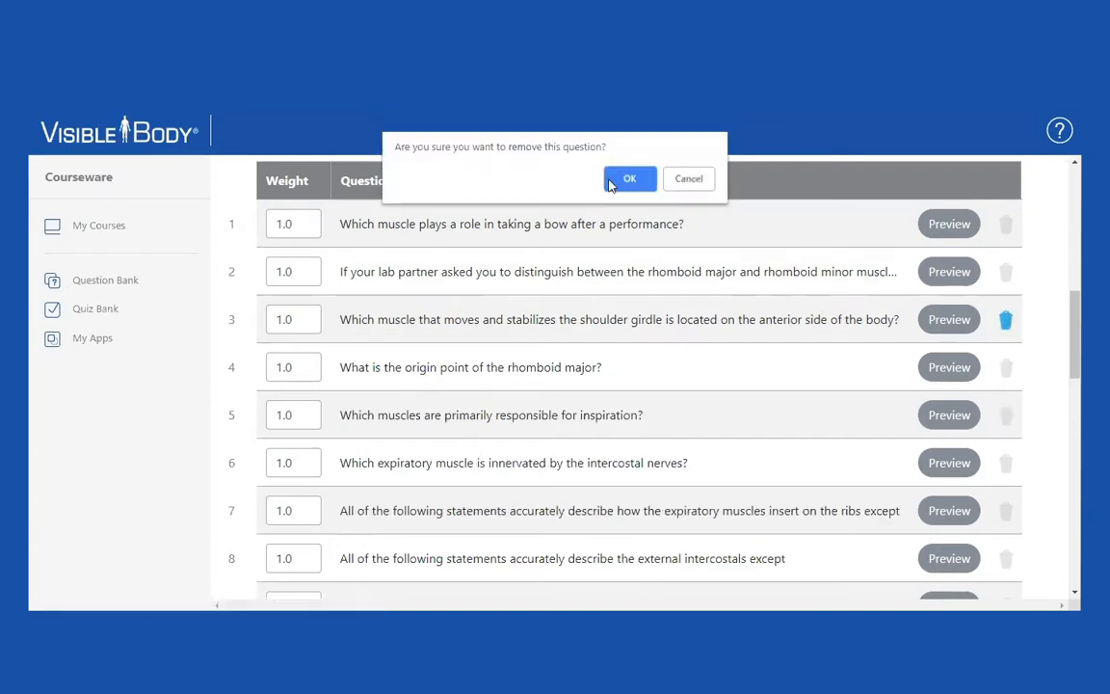
left_click(628, 177)
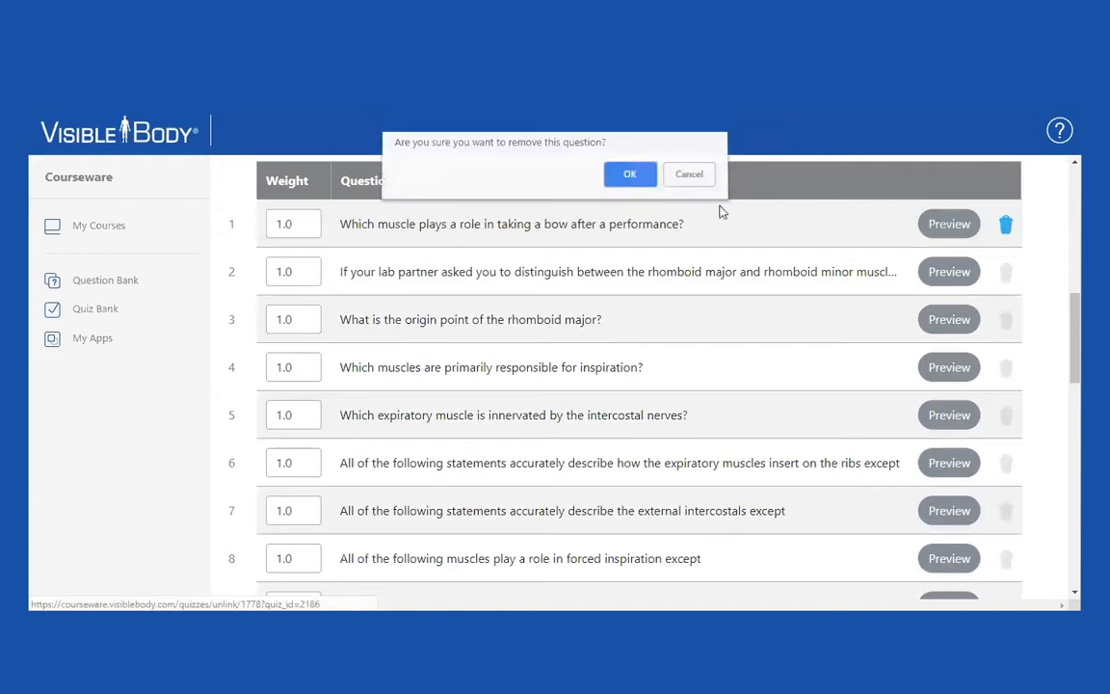
left_click(629, 173)
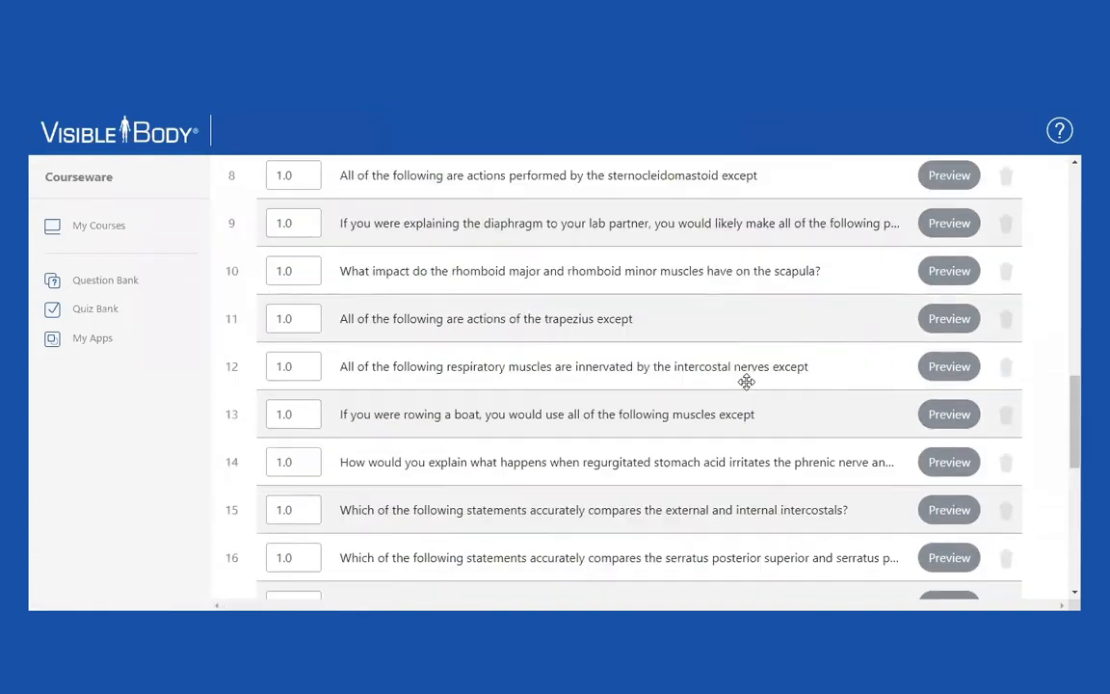
scroll("down", 3)
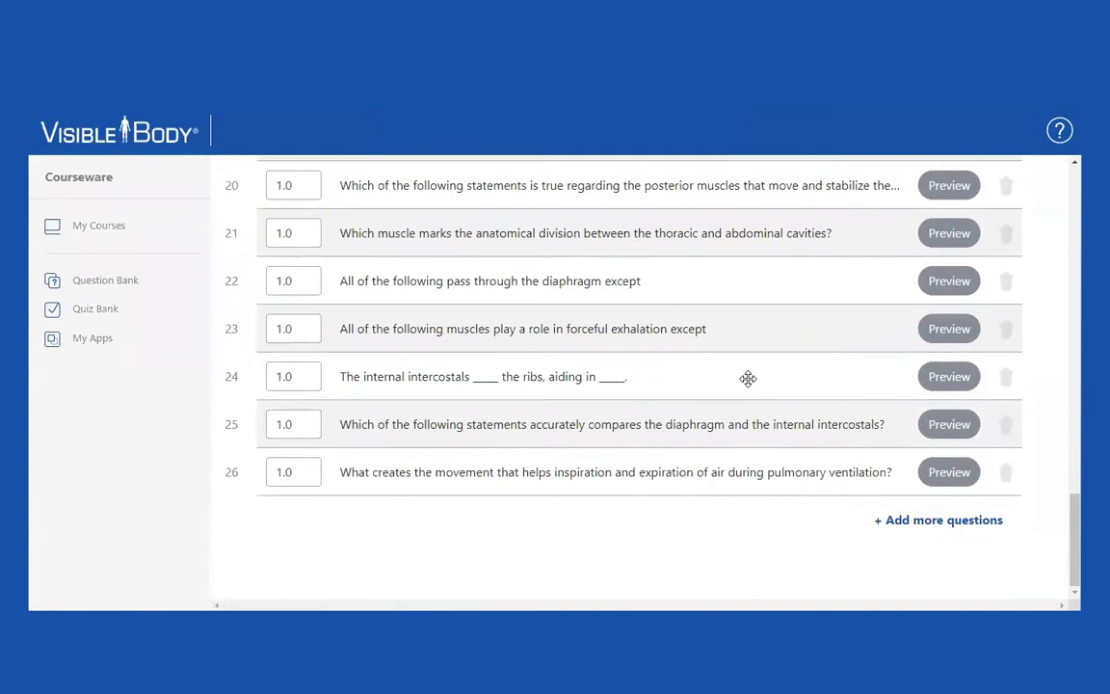
Save the Spring Semester quiz with 26 questions and return to the Quiz Bank.
scroll("up", 3)
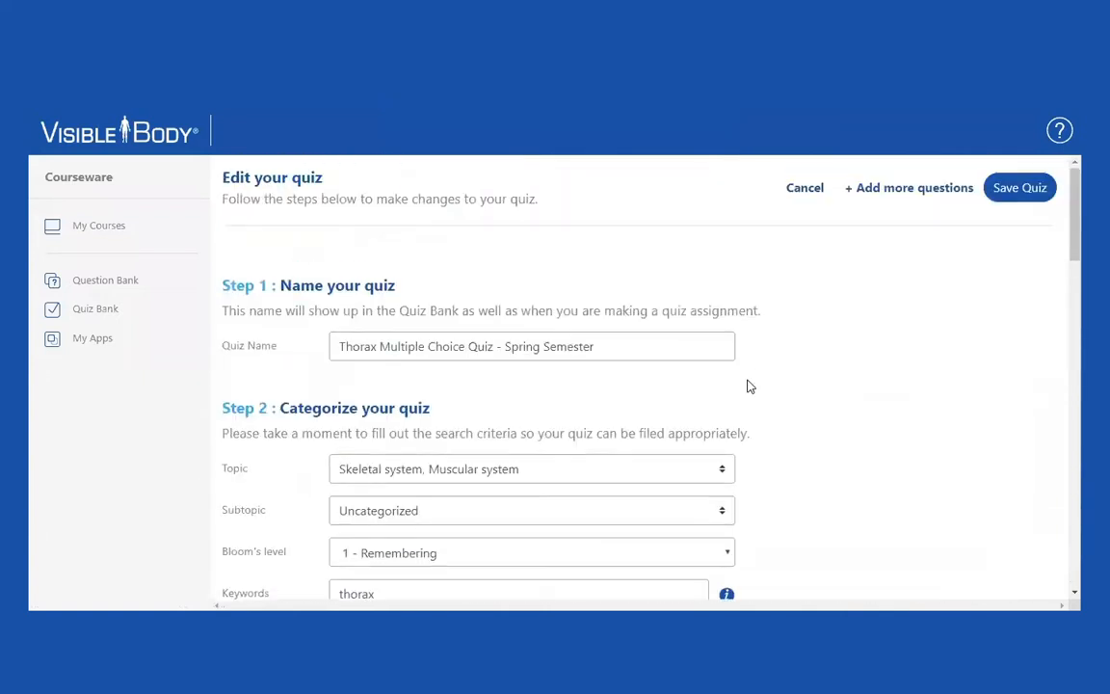
left_click(1020, 187)
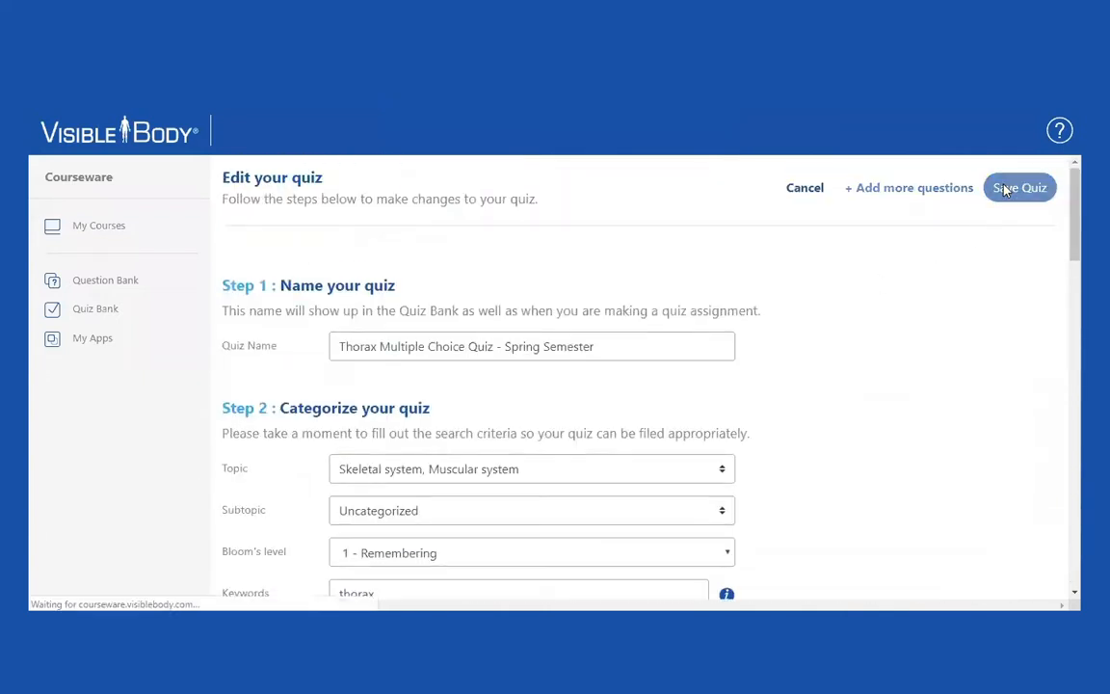
left_click(1019, 187)
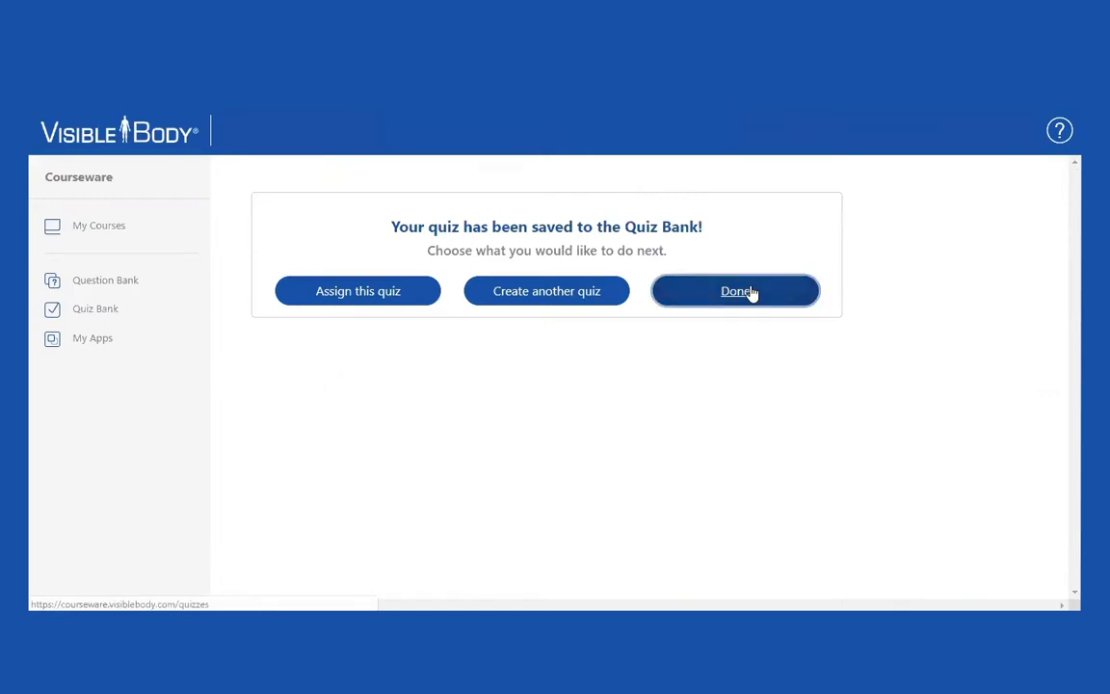
mouse_move(643, 292)
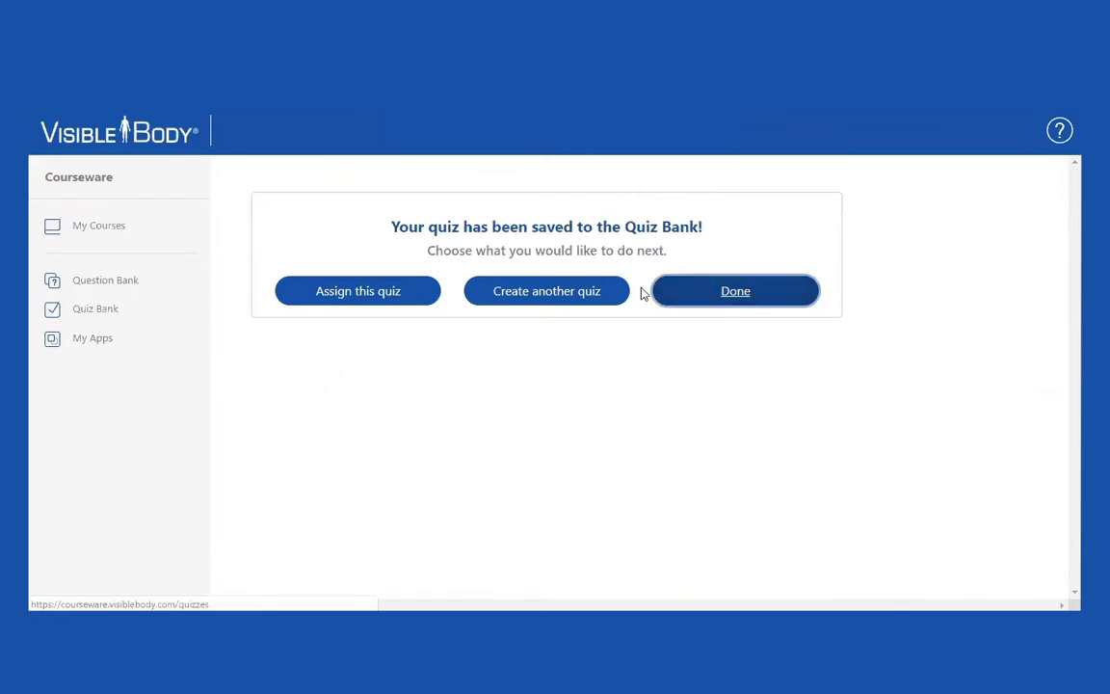
left_click(734, 289)
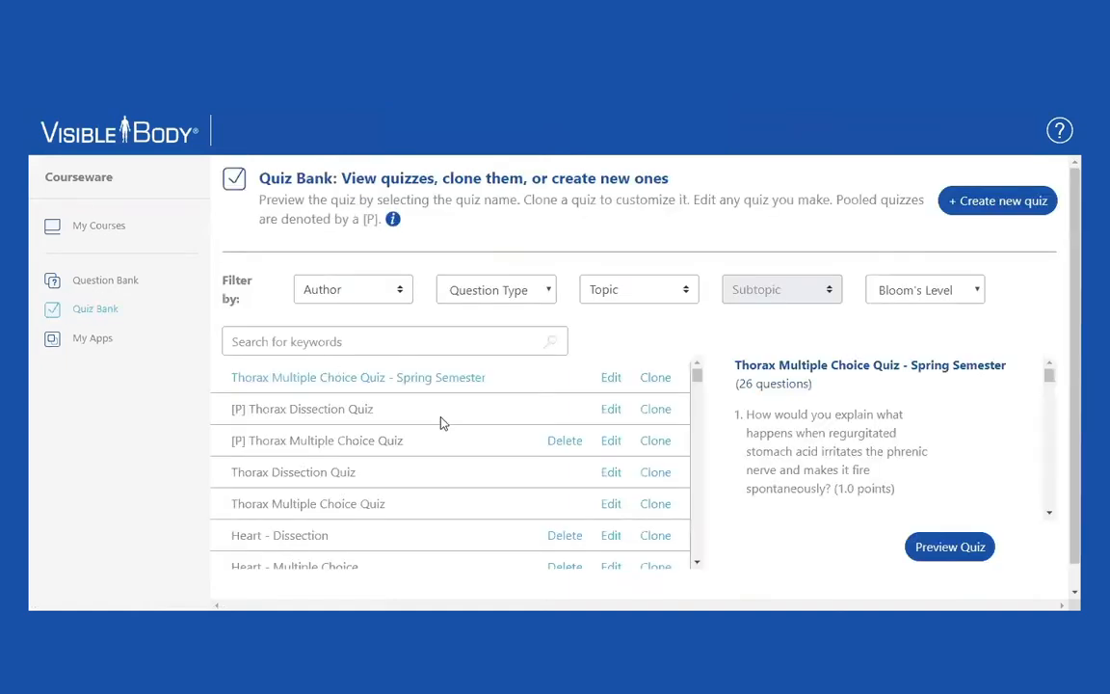
mouse_move(393, 376)
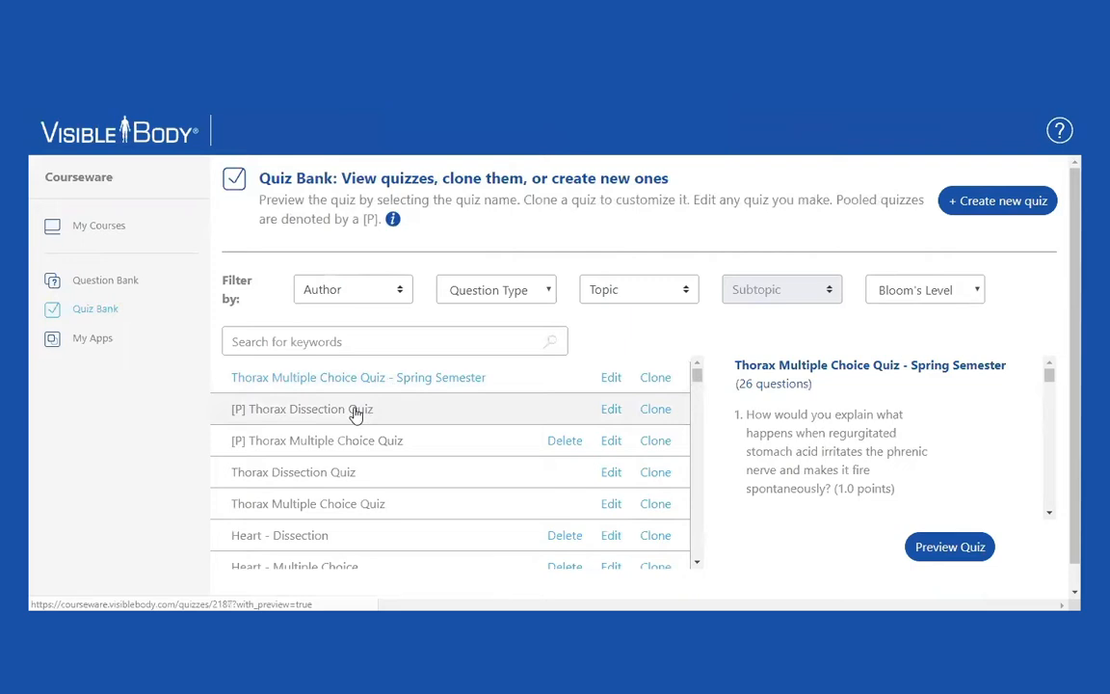
mouse_move(401, 293)
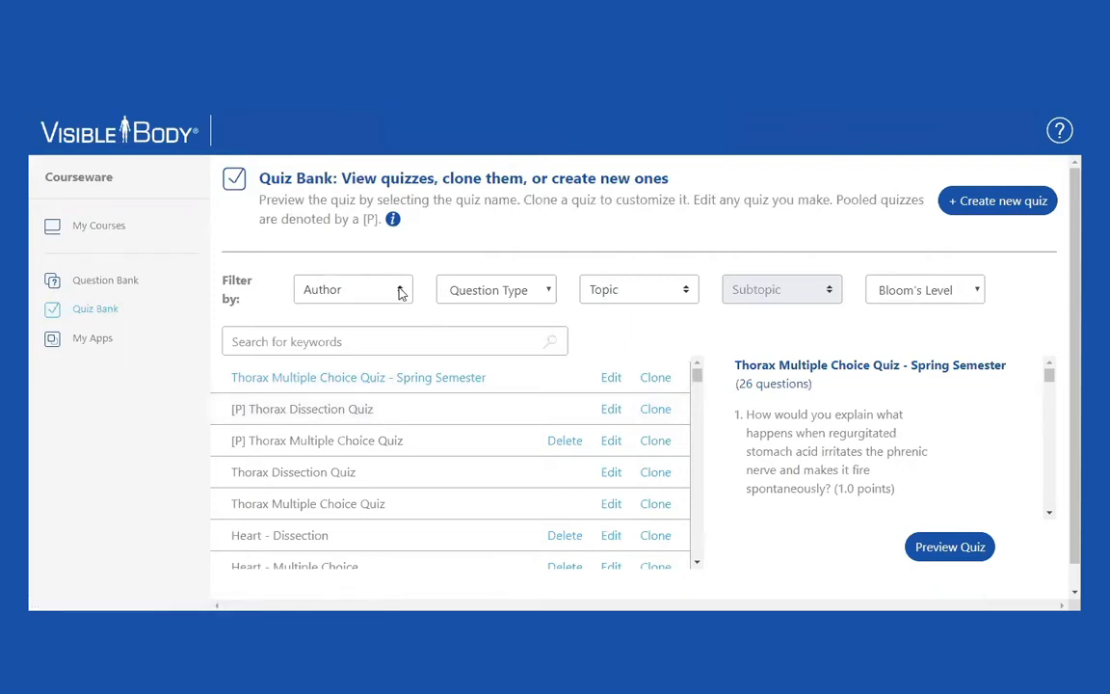
Filter the Quiz Bank list by author to my own quizzes.
left_click(352, 290)
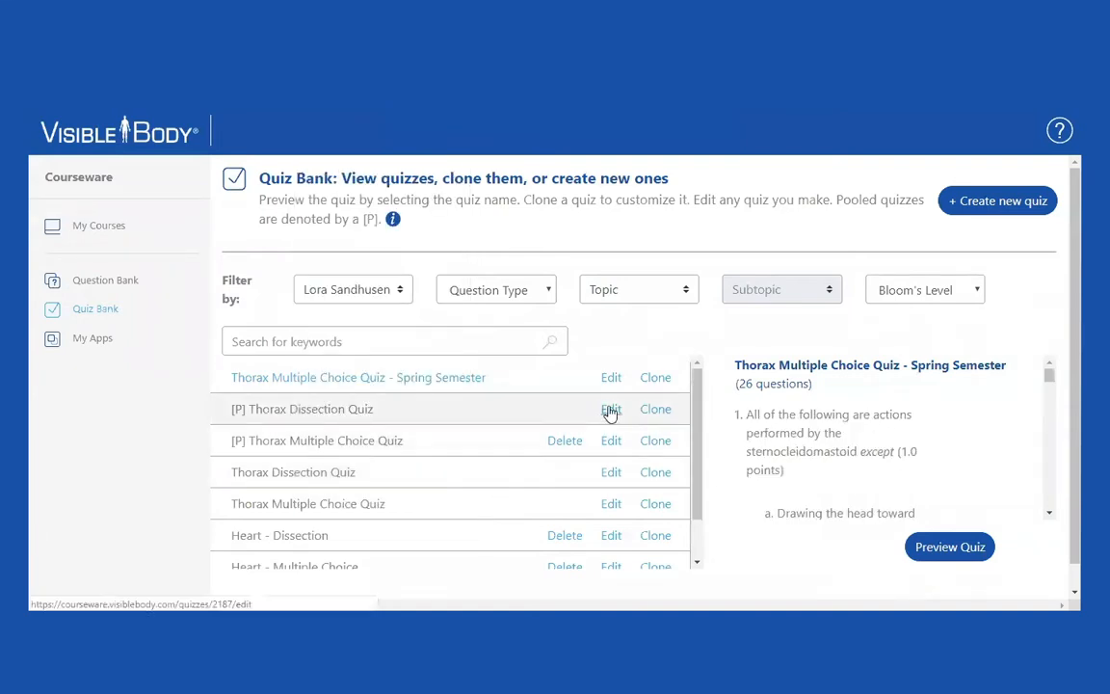
Edit the Thorax Dissection Quiz, turn off question pooling and start adding more questions.
left_click(609, 409)
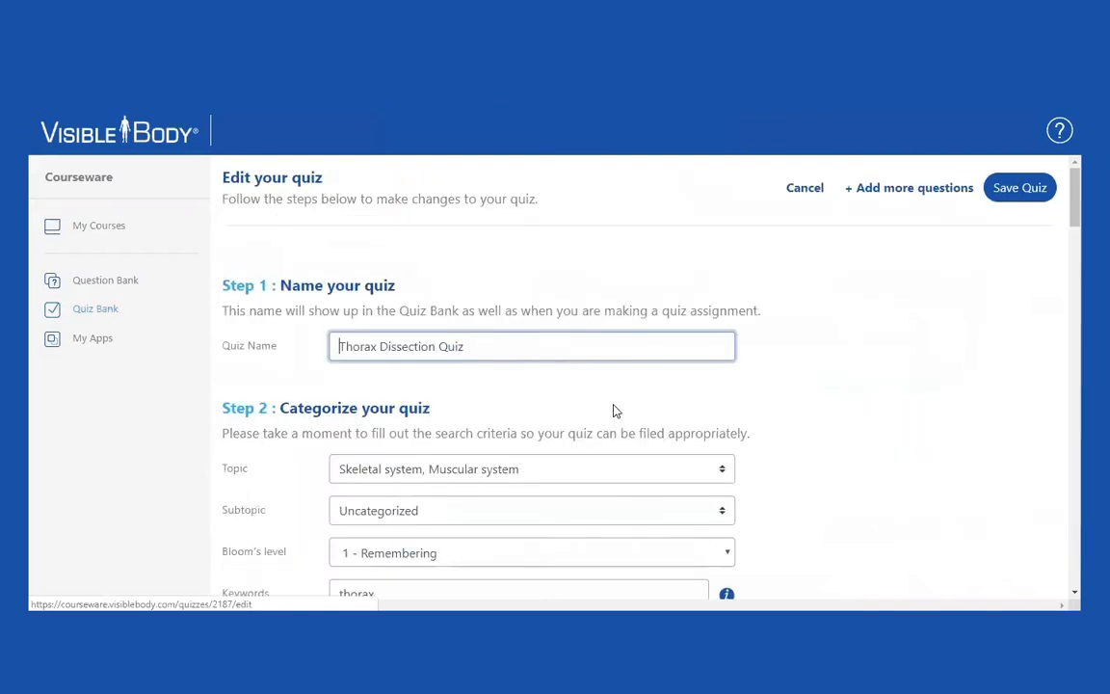
scroll("down", 3)
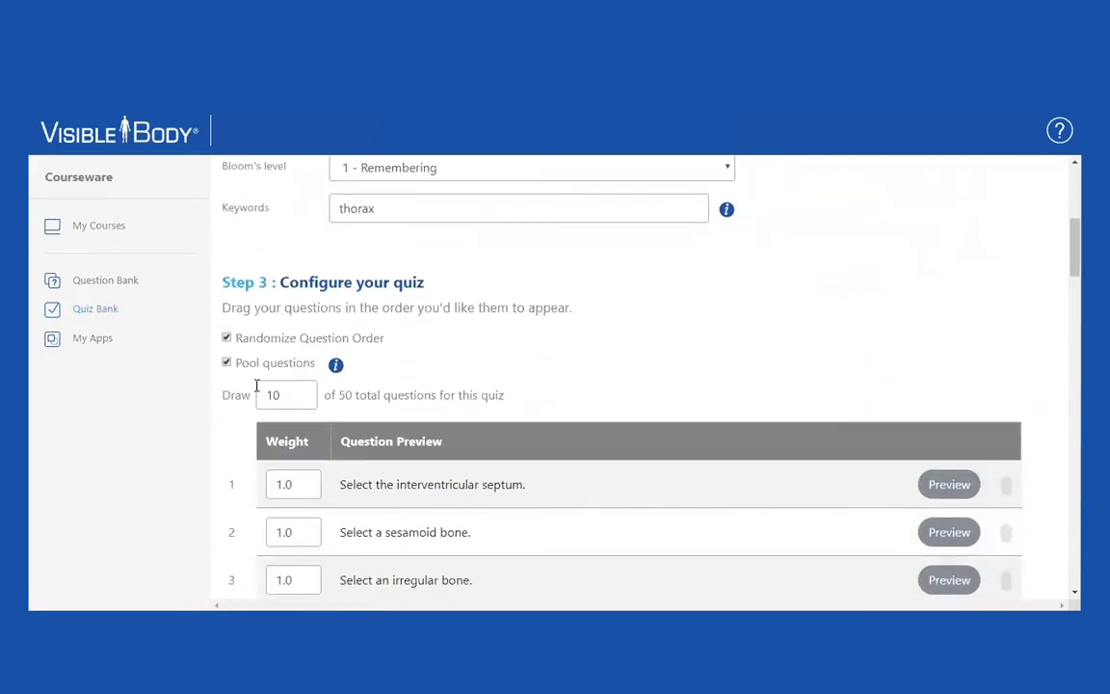
left_click(228, 362)
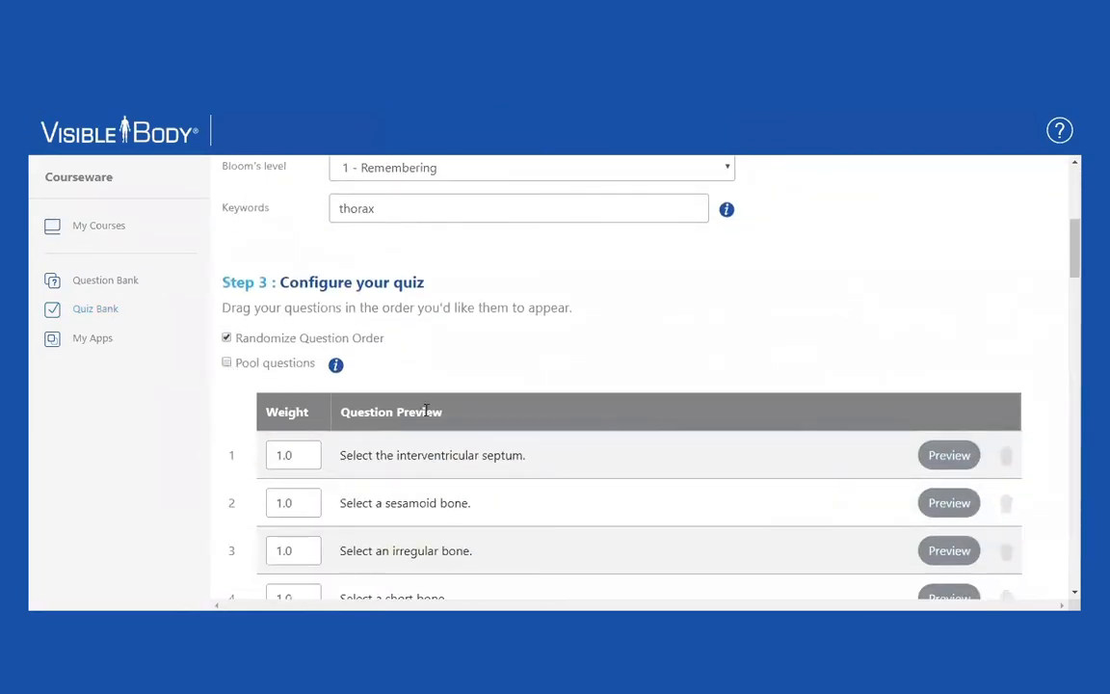
scroll("up", 3)
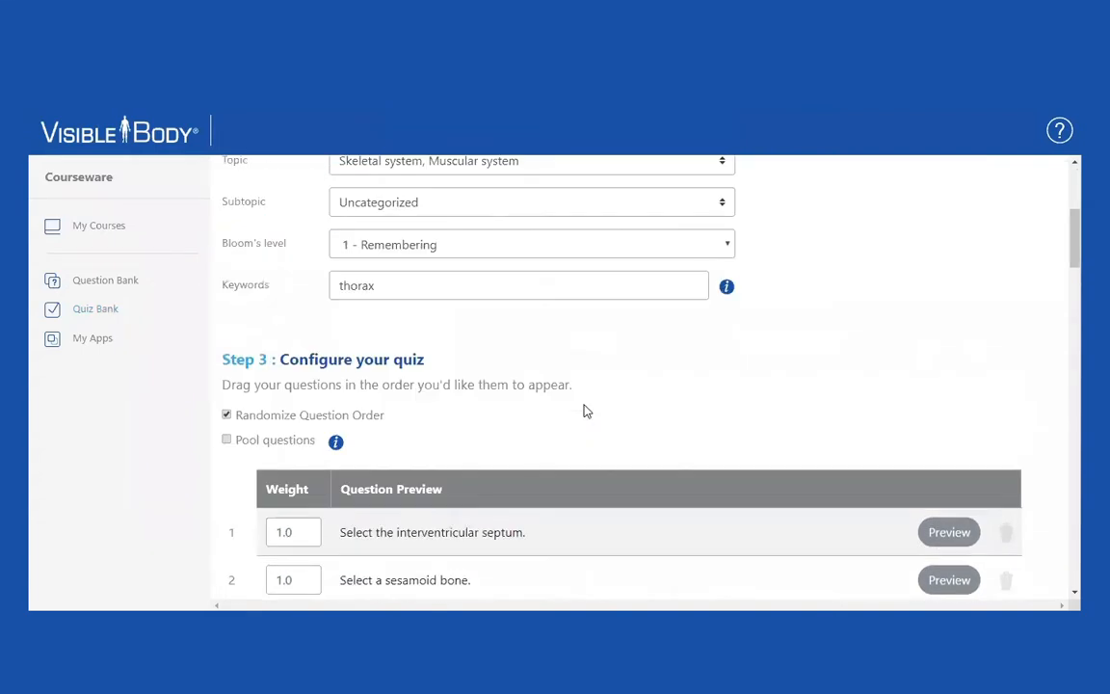
scroll("down", 3)
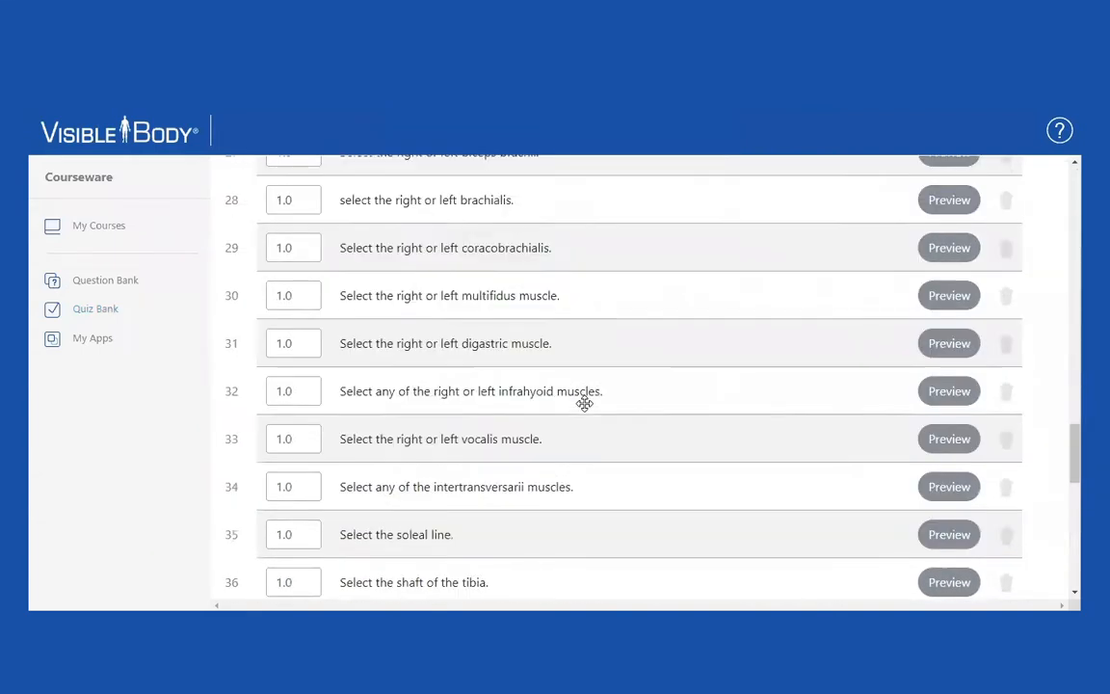
scroll("down", 3)
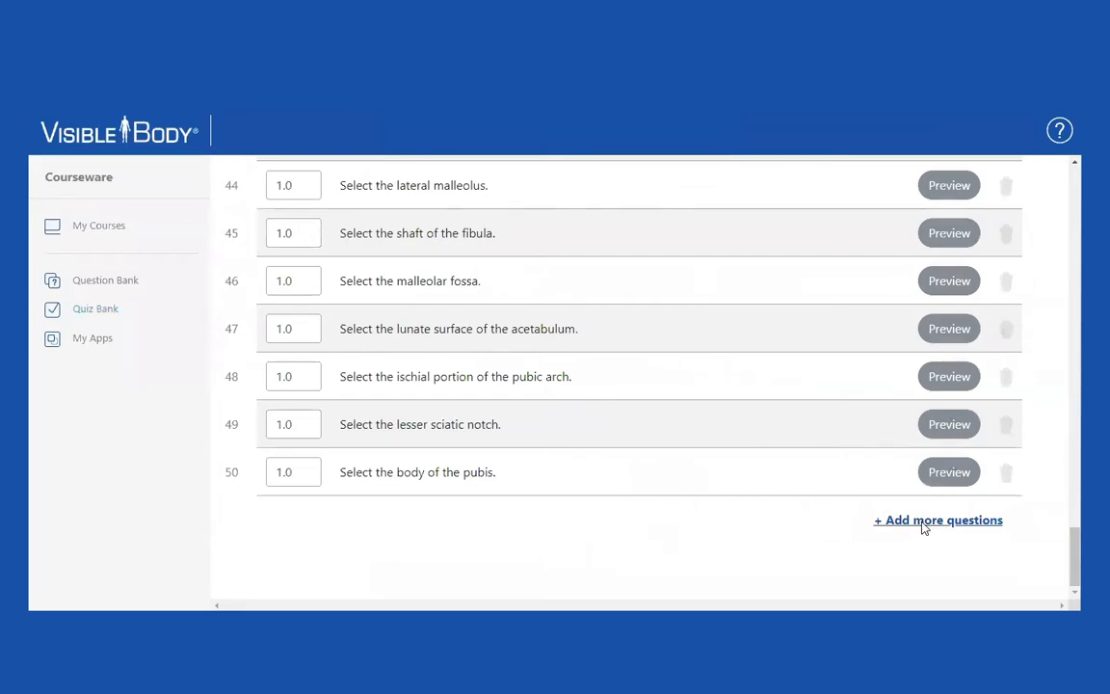
left_click(937, 520)
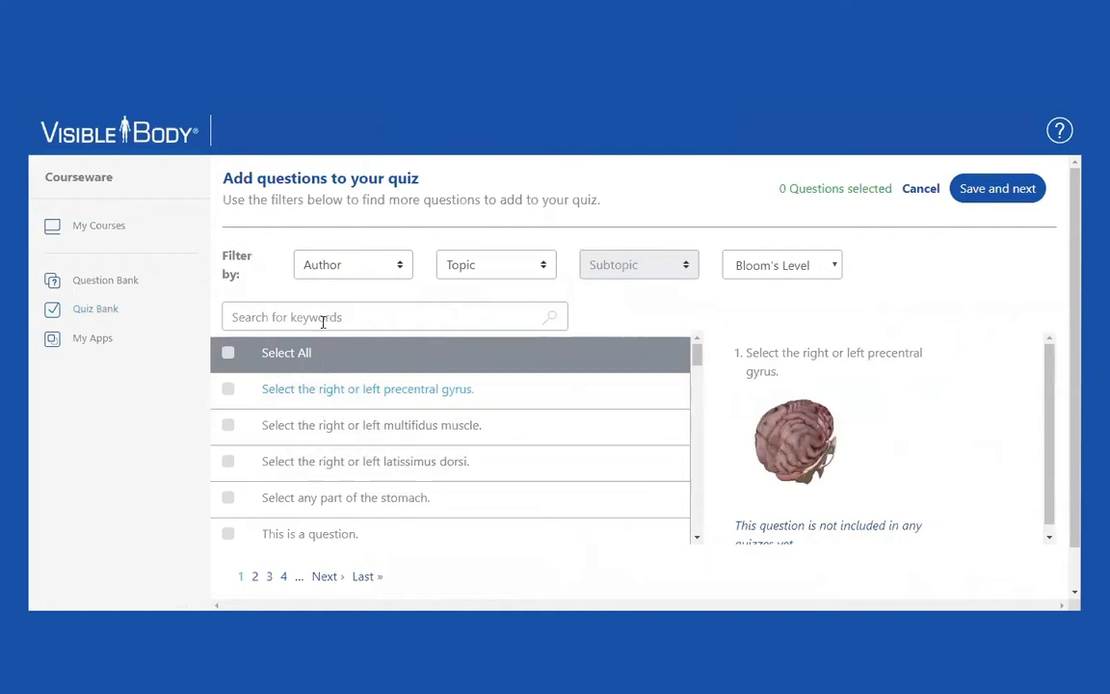
Filter the question list to Muscular system topic, Upper limbs muscles subtopic.
left_click(375, 316)
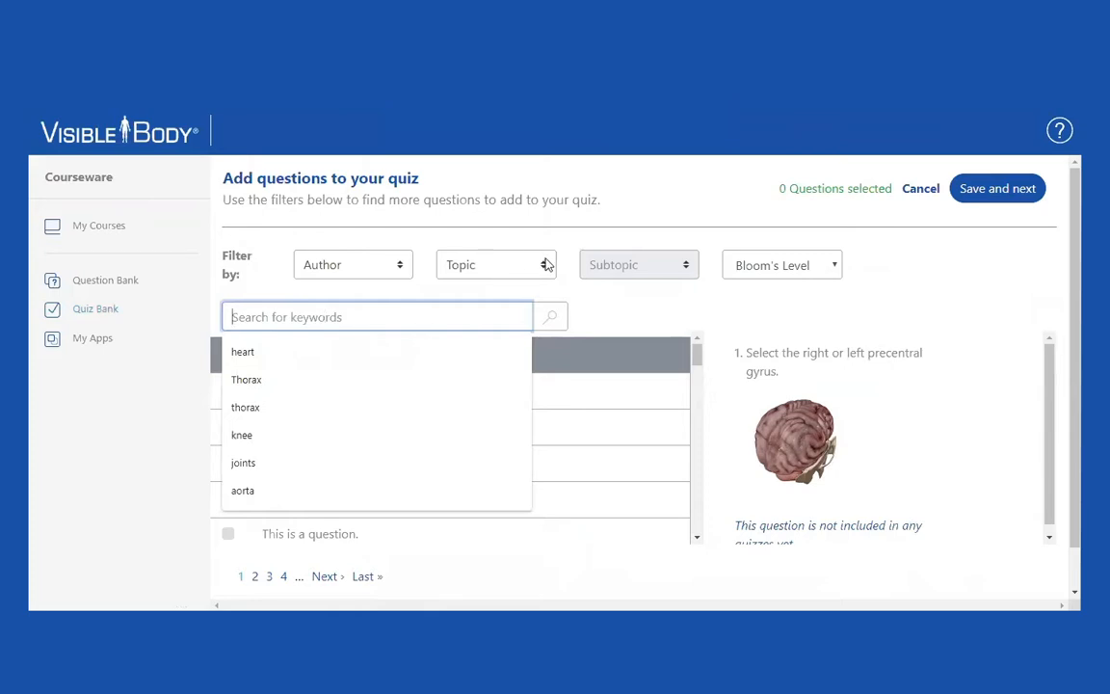
left_click(497, 264)
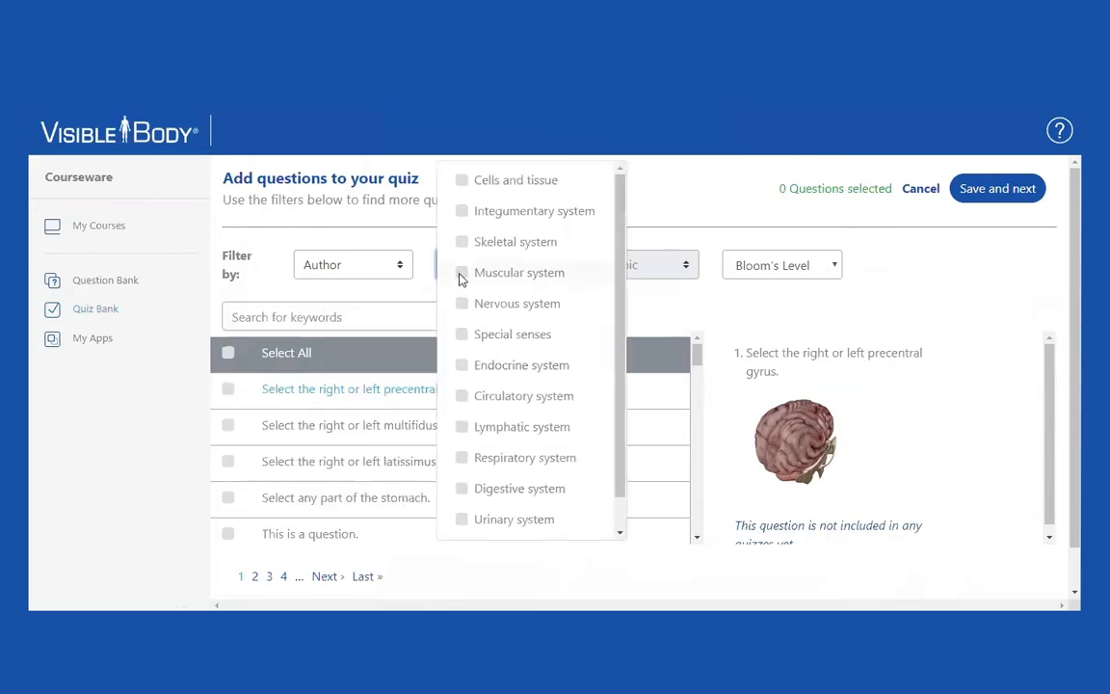
left_click(520, 272)
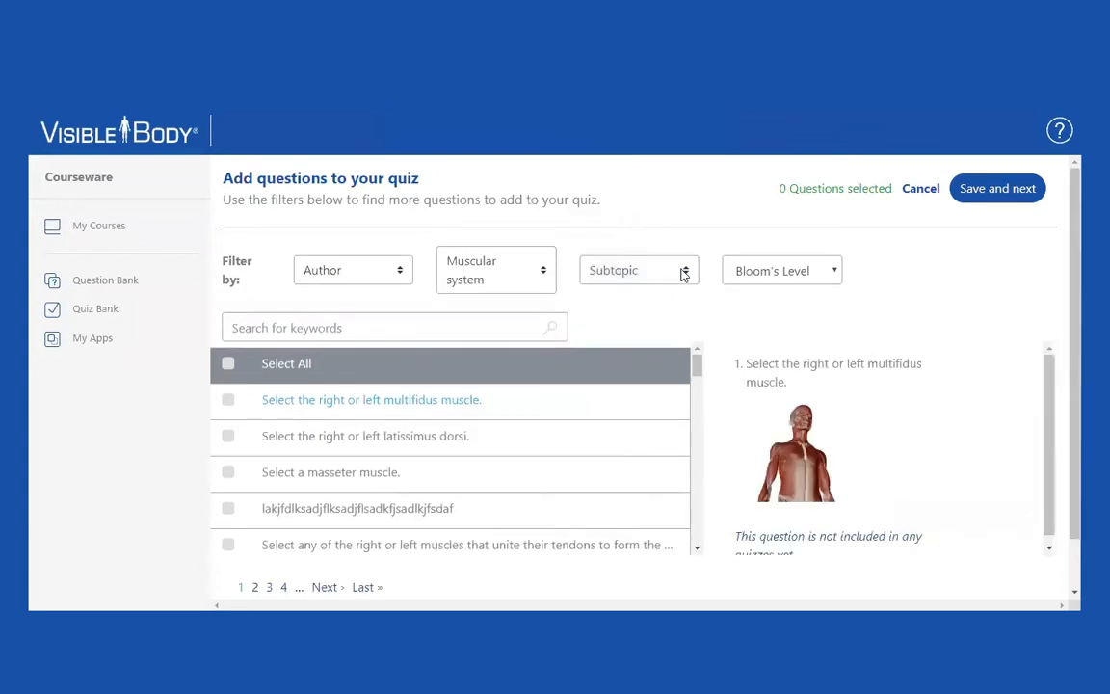
left_click(640, 270)
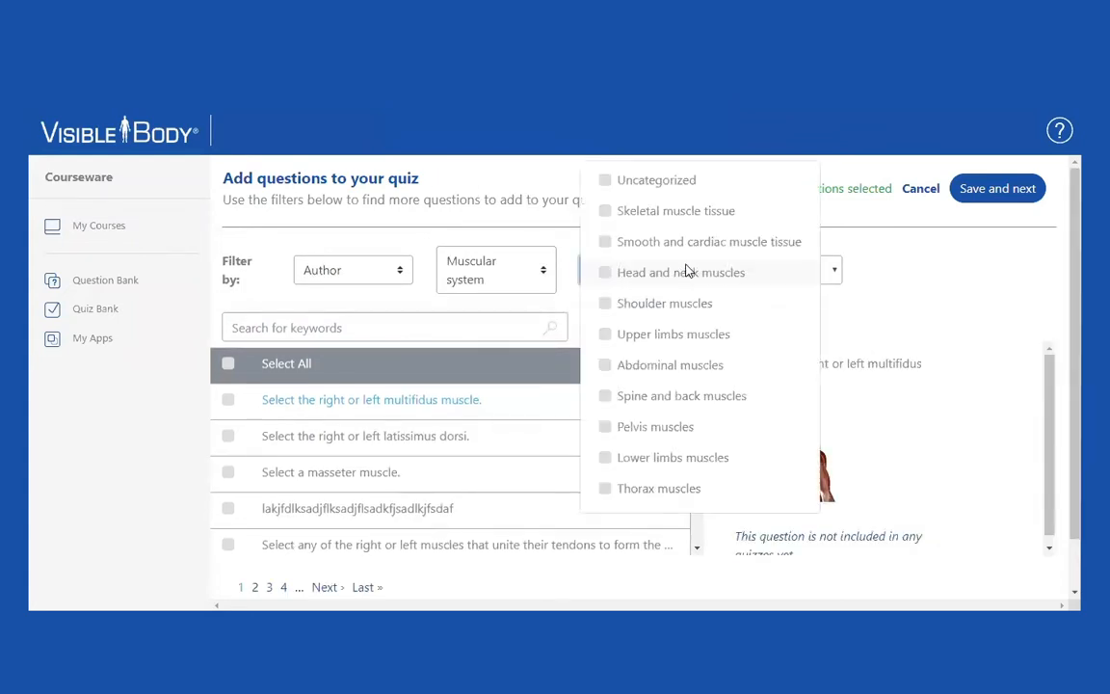
mouse_move(609, 340)
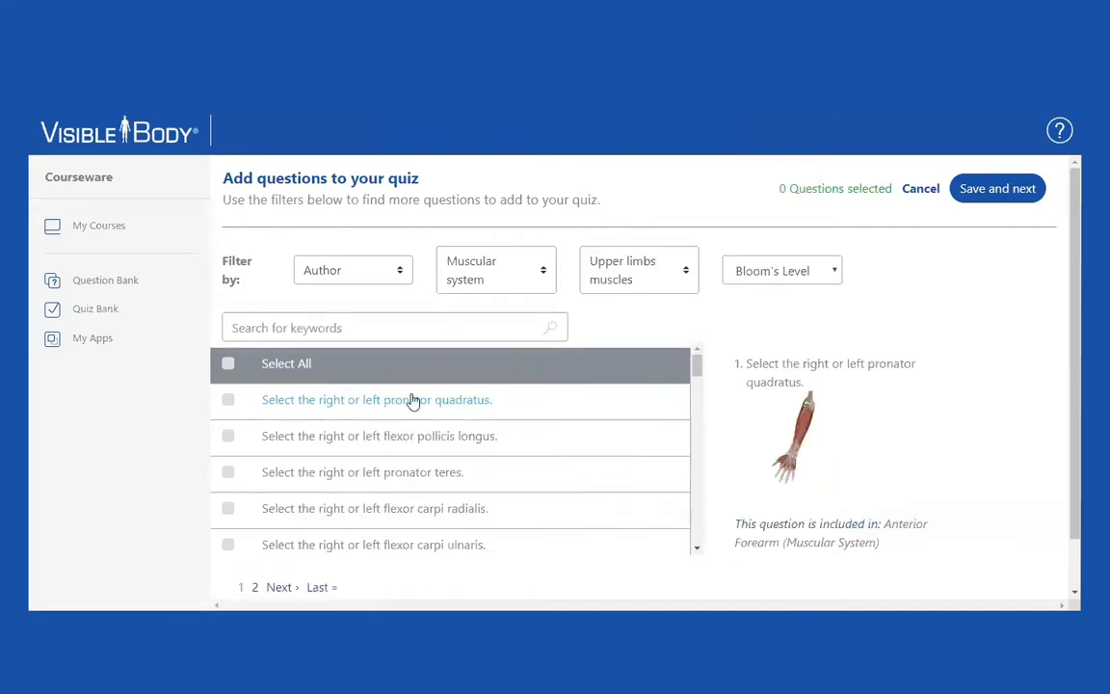
Select five upper-limb questions, including flexor carpi ulnaris, and add them to the quiz.
left_click(227, 399)
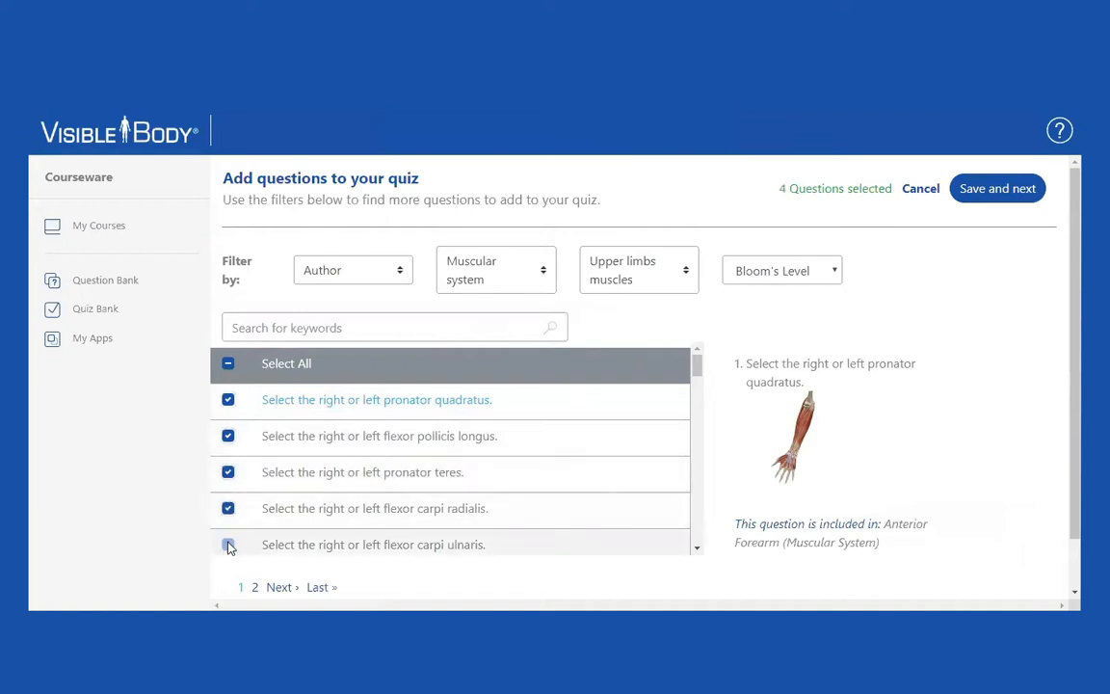
left_click(227, 543)
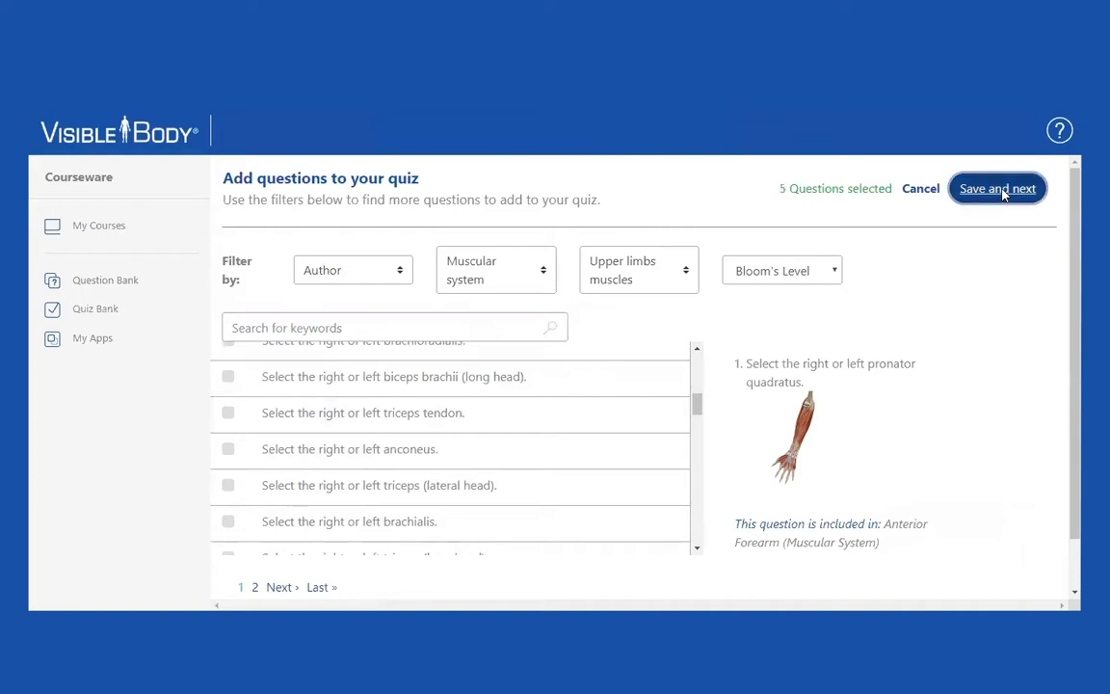
left_click(996, 188)
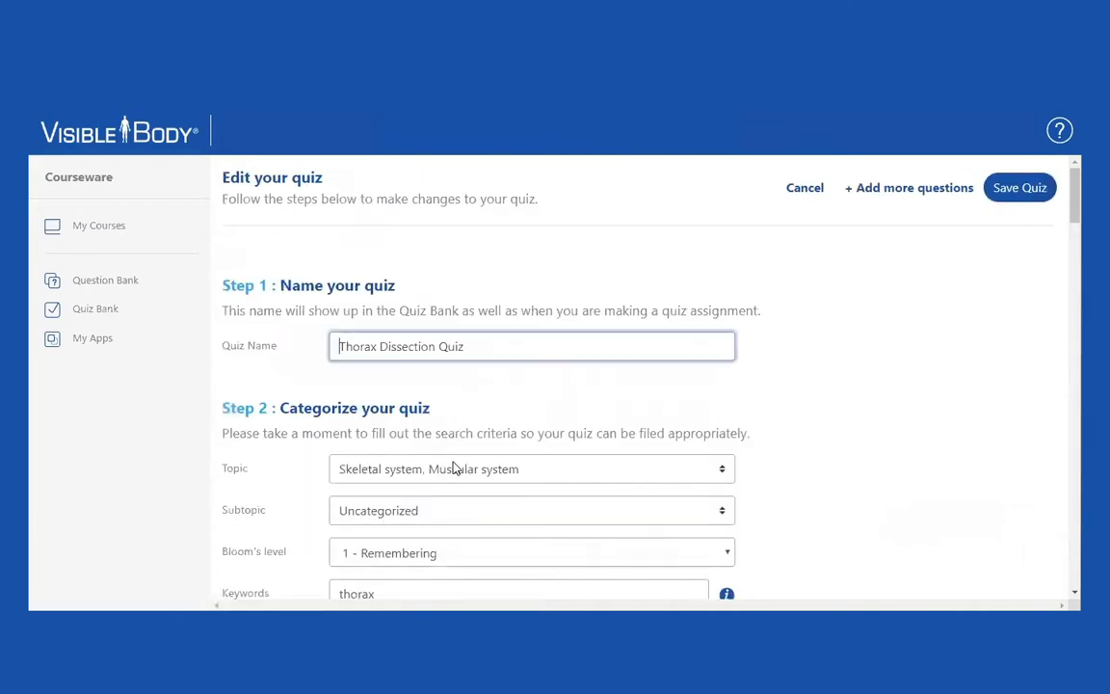
Review the five added forearm questions and save the Thorax Dissection Quiz to the Quiz Bank.
scroll("down", 3)
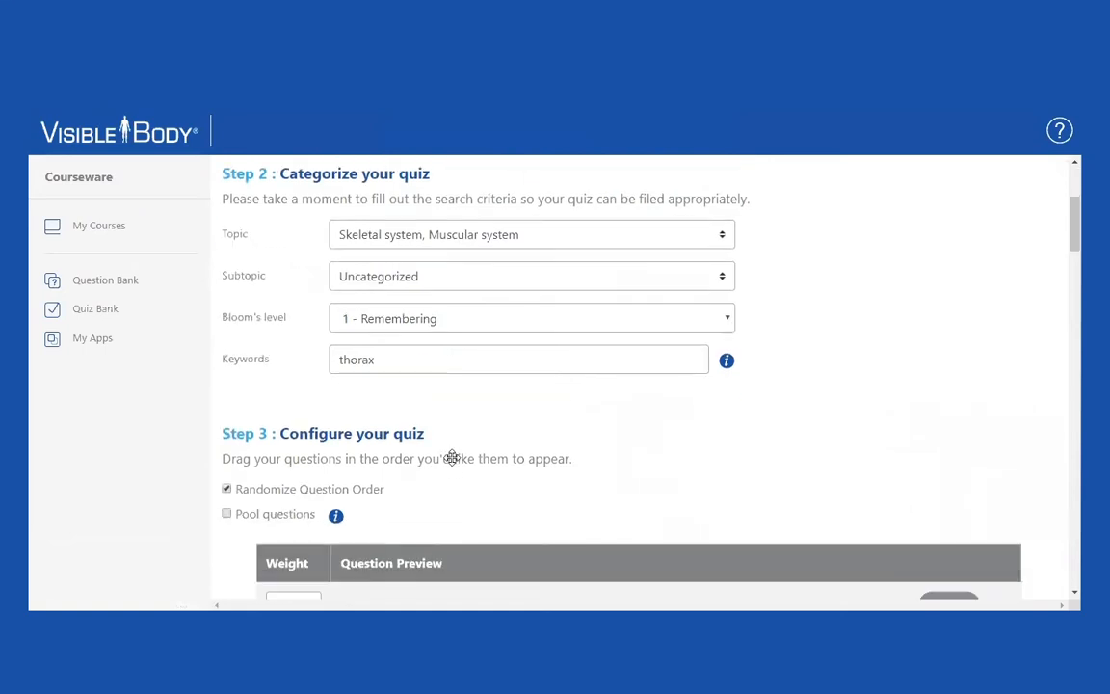
scroll("down", 3)
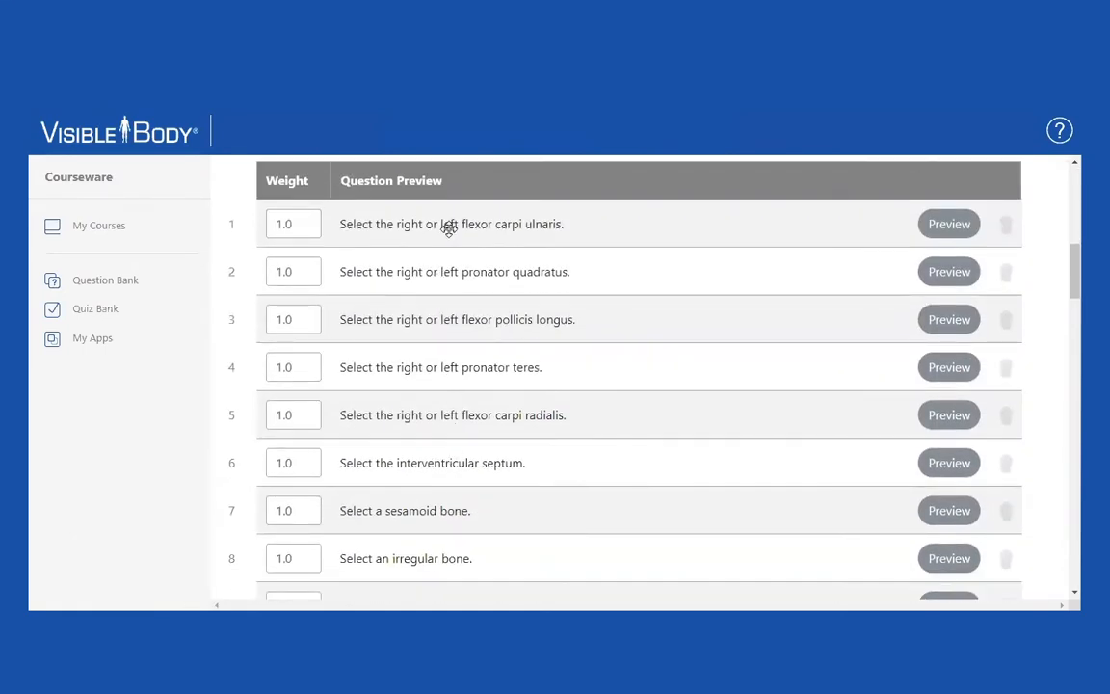
mouse_move(486, 360)
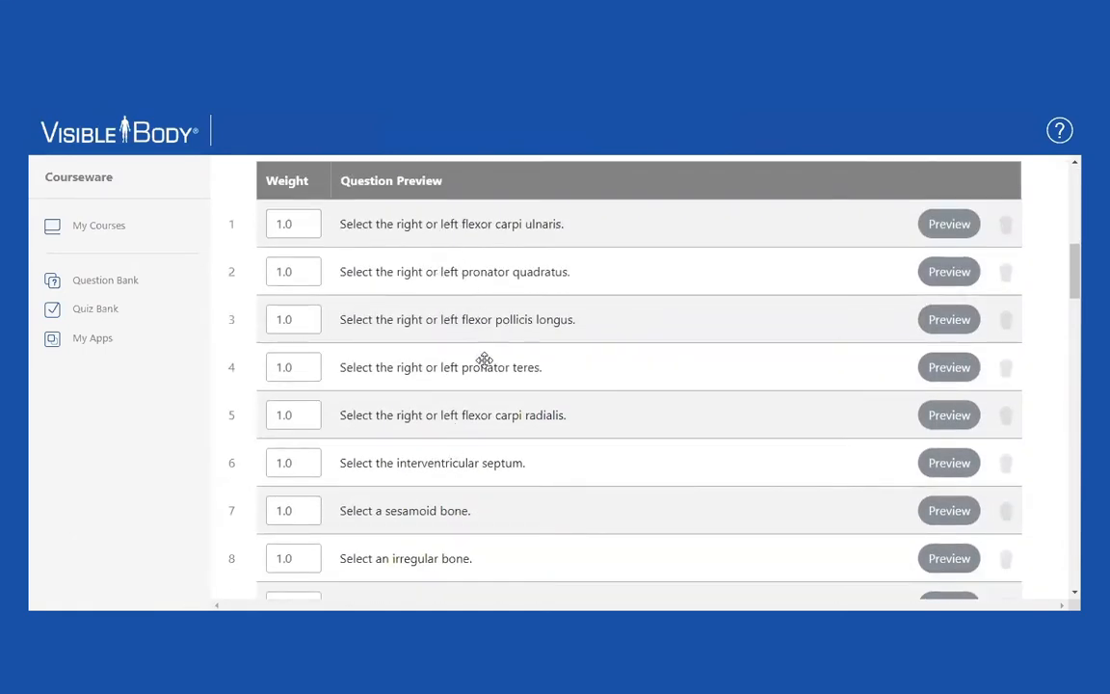
mouse_move(498, 397)
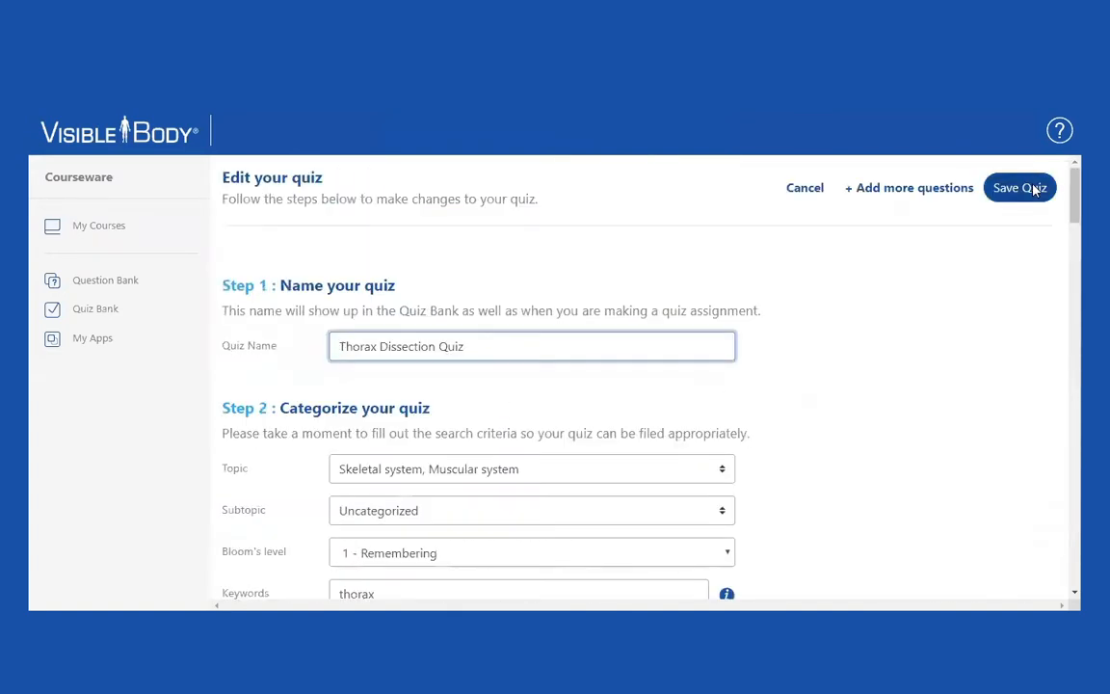
left_click(1020, 187)
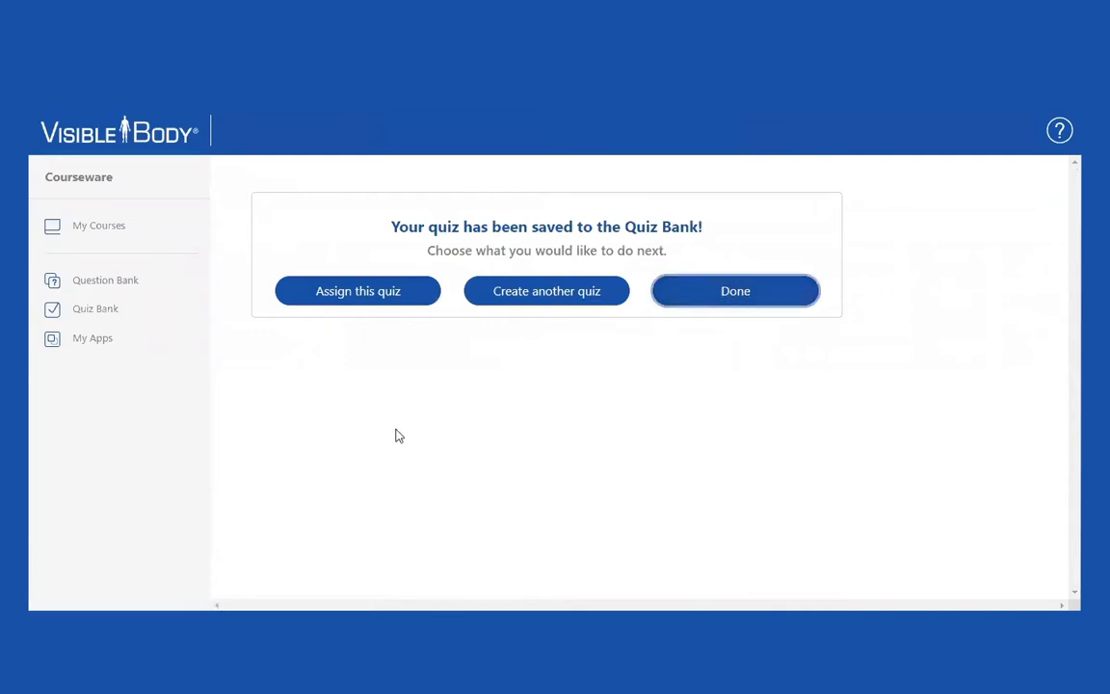
left_click(736, 289)
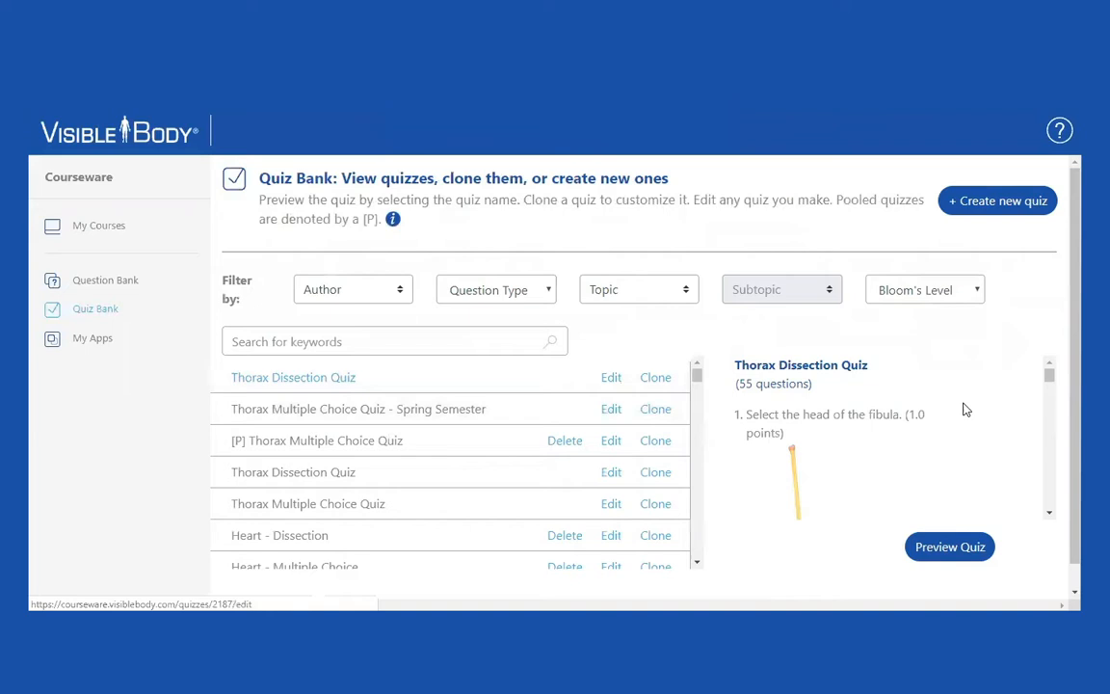
scroll("down", 3)
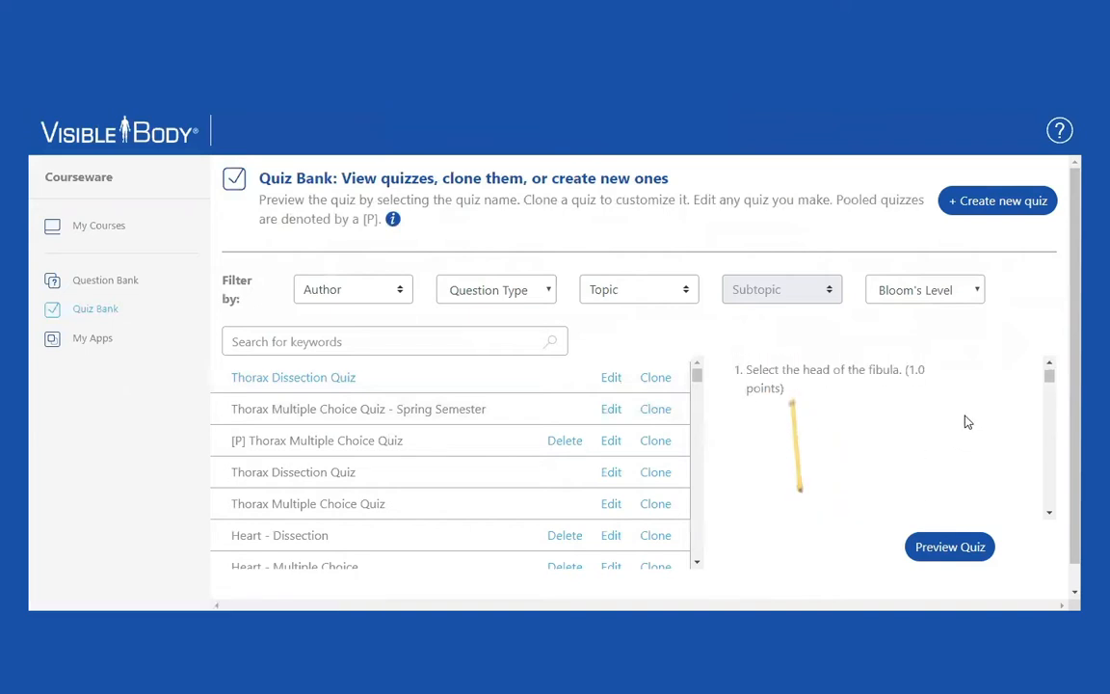
left_click(293, 376)
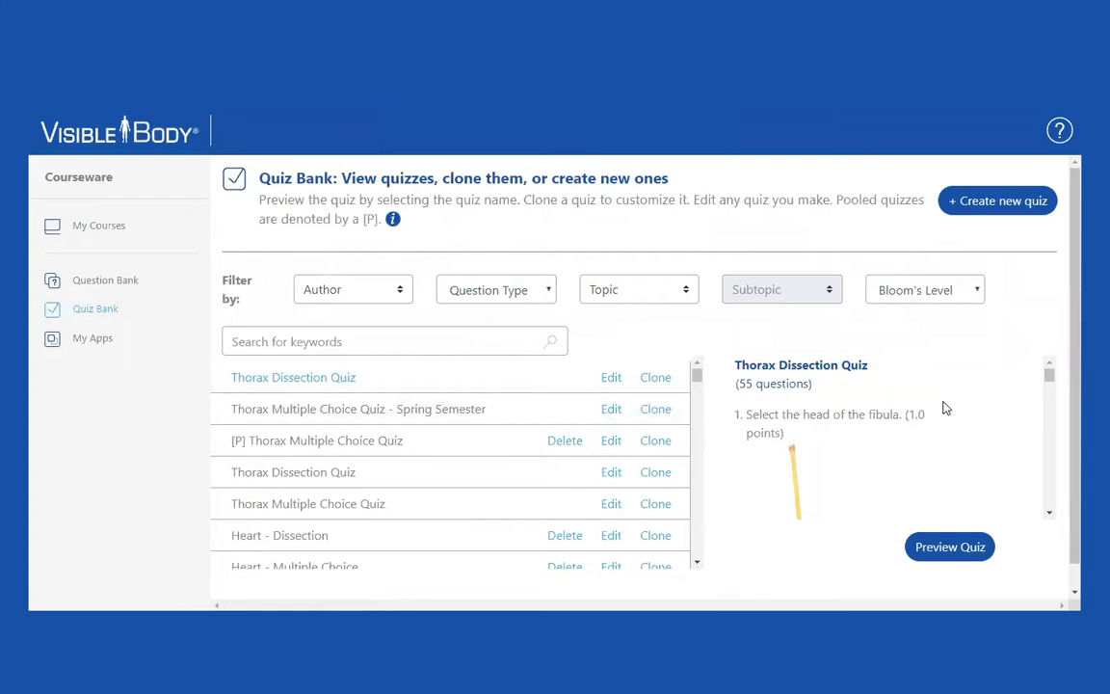
mouse_move(945, 405)
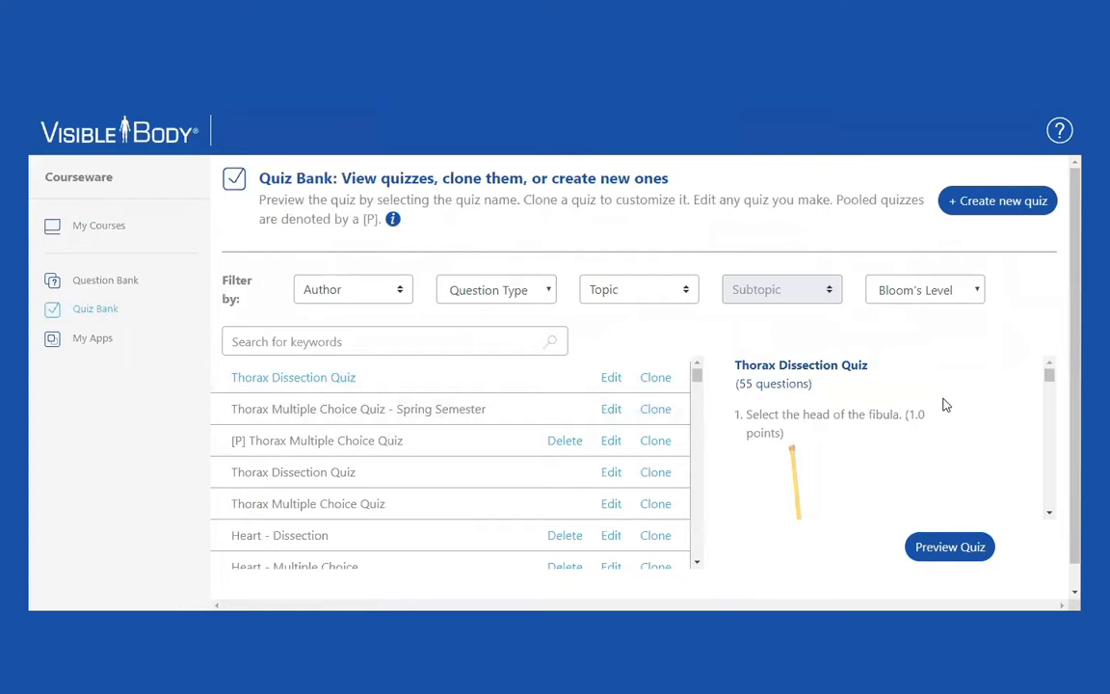
mouse_move(952, 405)
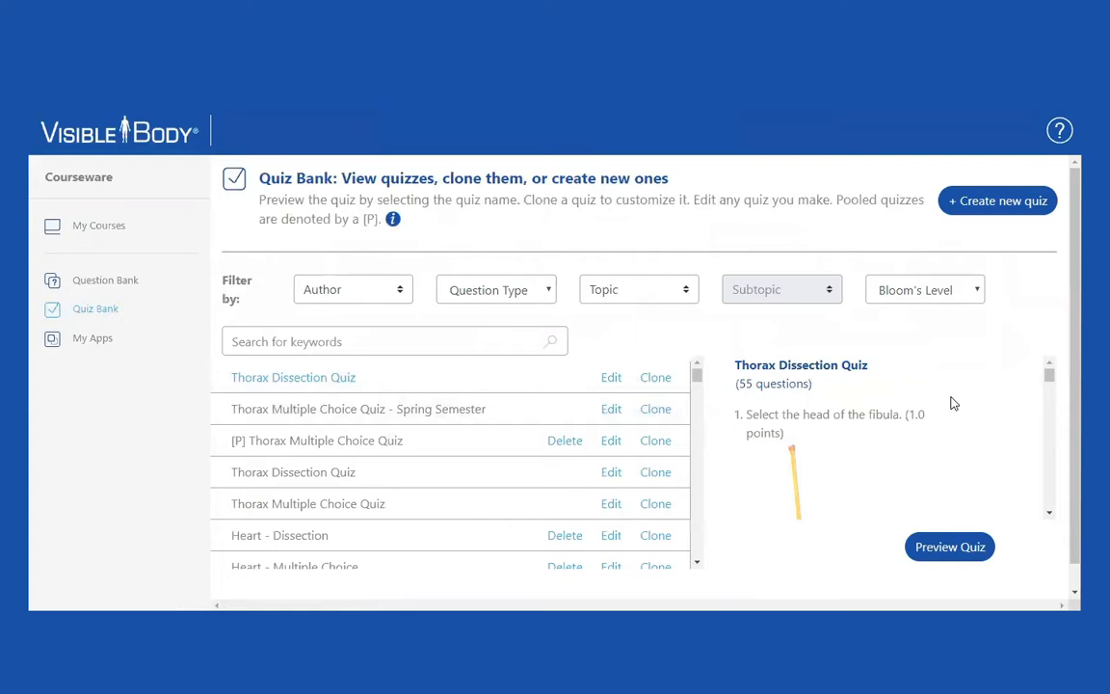
mouse_move(397, 289)
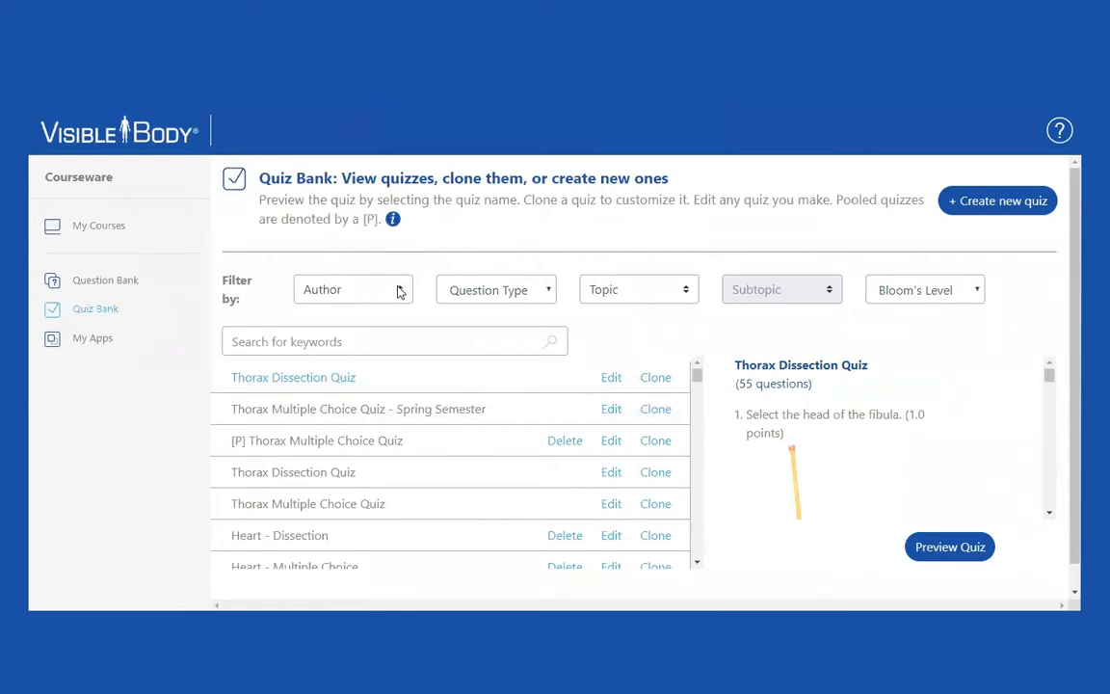
Filter the Quiz Bank to author Visible Body, Multiple Choice type, Circulatory system topic, Heart subtopic.
left_click(353, 289)
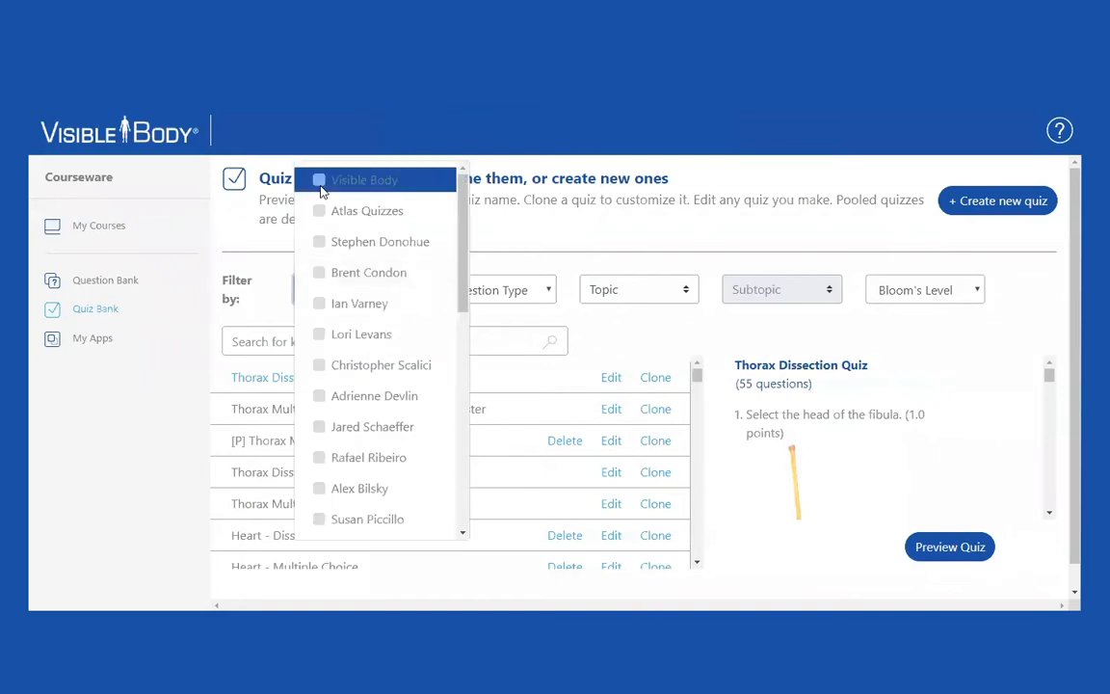
left_click(320, 182)
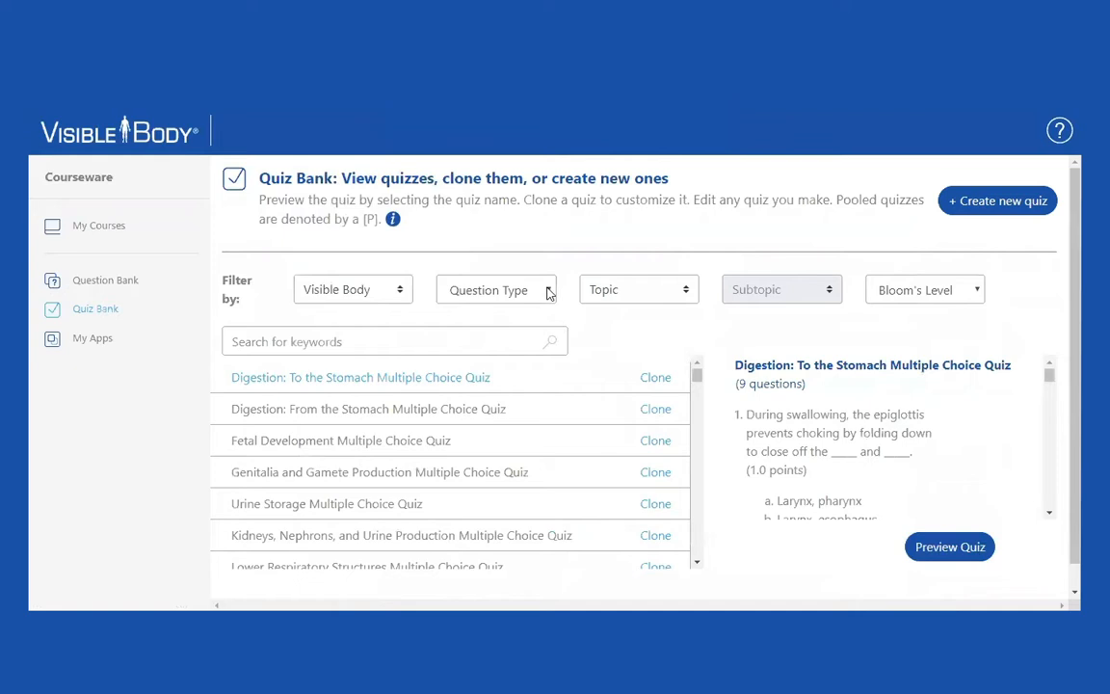
left_click(497, 289)
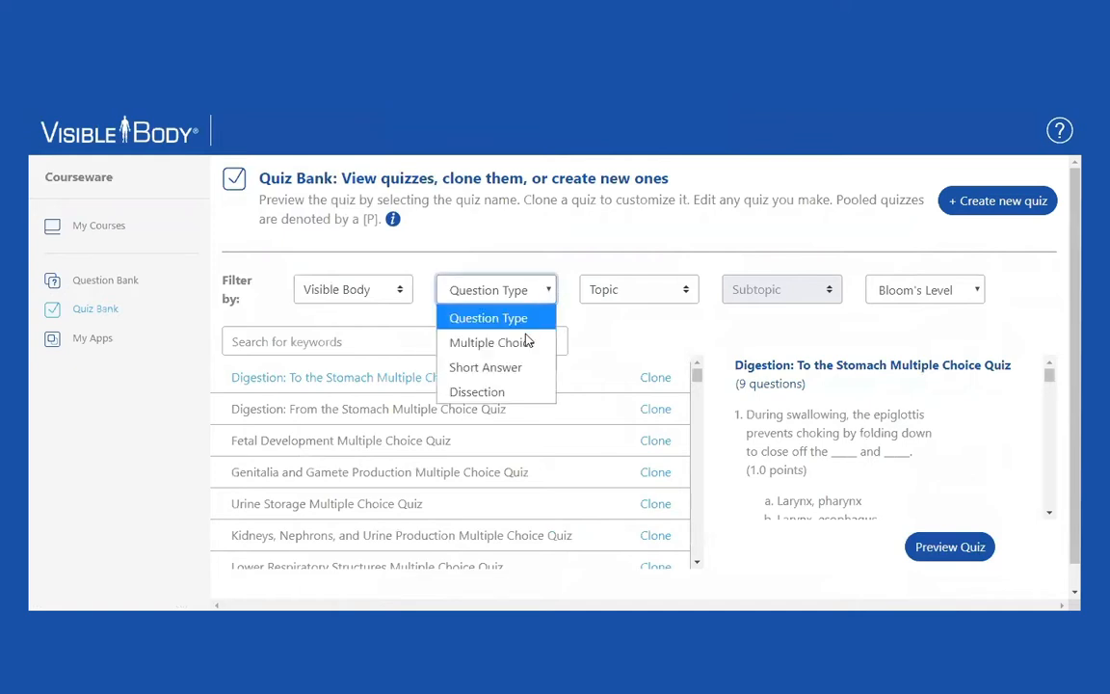
left_click(489, 343)
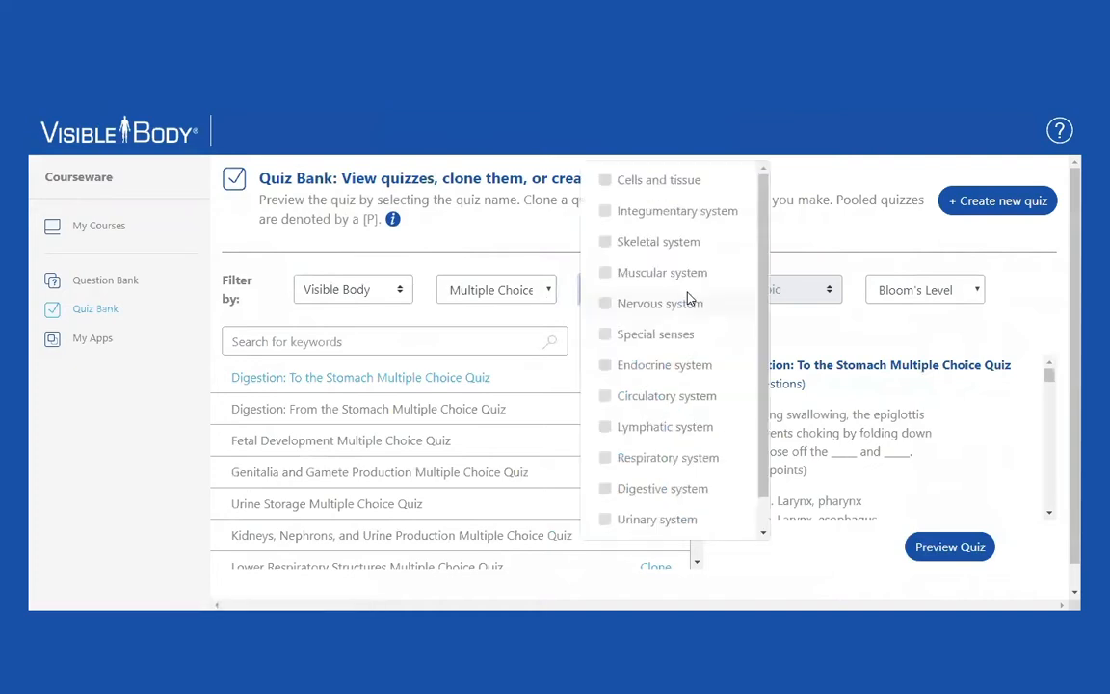
mouse_move(613, 399)
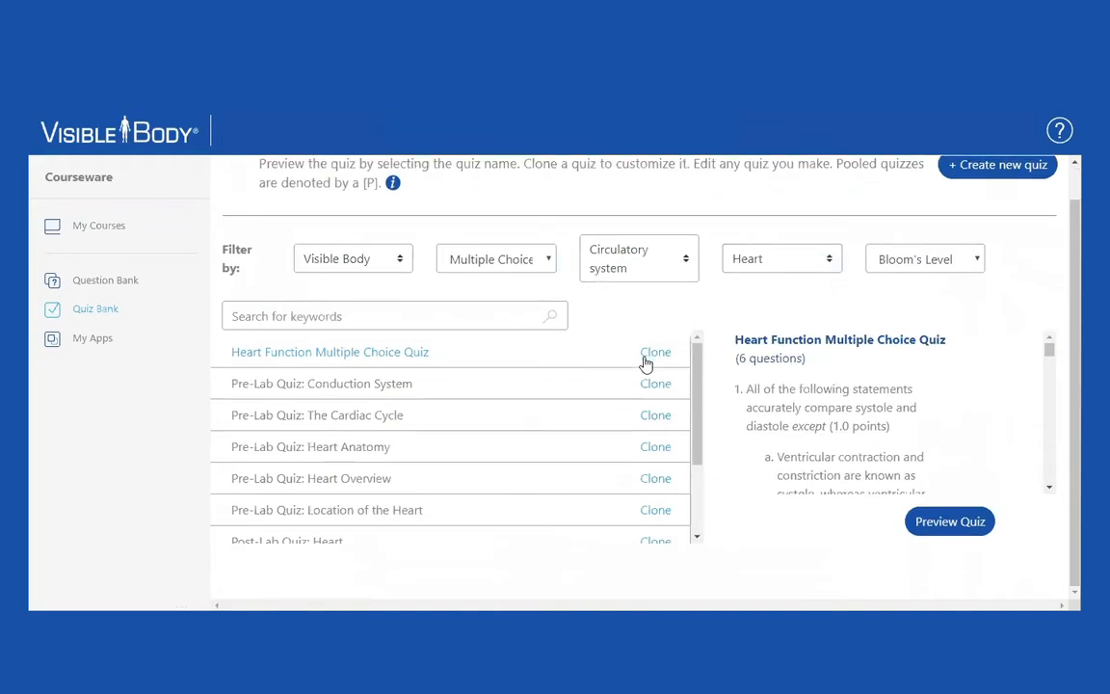
scroll("down", 3)
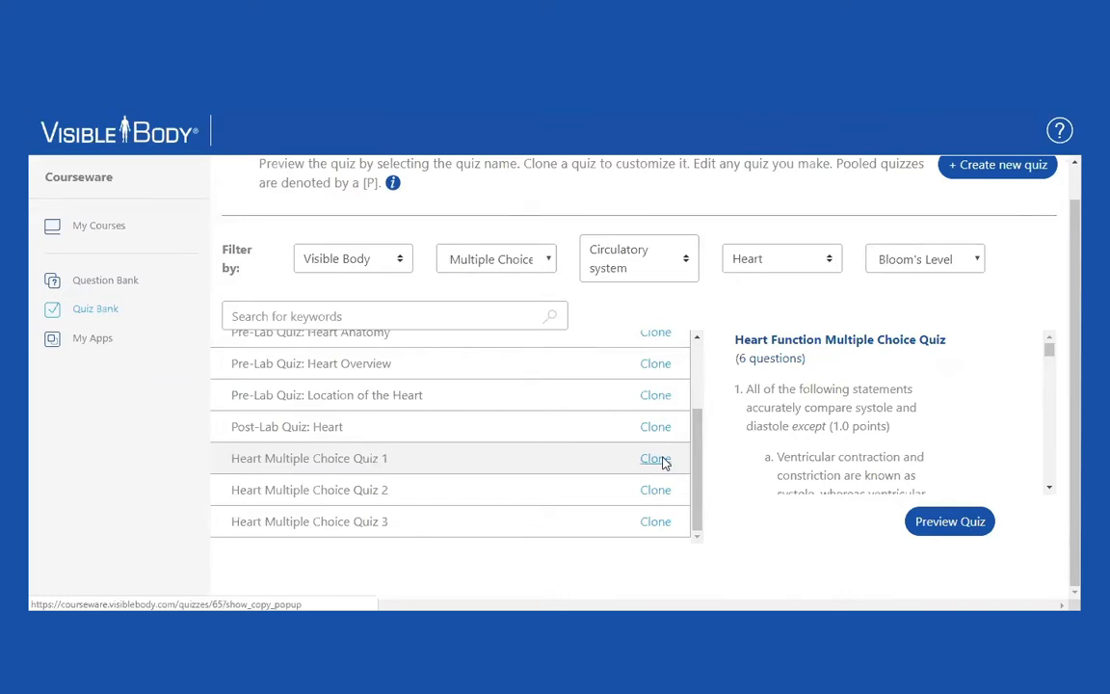
Clone Heart Multiple Choice Quiz 1 and save the copy as 'Heart Multiple Choice Quiz - Lora'.
left_click(655, 459)
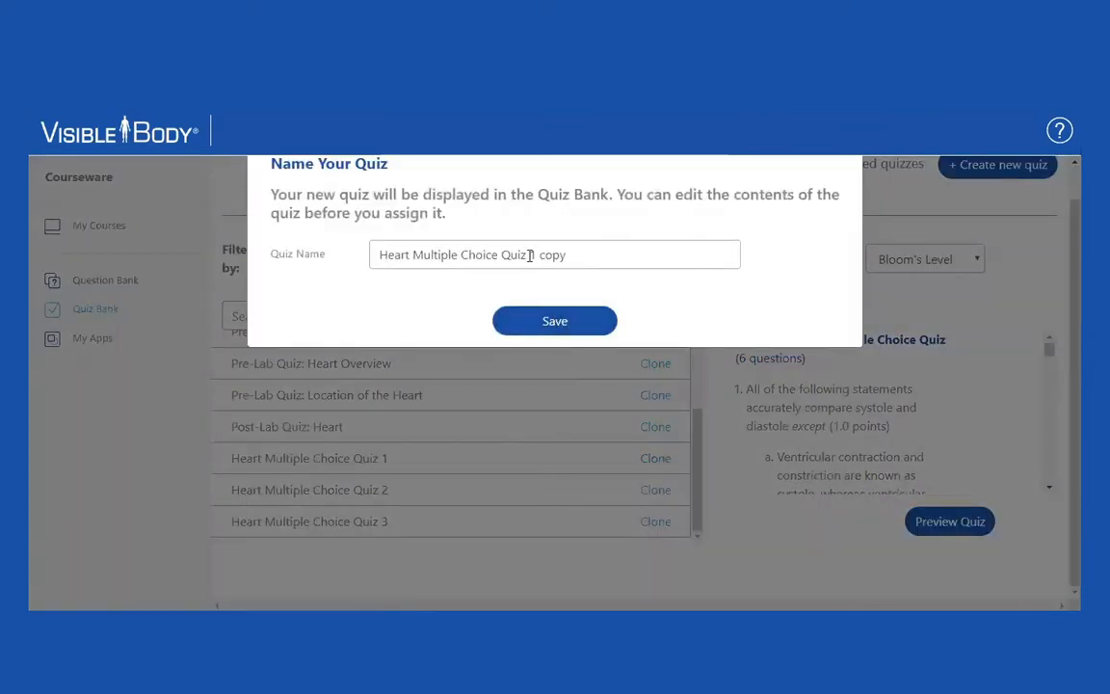
double_click(548, 254)
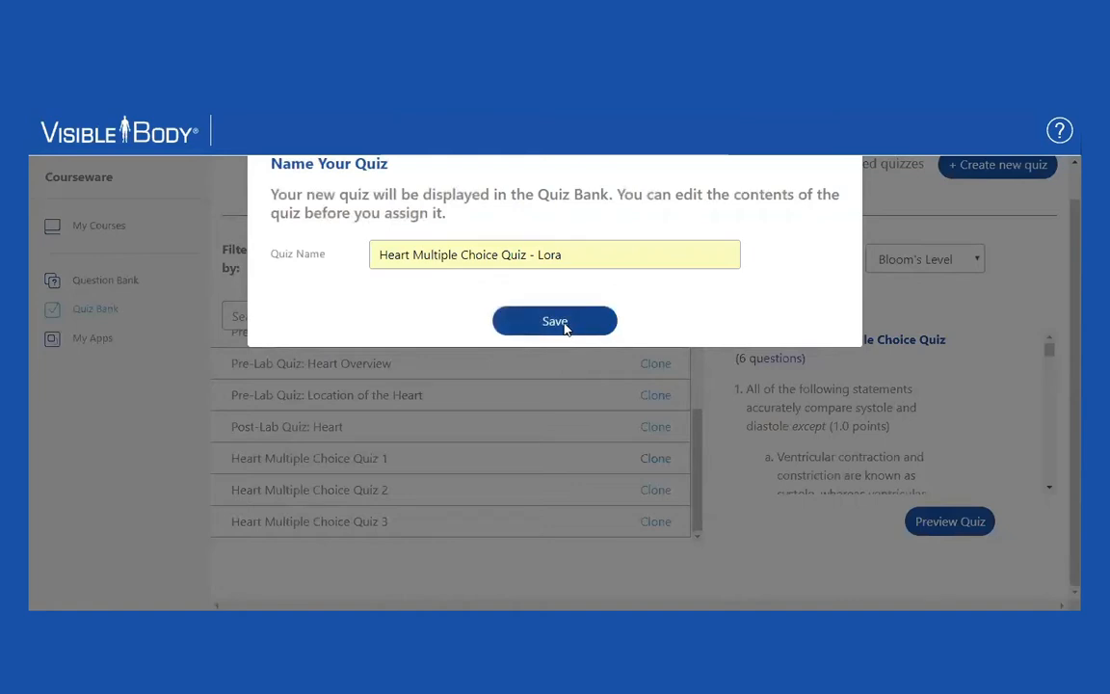
left_click(555, 320)
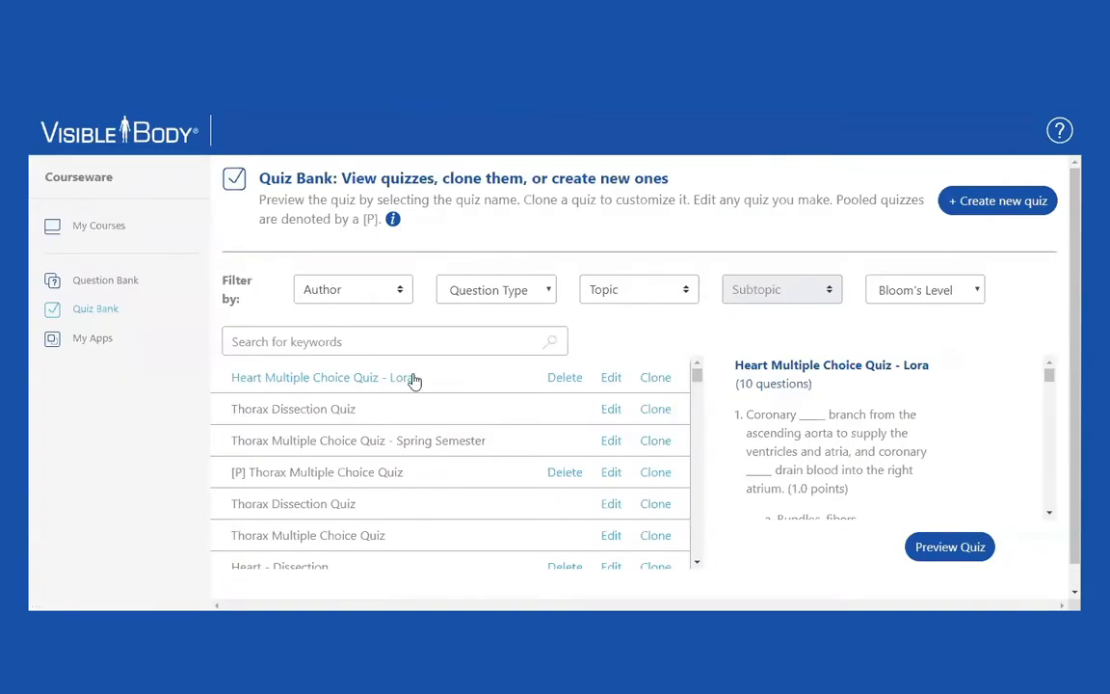
mouse_move(403, 298)
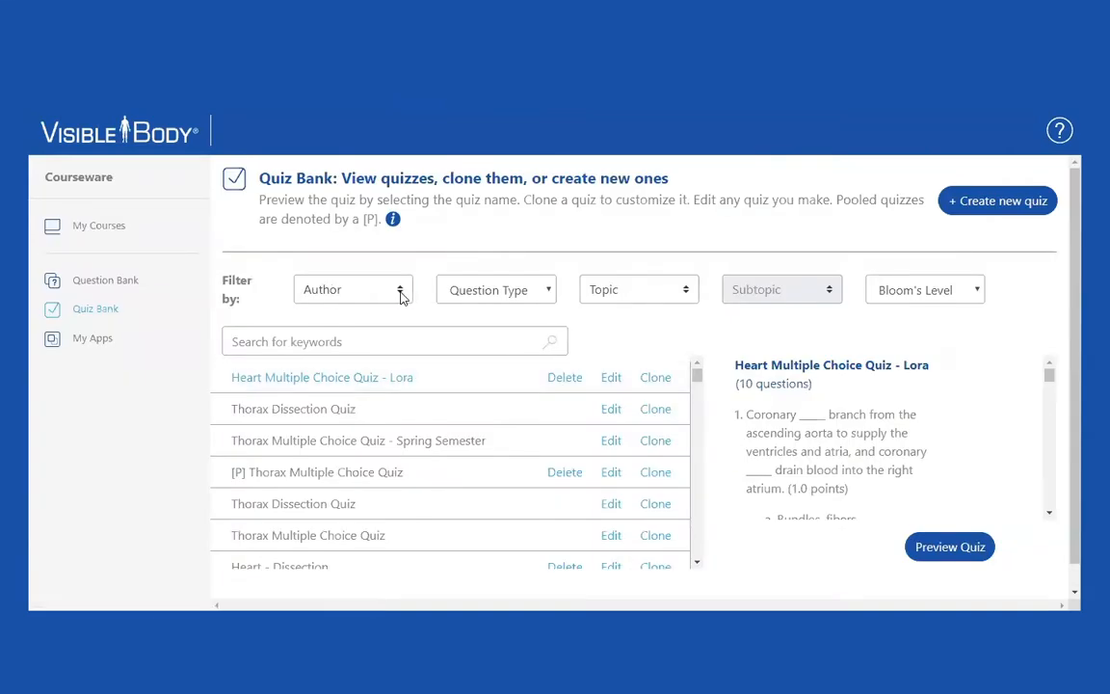
left_click(353, 289)
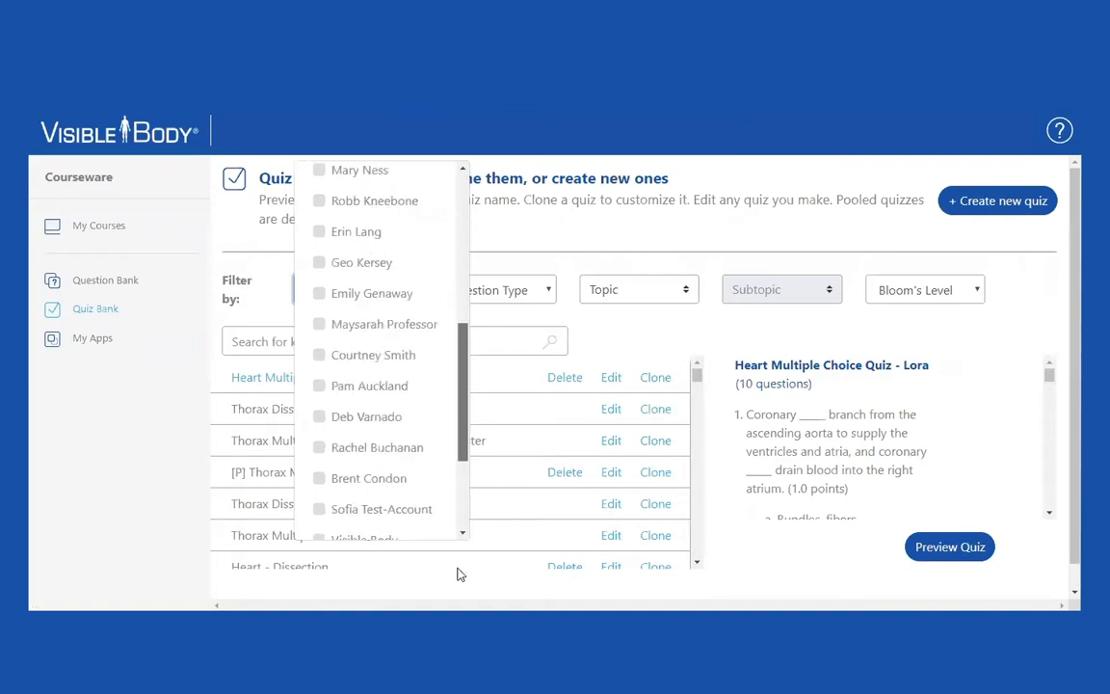
scroll("down", 3)
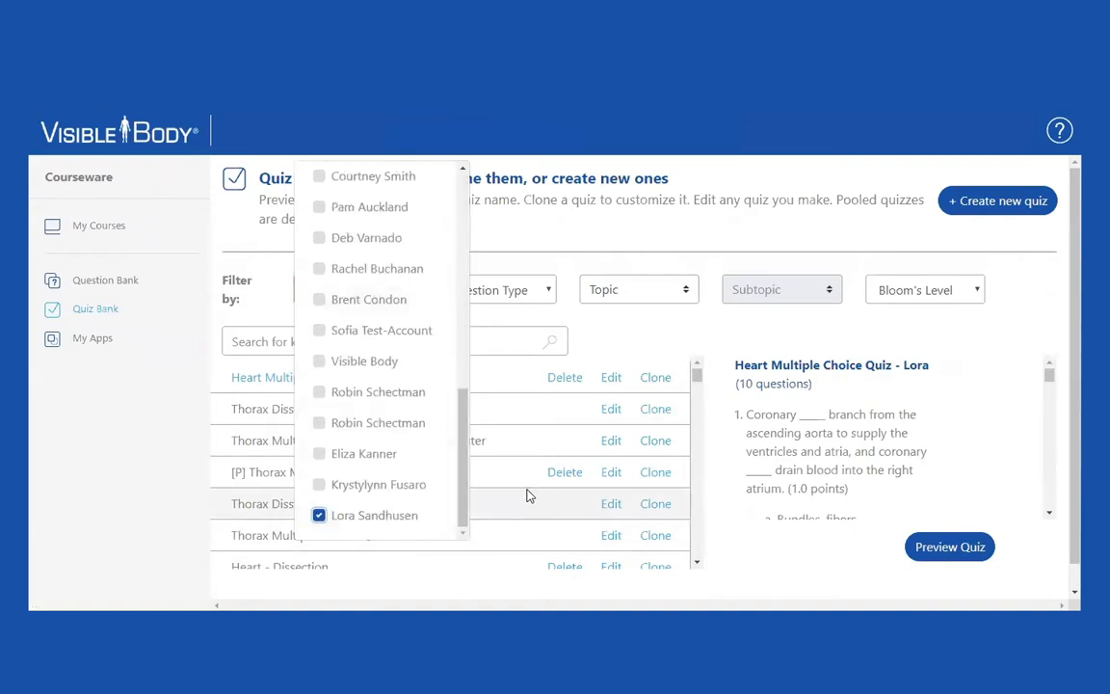
left_click(374, 514)
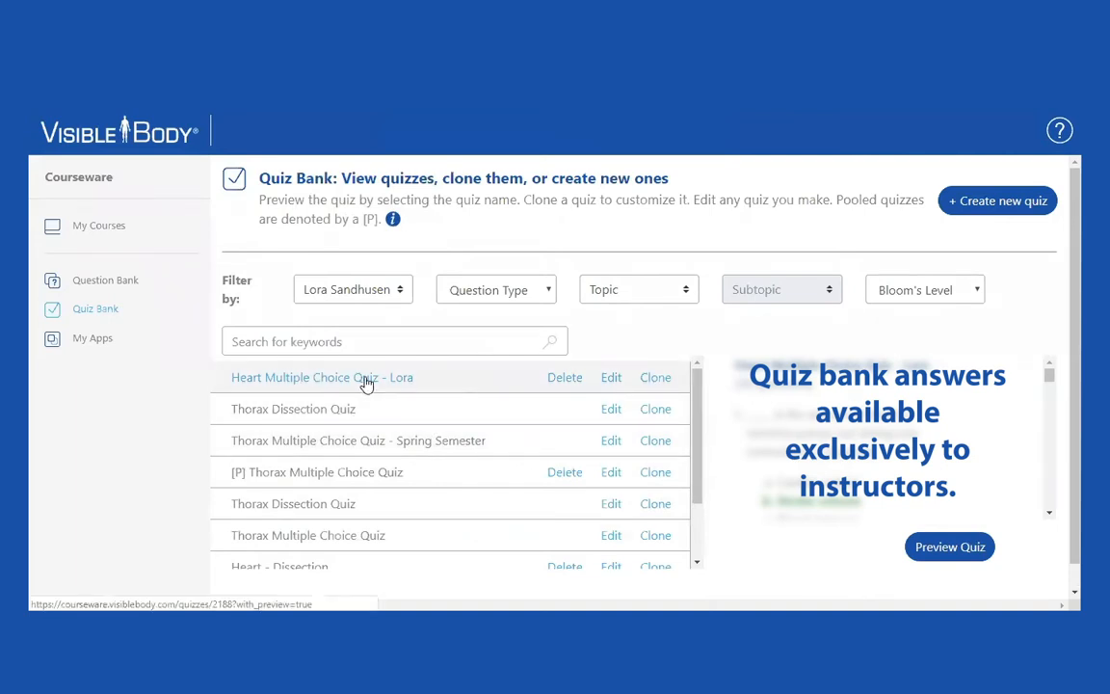
mouse_move(611, 376)
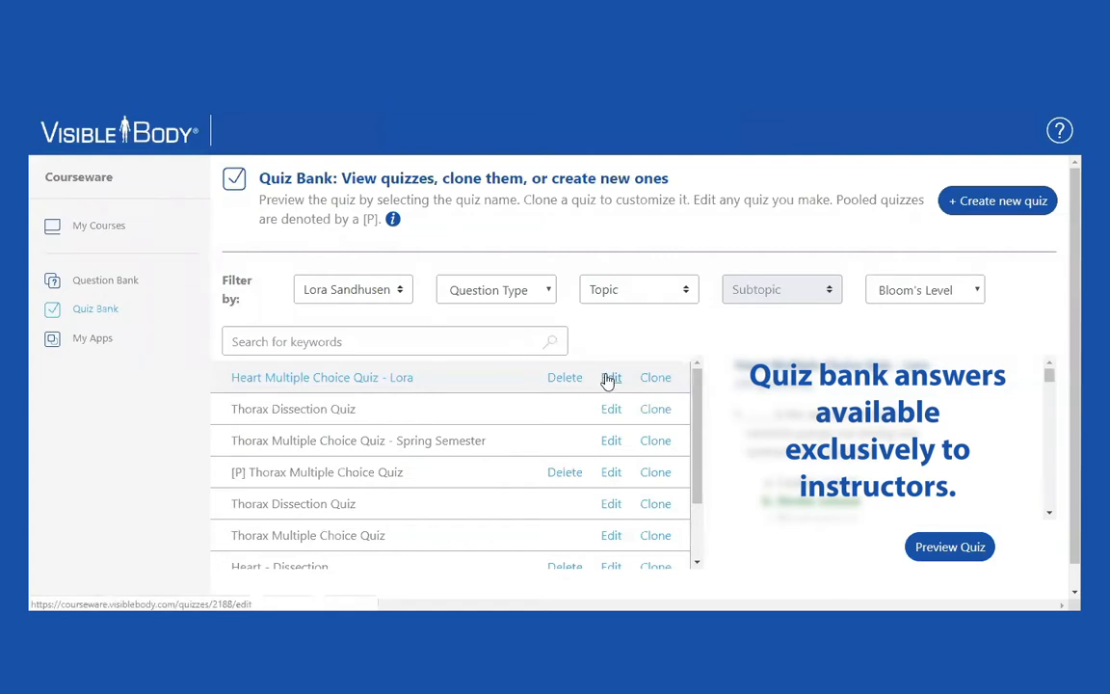
Edit the copied quiz and rename it 'Heart Multiple Choice Quiz -Spring Semester'.
left_click(609, 376)
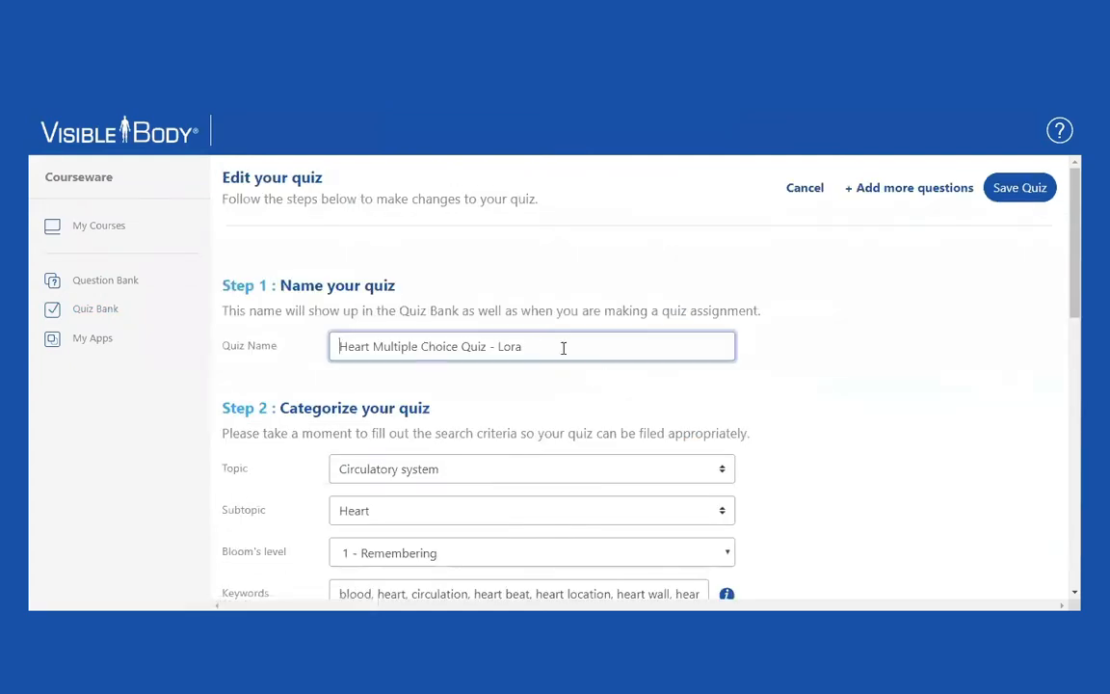
double_click(509, 347)
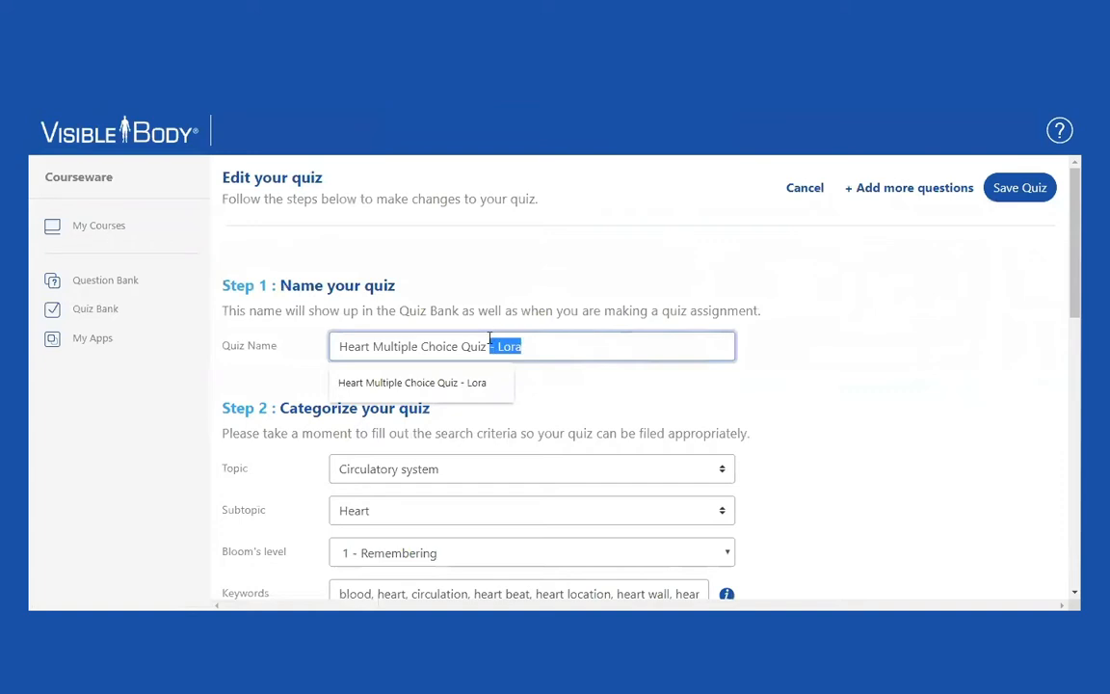
key("Backspace")
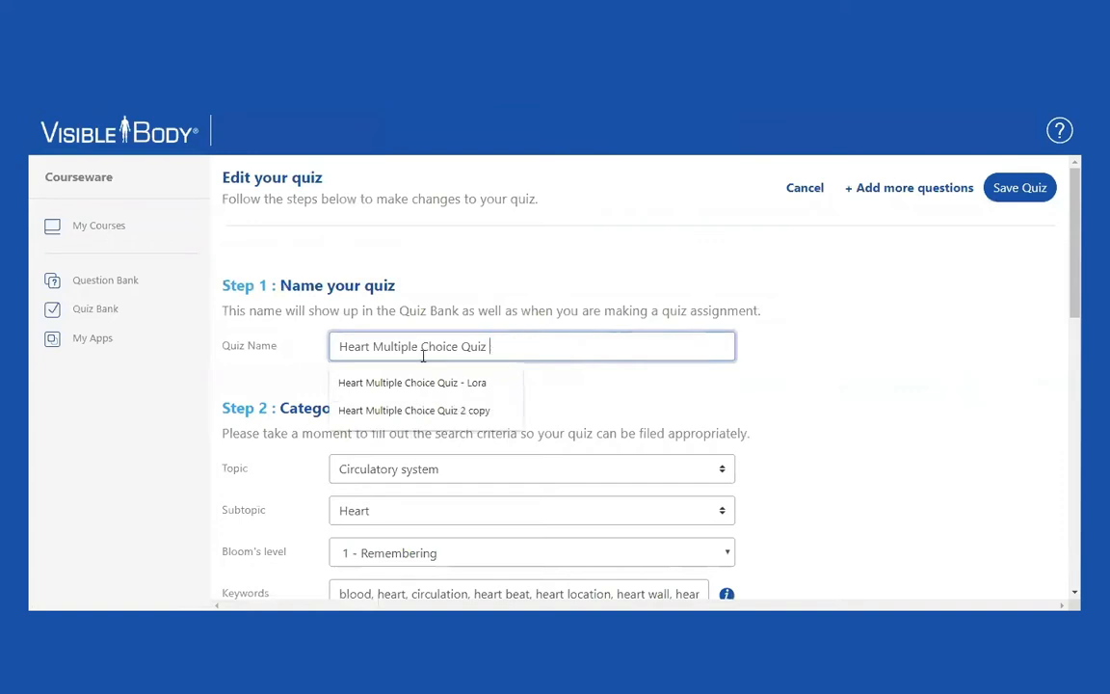
type("-Spring")
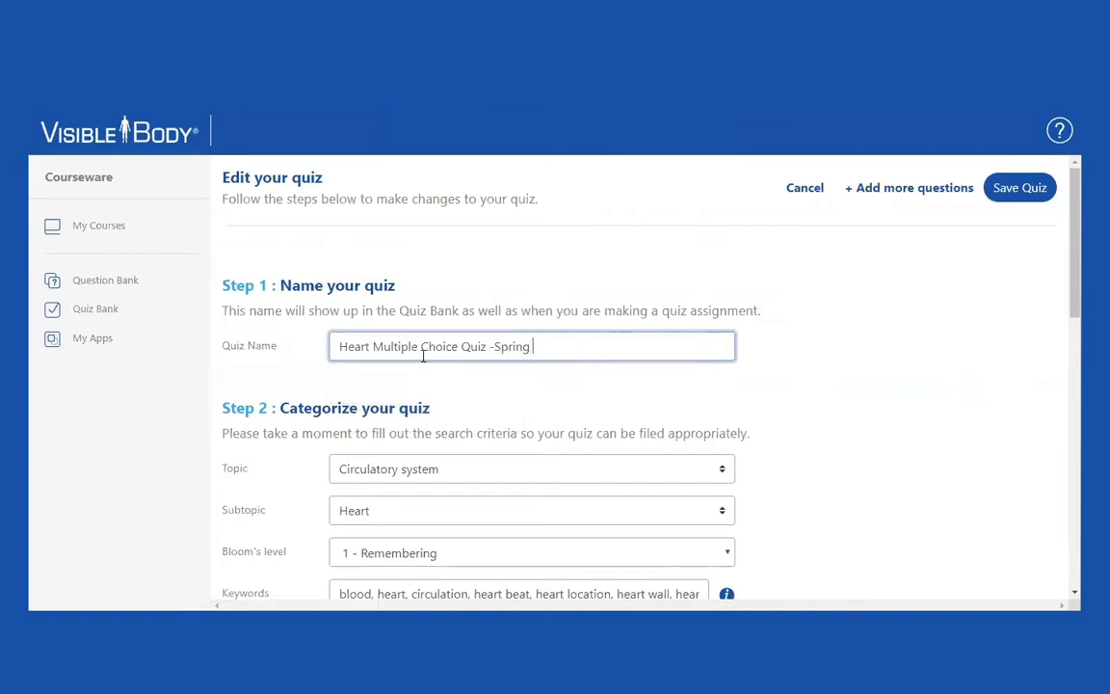
type("Semester")
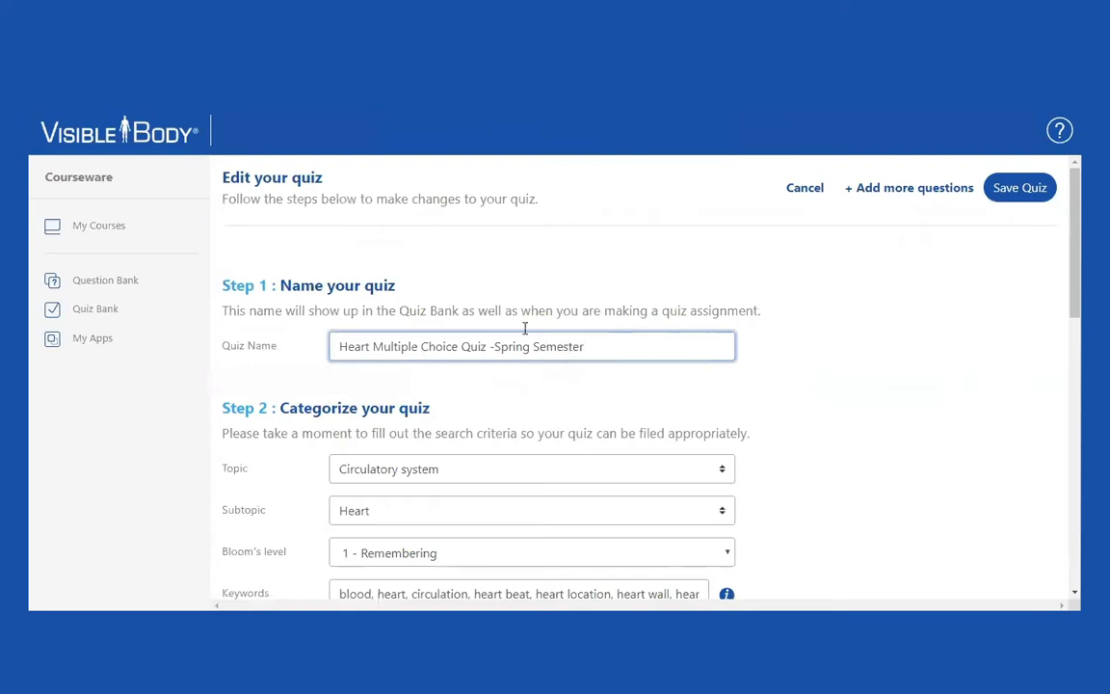
scroll("down", 3)
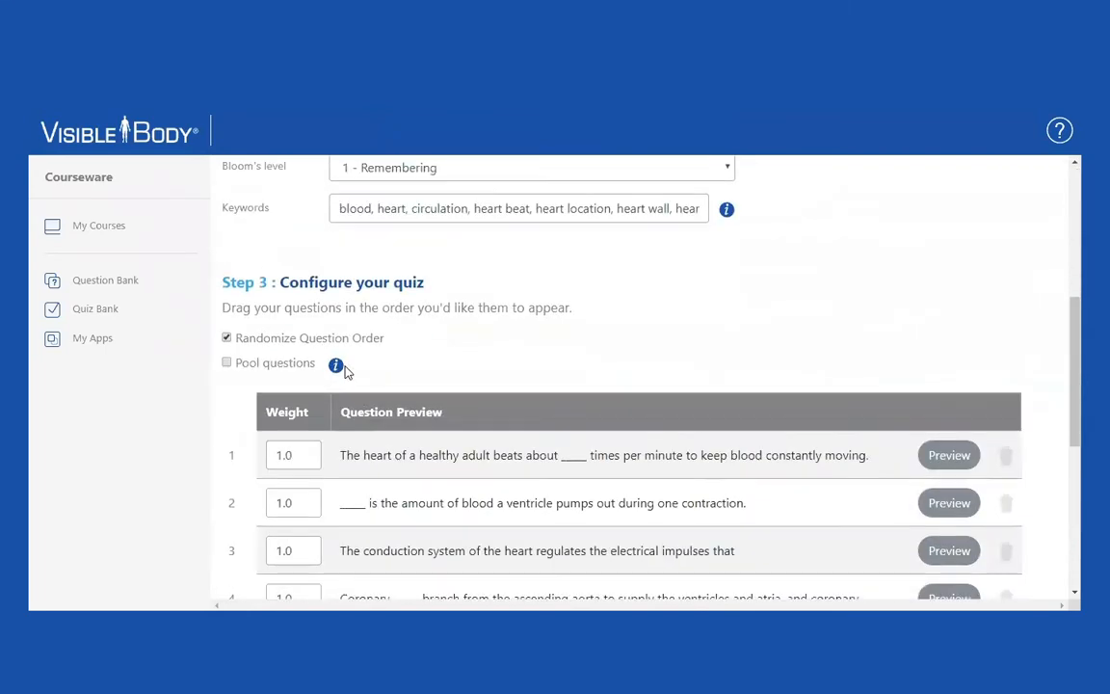
scroll("down", 3)
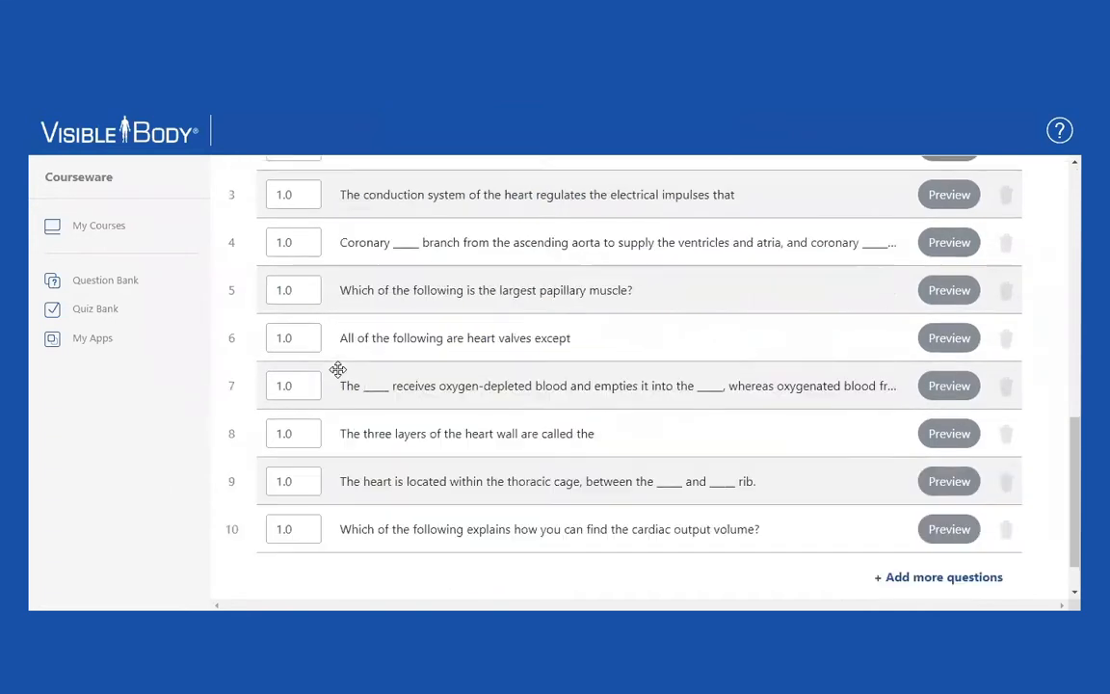
scroll("up", 3)
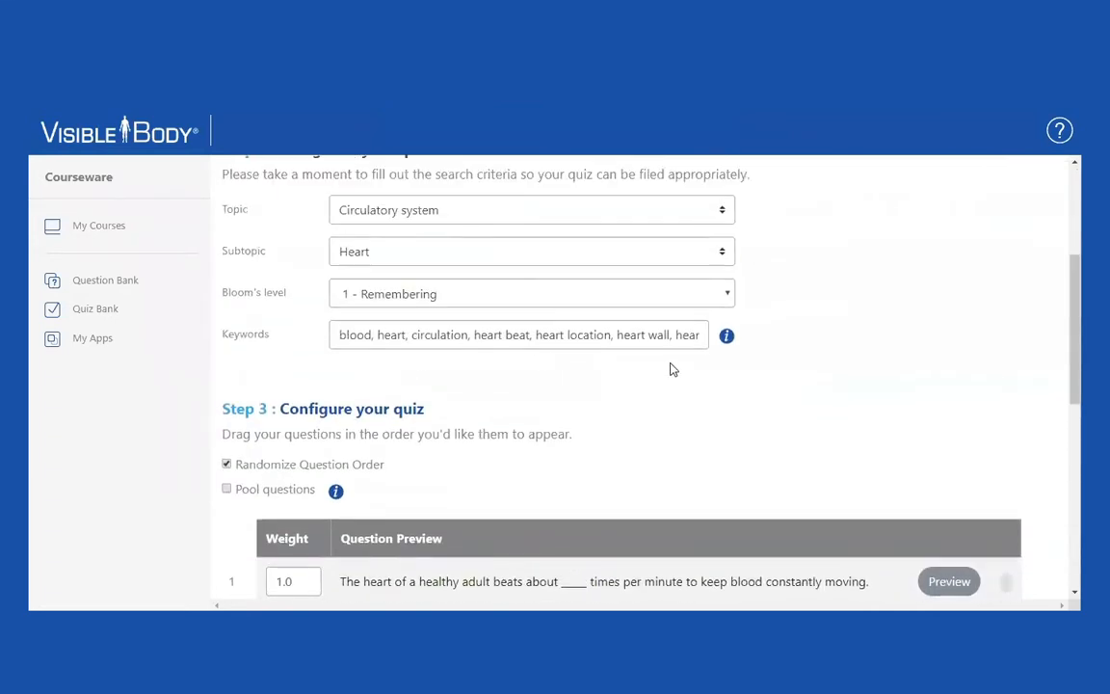
scroll("down", 3)
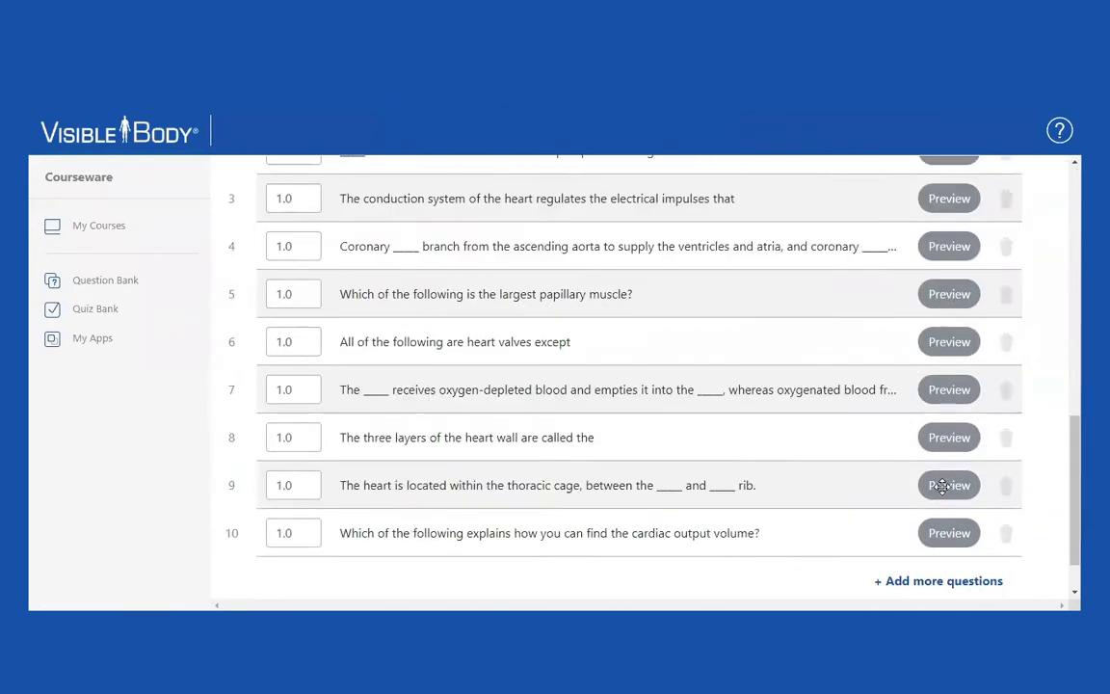
scroll("down", 3)
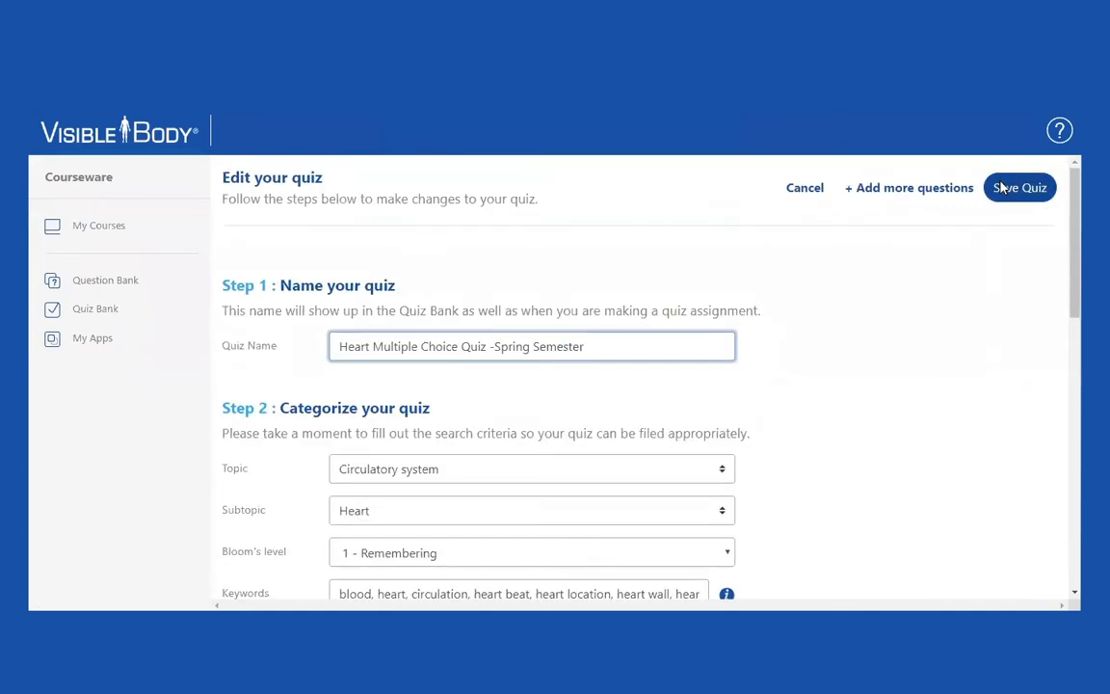
left_click(1019, 187)
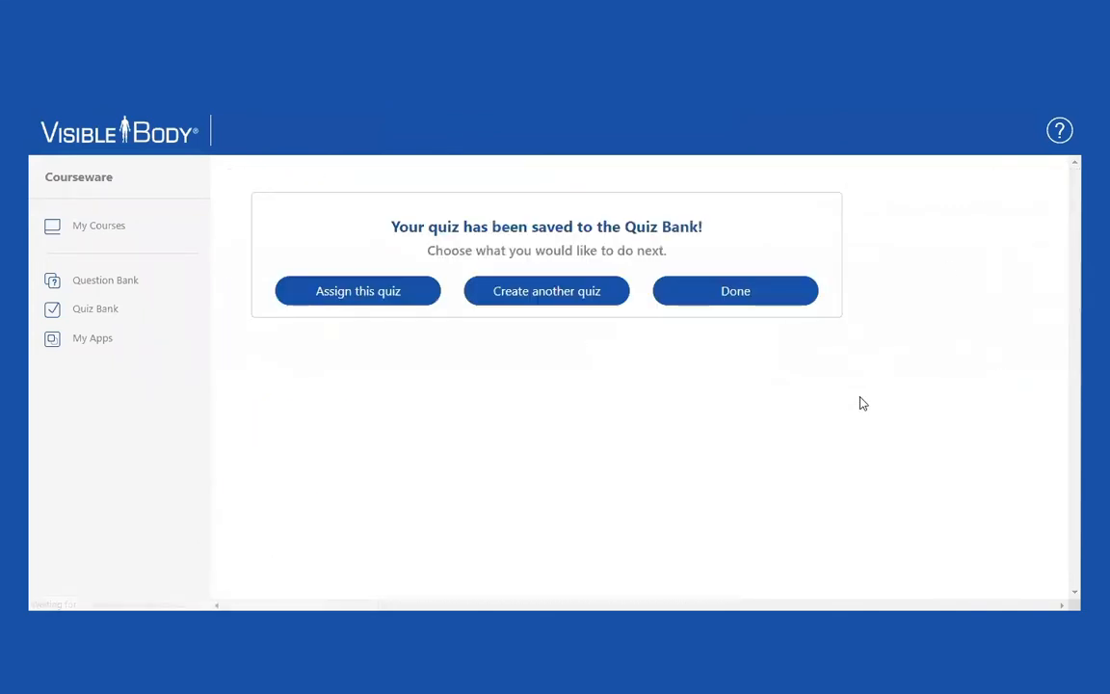
mouse_move(620, 427)
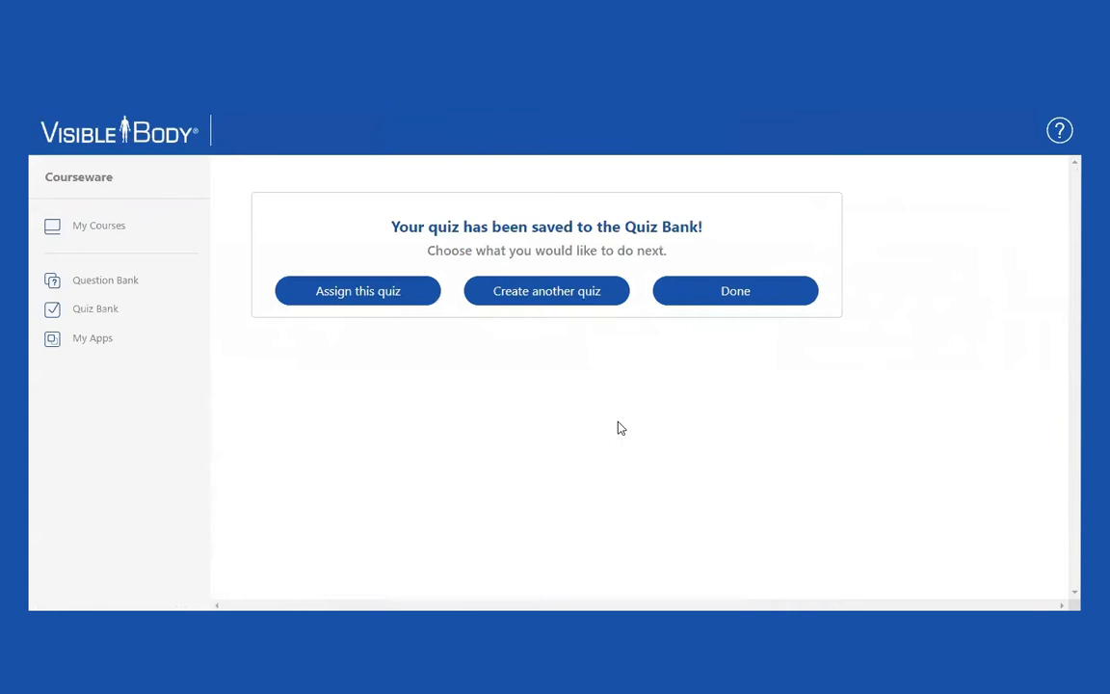
mouse_move(616, 434)
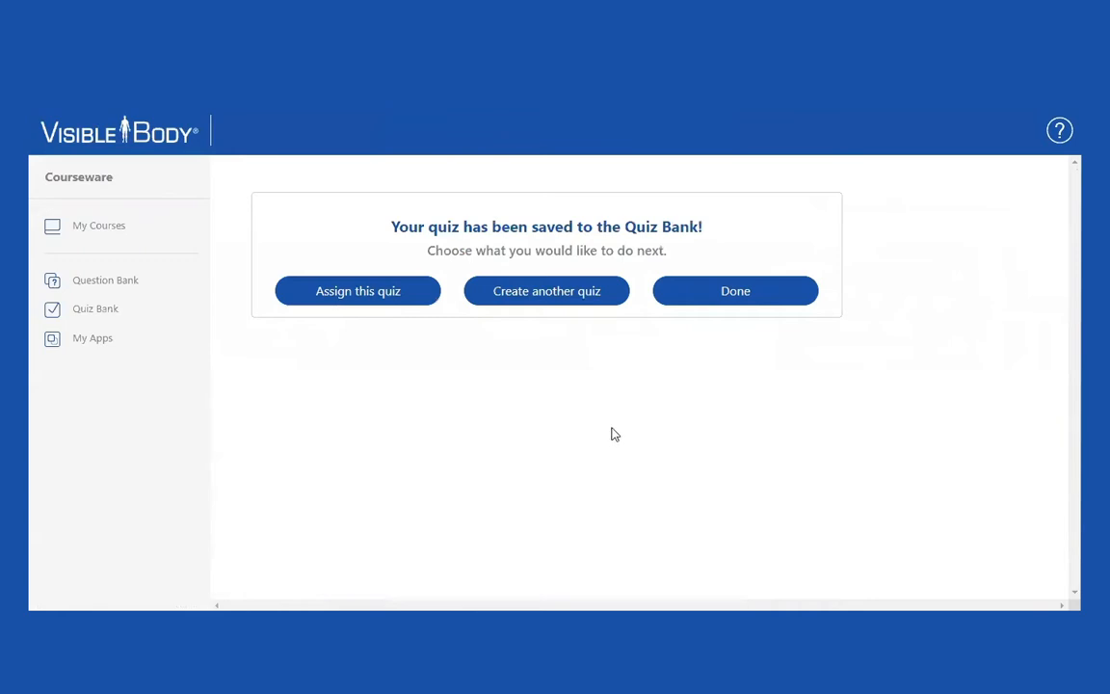
mouse_move(459, 370)
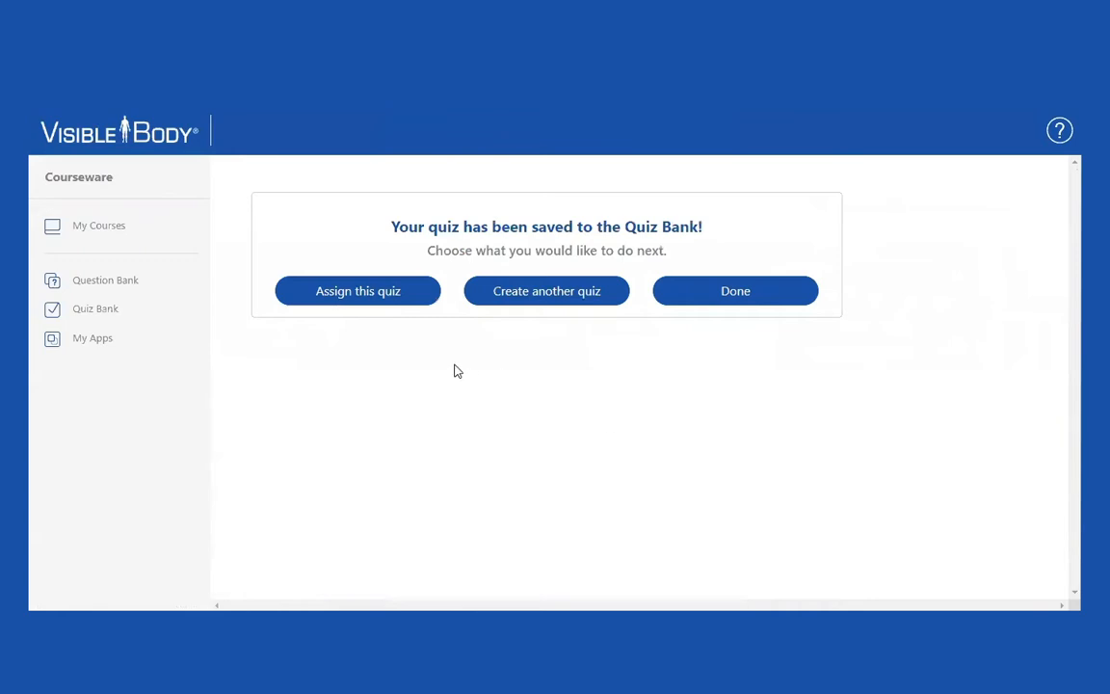
mouse_move(104, 282)
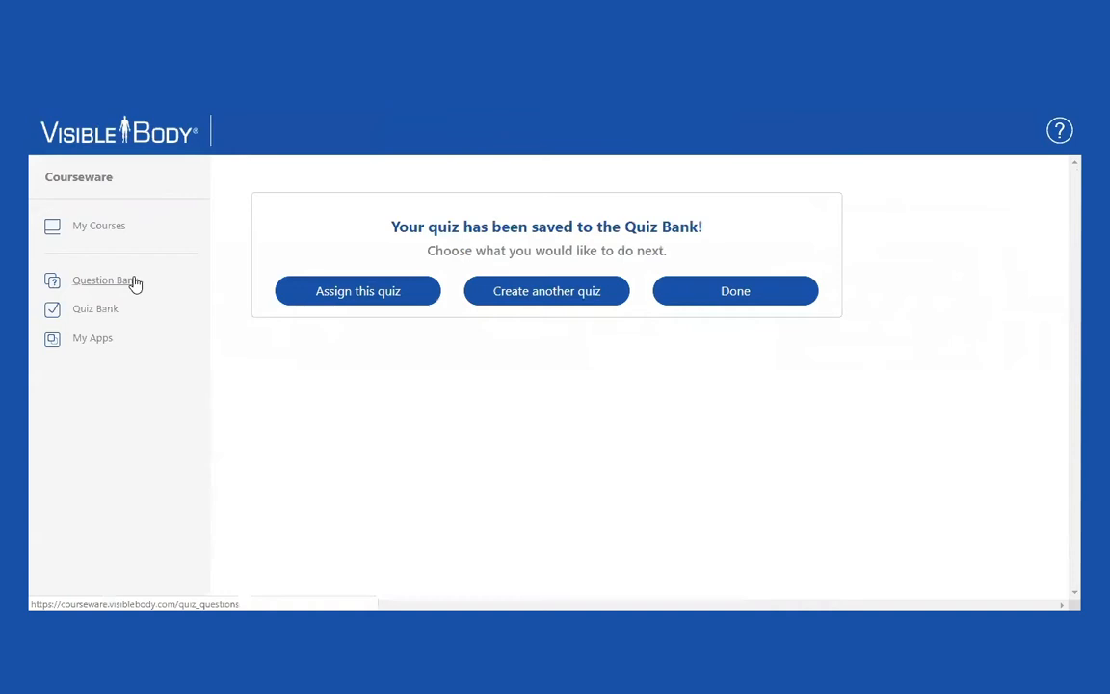
Show the Question Bank filtered to questions authored by Visible Body.
left_click(104, 279)
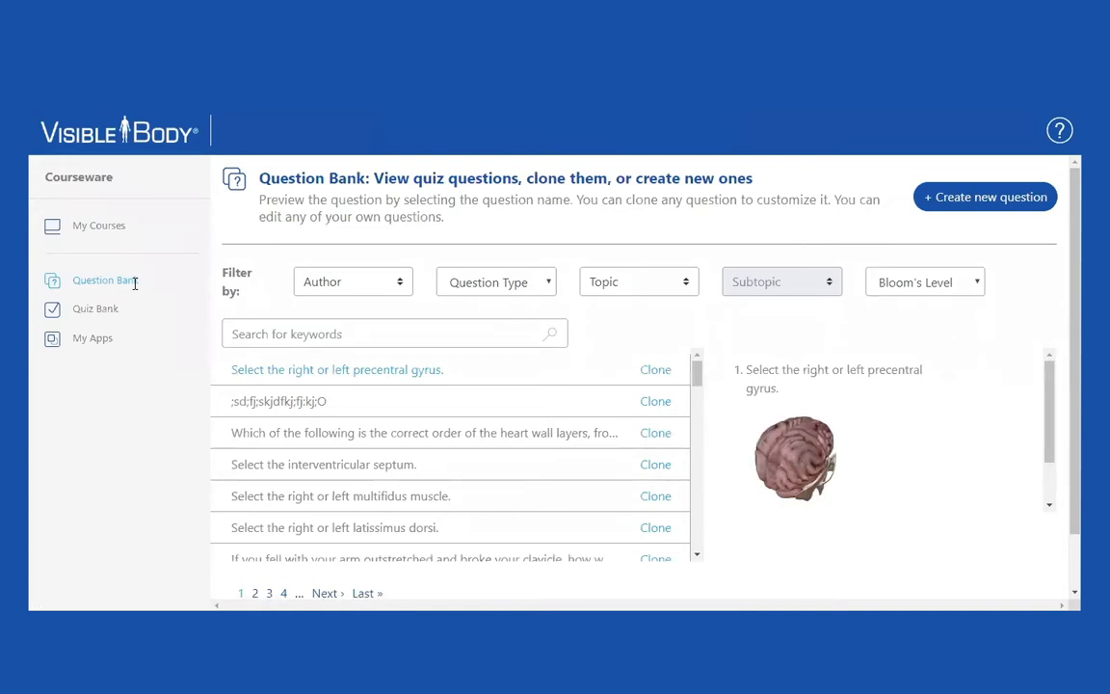
mouse_move(127, 283)
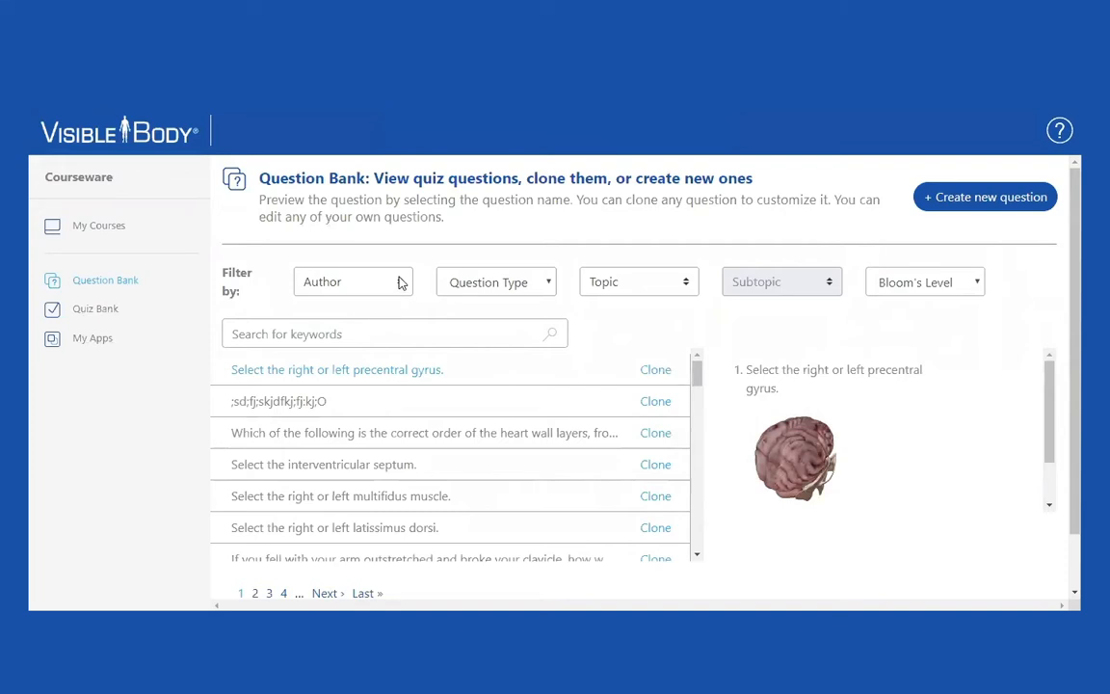
left_click(351, 281)
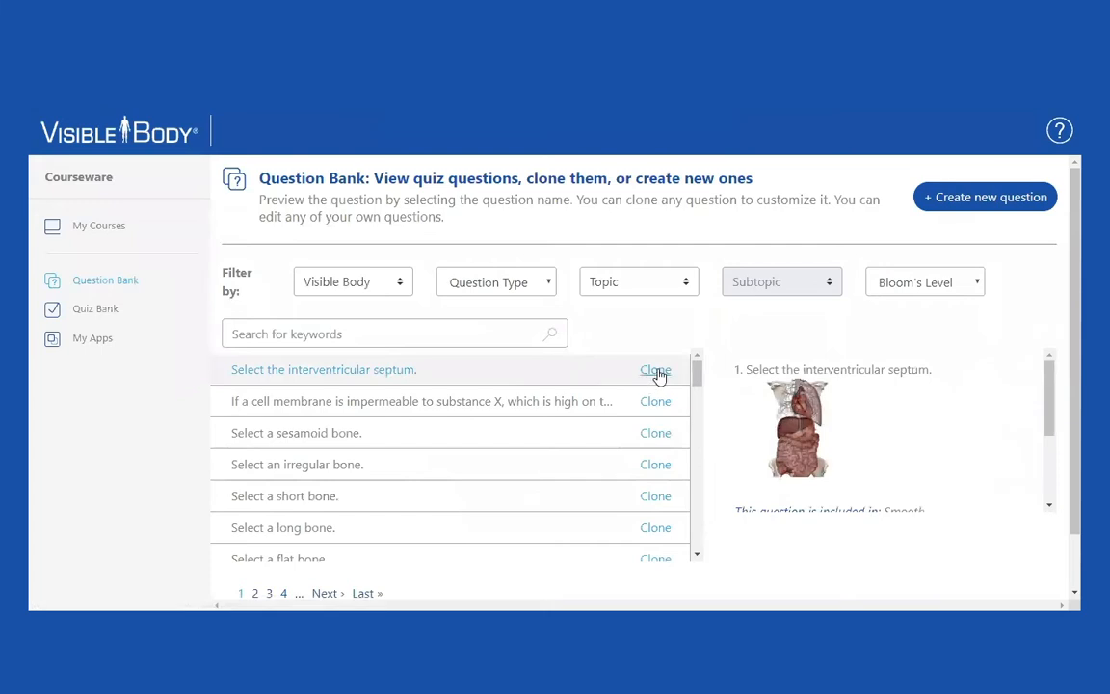
mouse_move(656, 370)
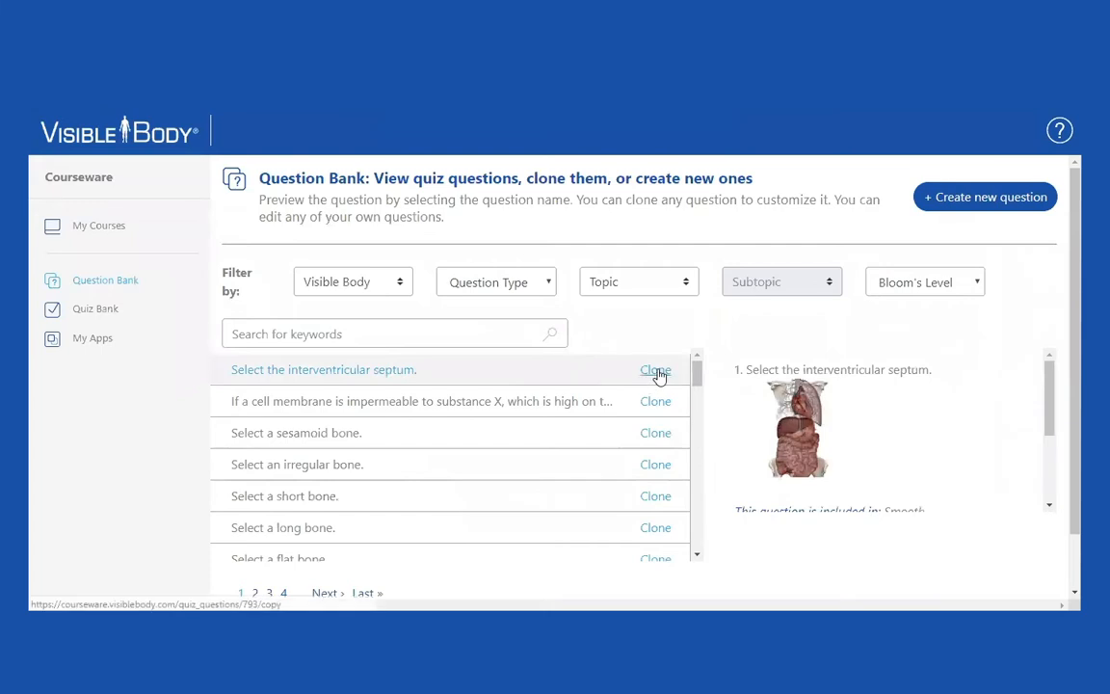
Clone the 'Select the interventricular septum.' question and review the copy's editing steps.
left_click(655, 370)
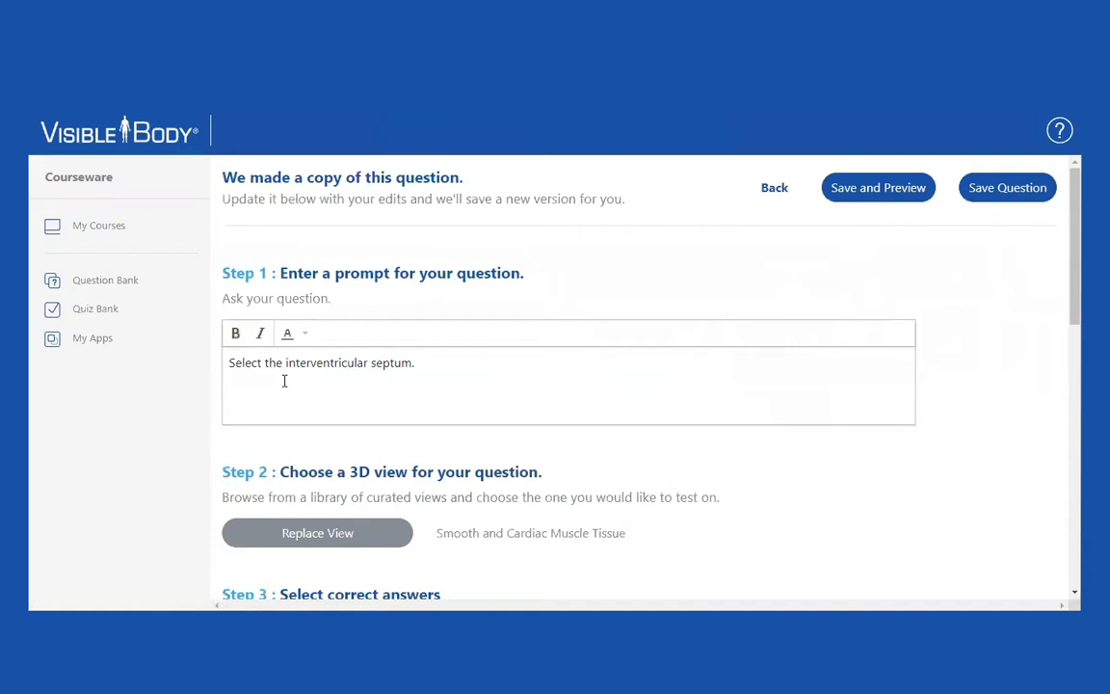
scroll("down", 3)
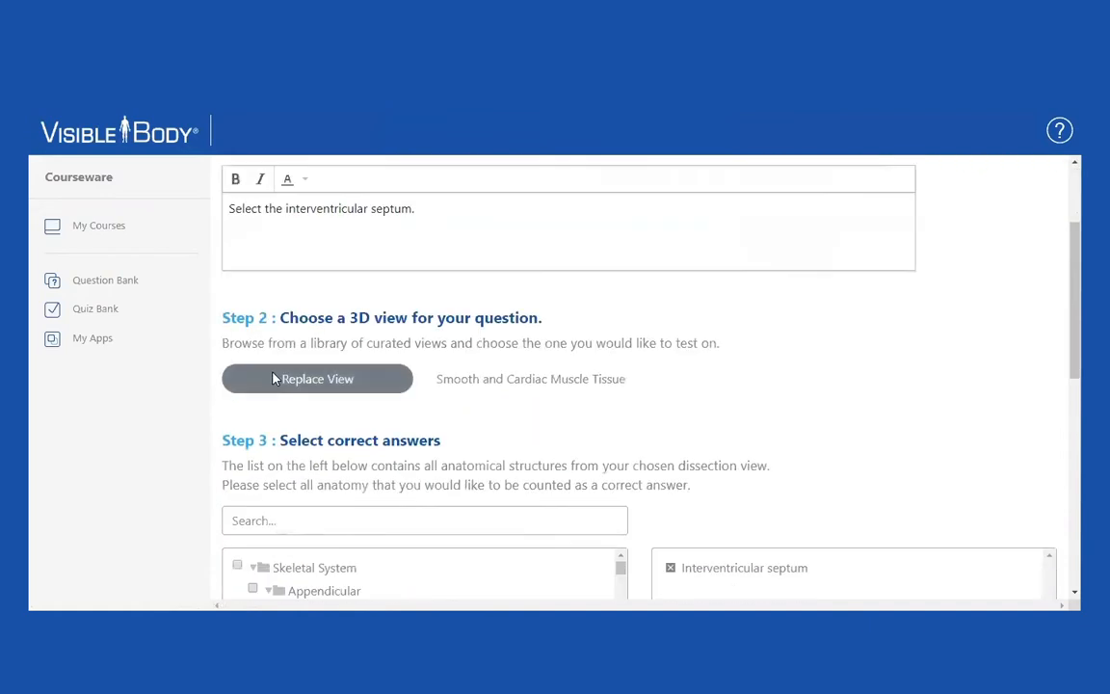
scroll("down", 3)
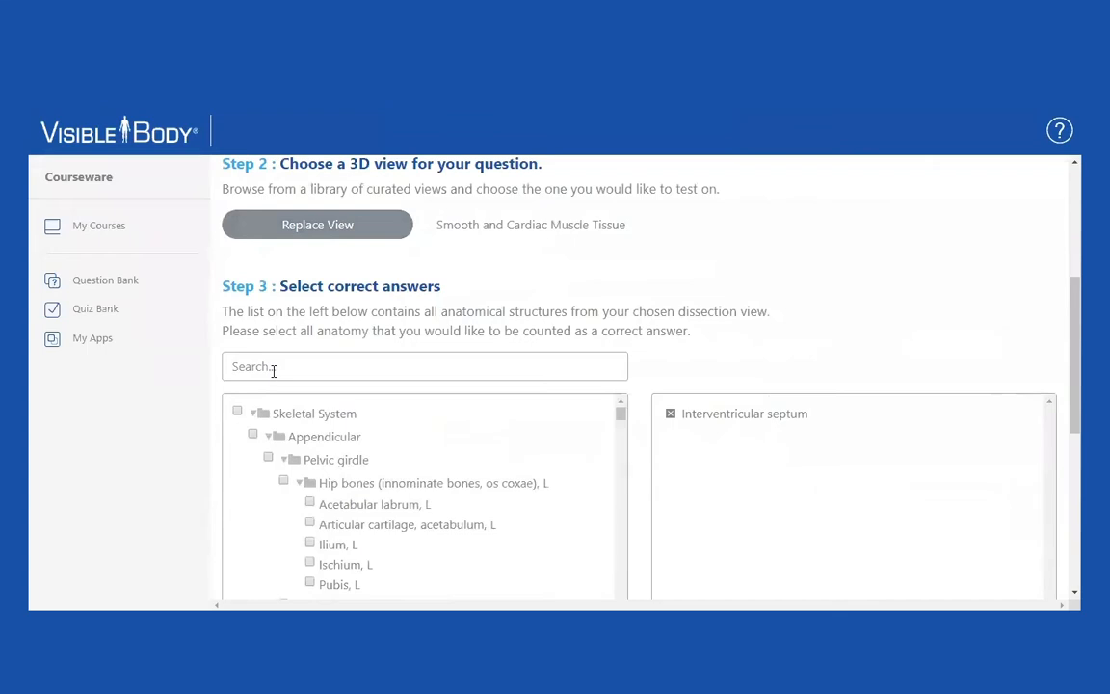
mouse_move(420, 373)
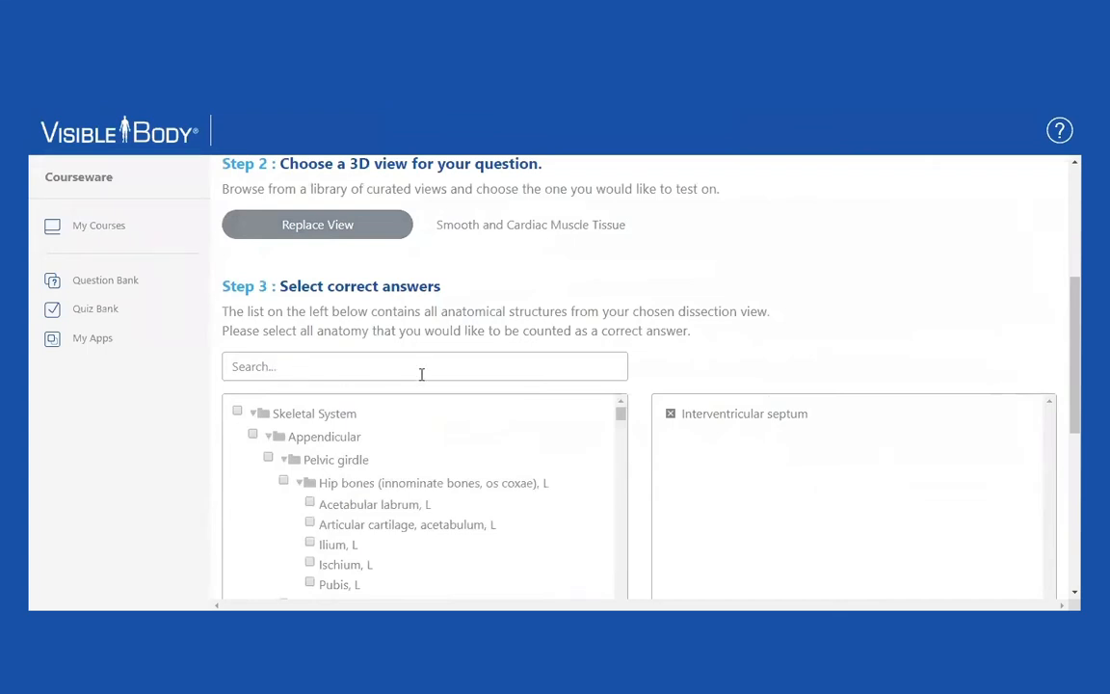
scroll("down", 3)
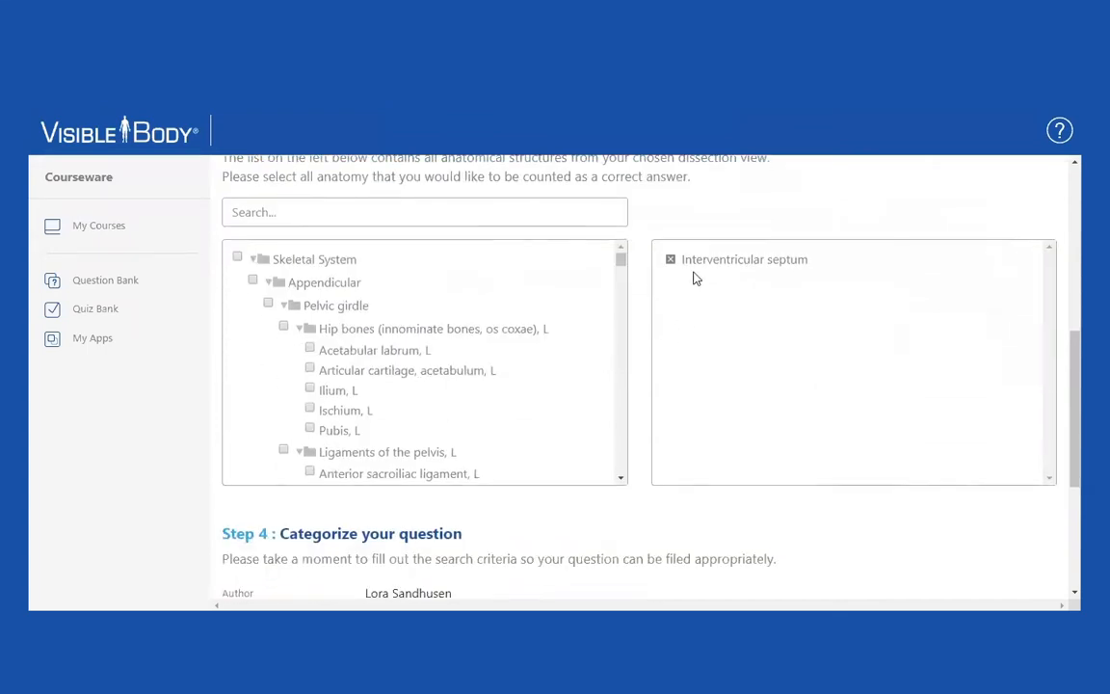
mouse_move(620, 285)
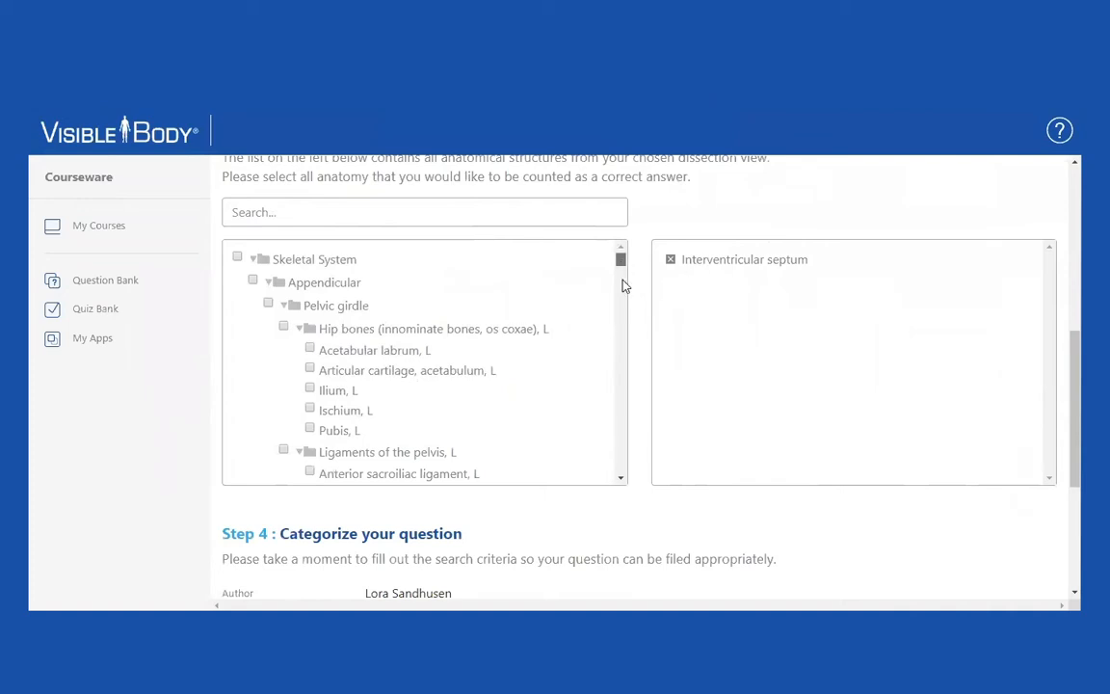
scroll("down", 3)
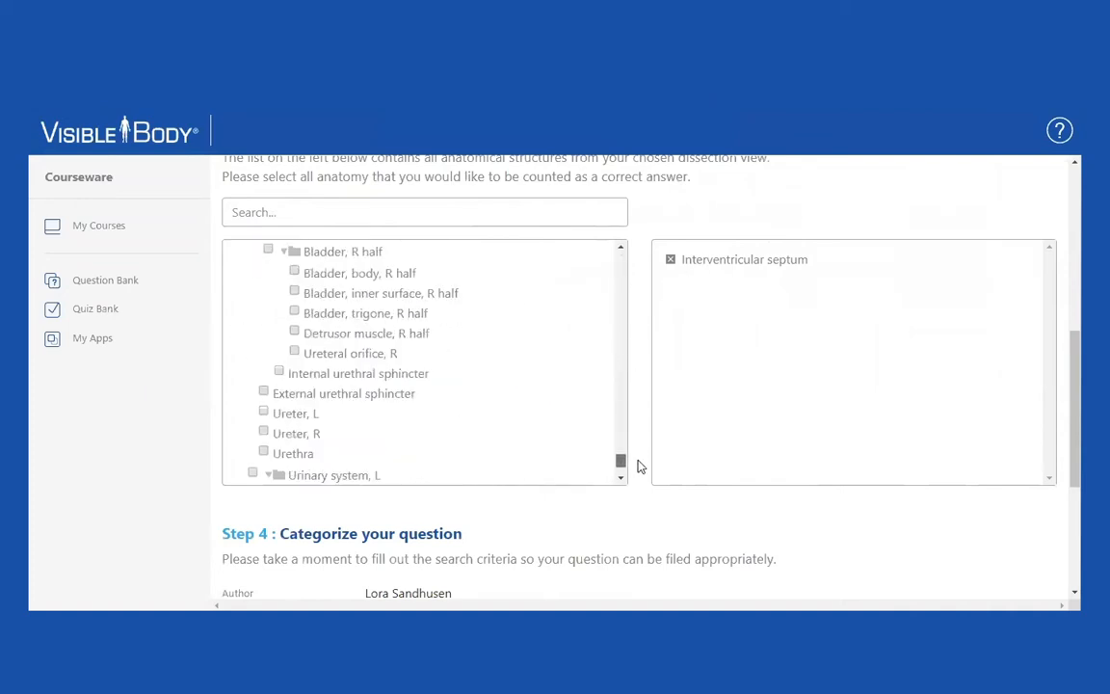
scroll("down", 3)
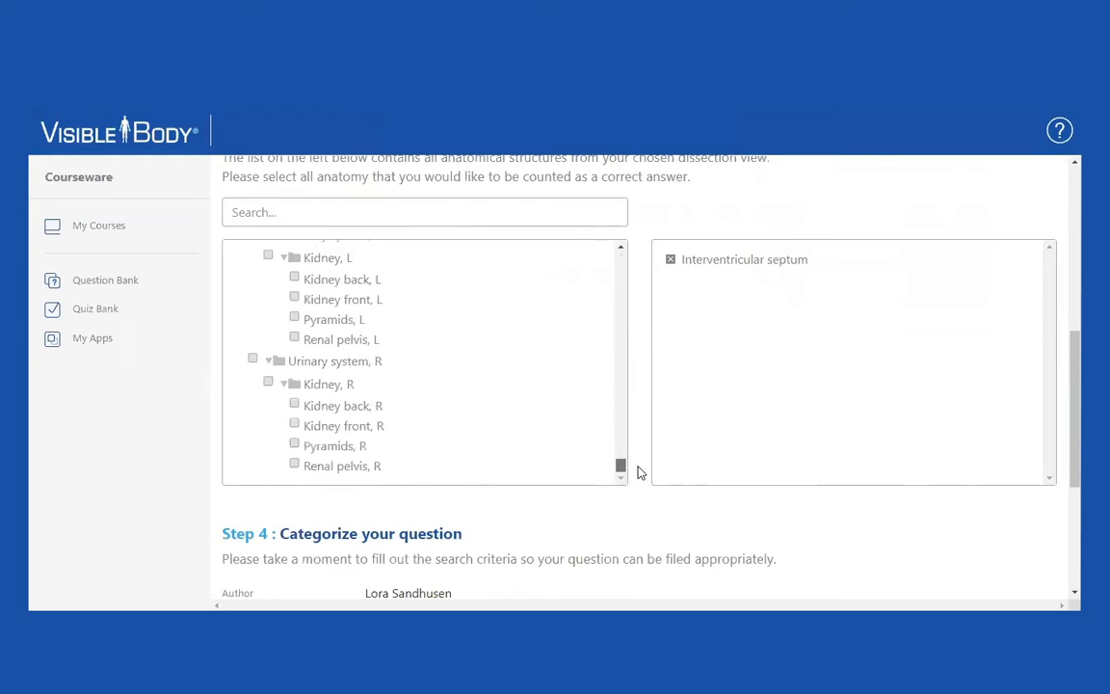
scroll("up", 3)
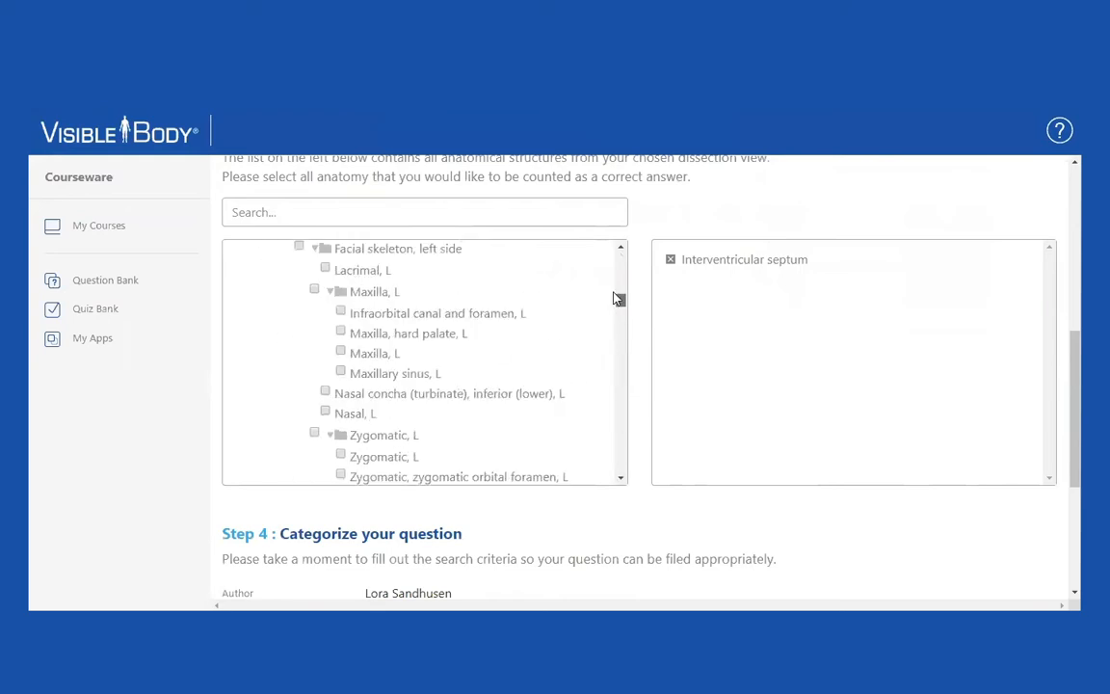
scroll("down", 3)
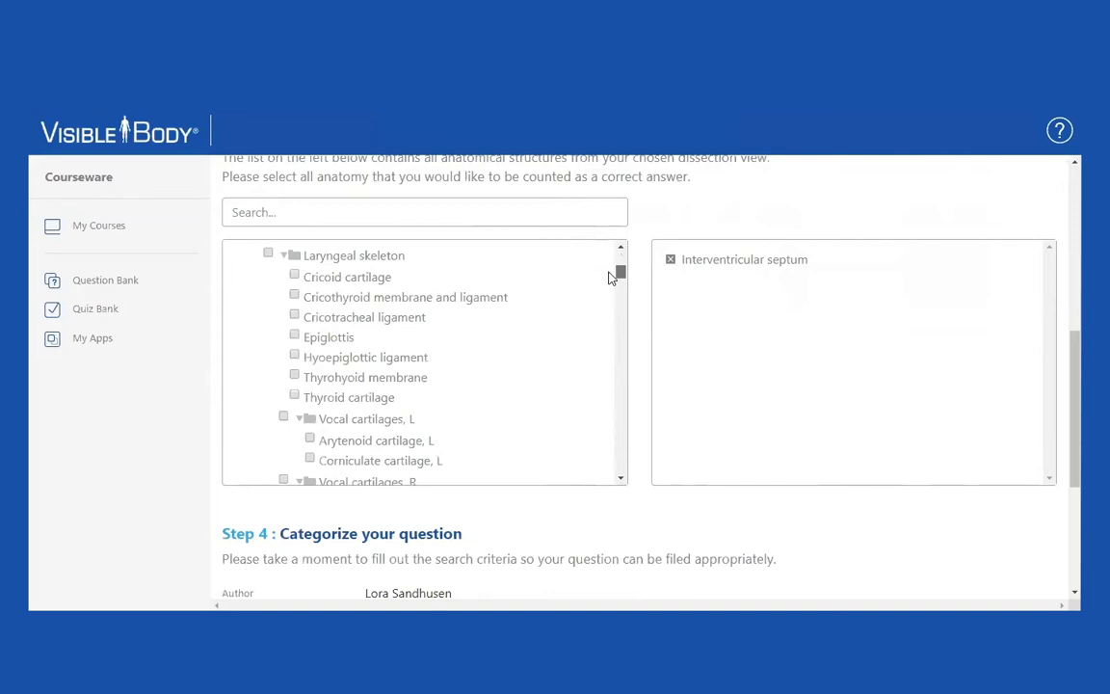
scroll("down", 3)
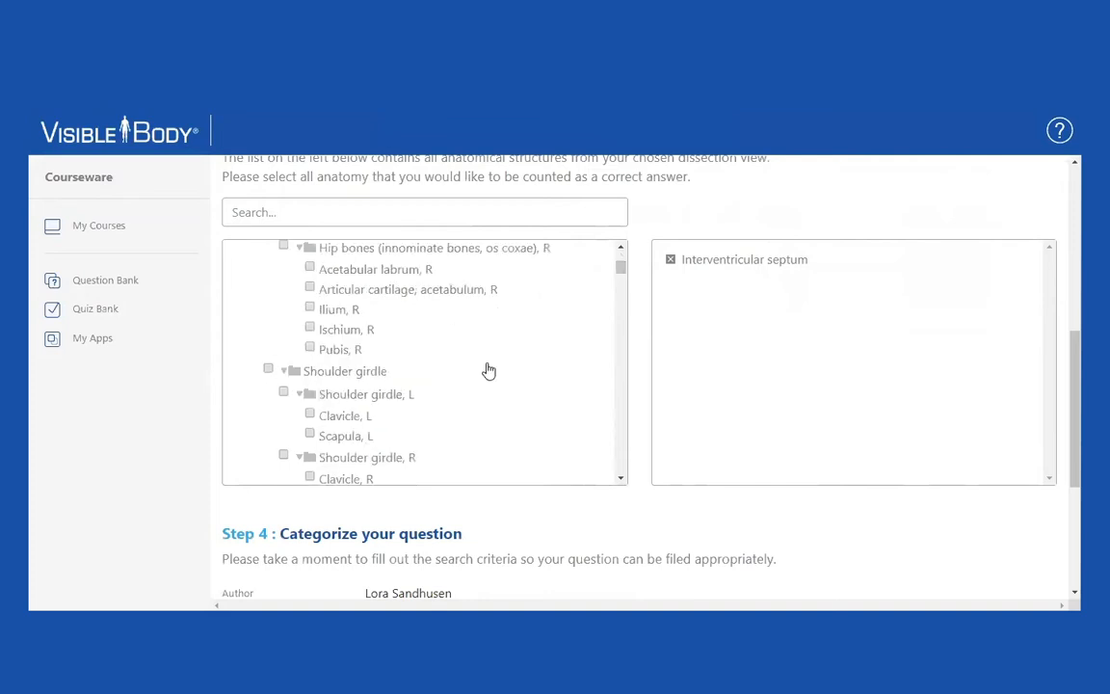
scroll("down", 3)
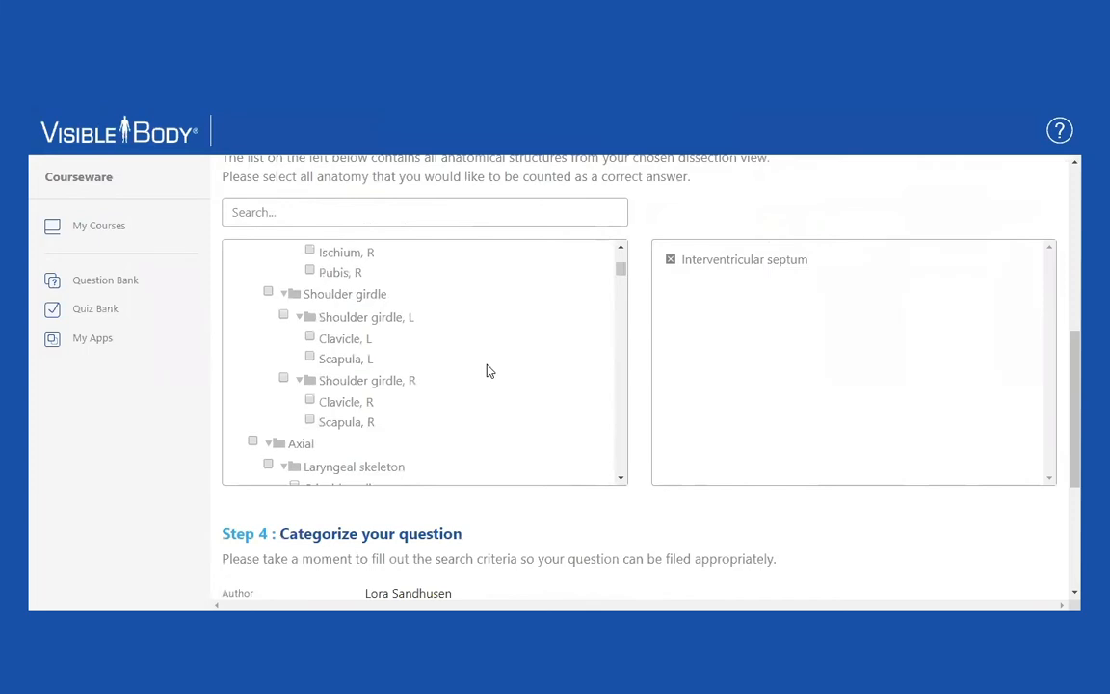
scroll("down", 3)
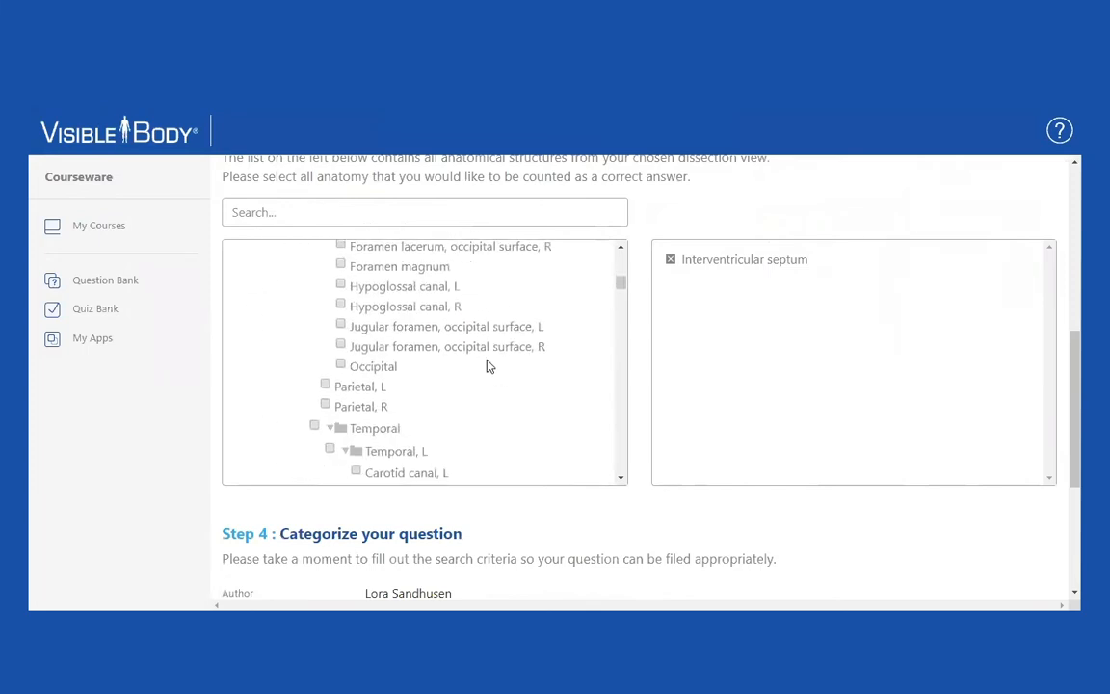
scroll("up", 3)
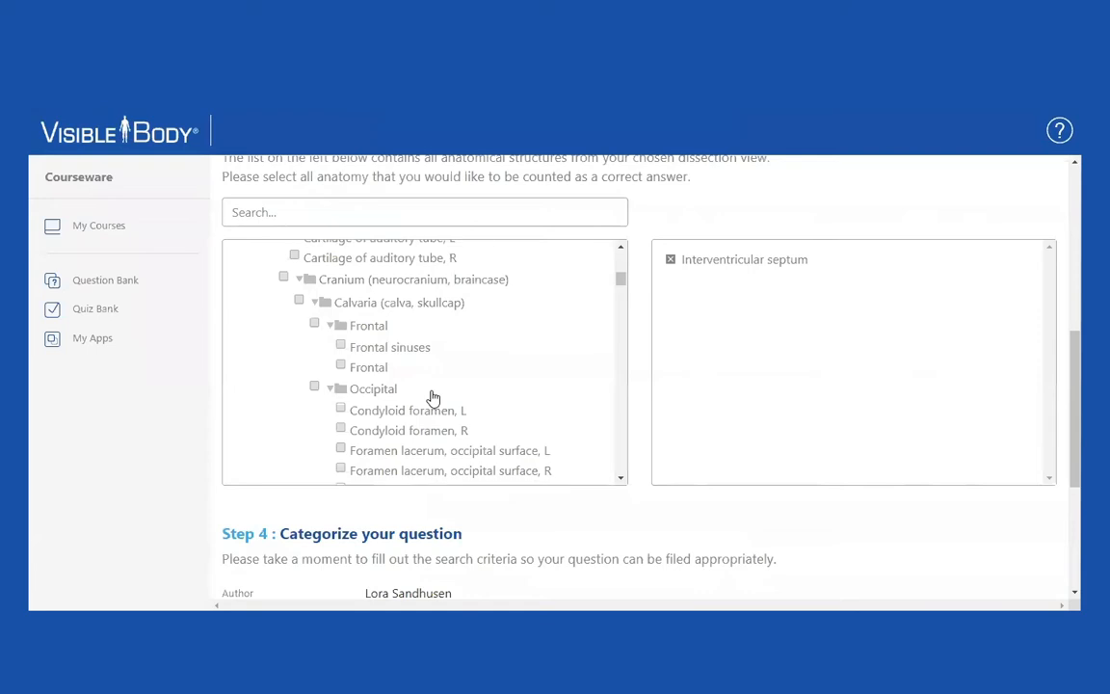
scroll("down", 3)
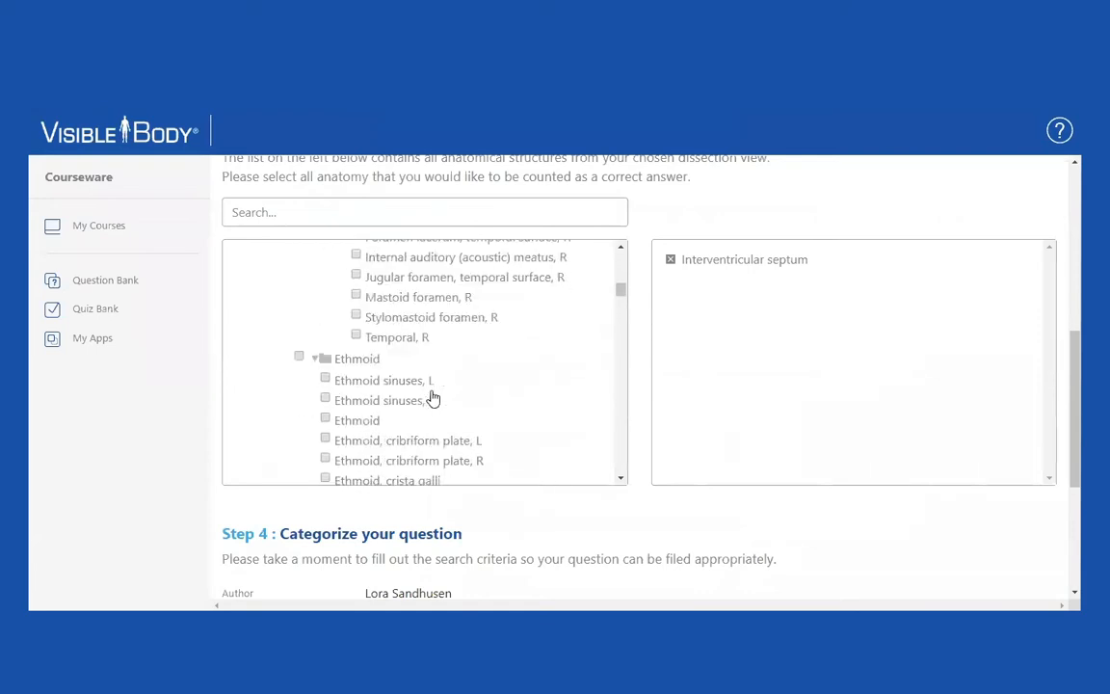
scroll("down", 3)
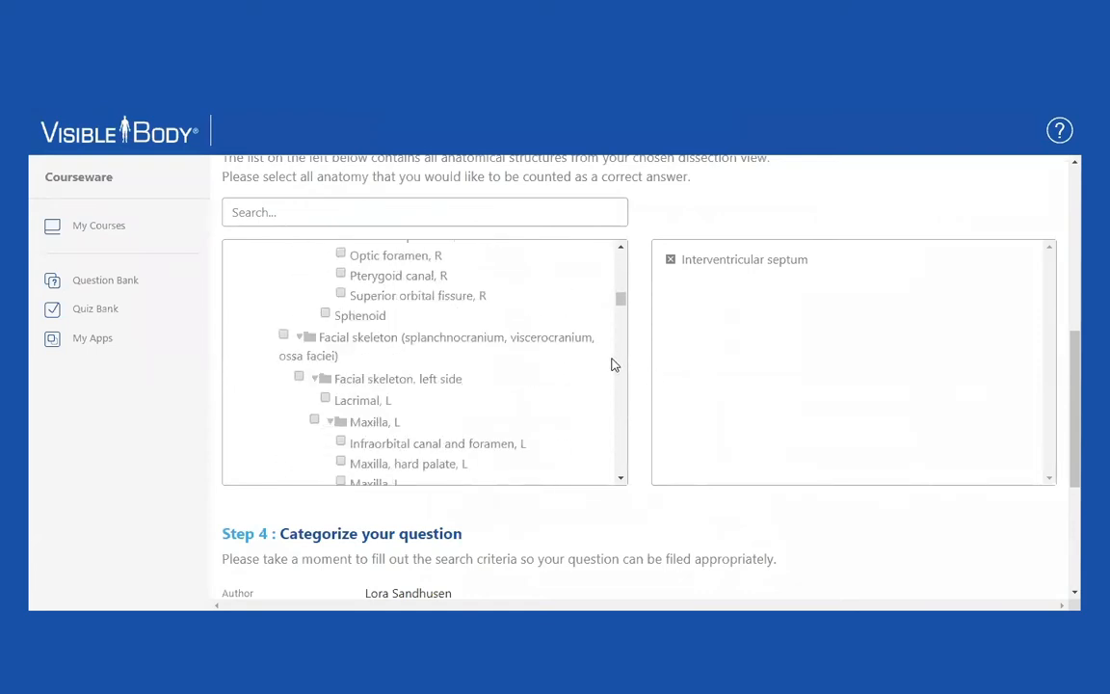
scroll("down", 3)
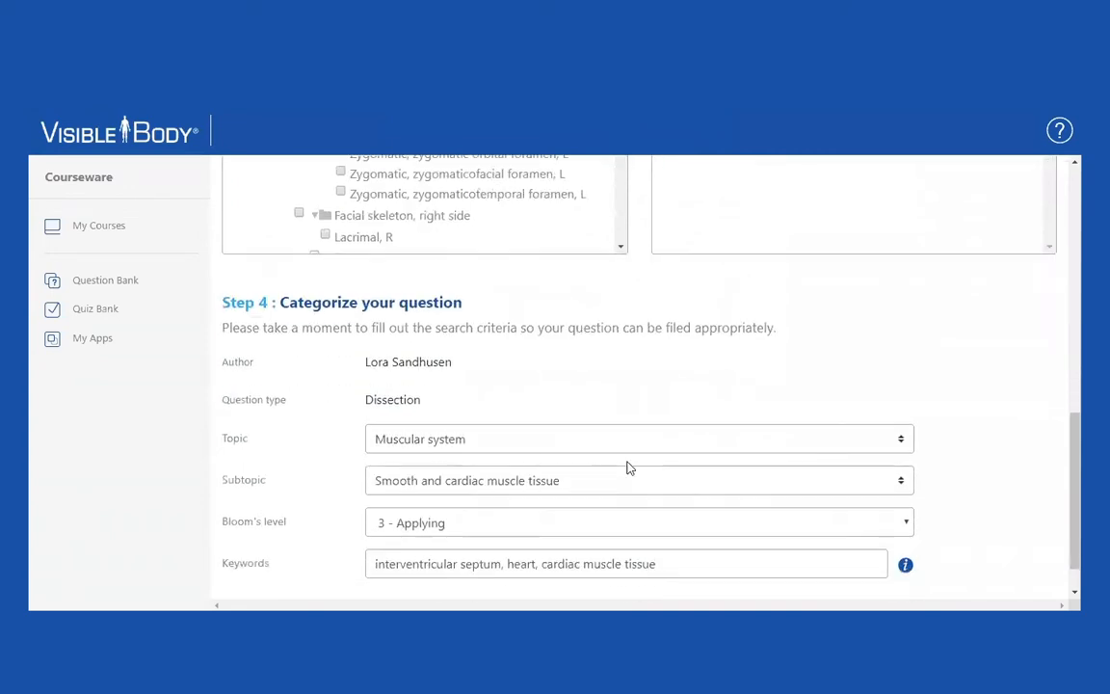
mouse_move(517, 385)
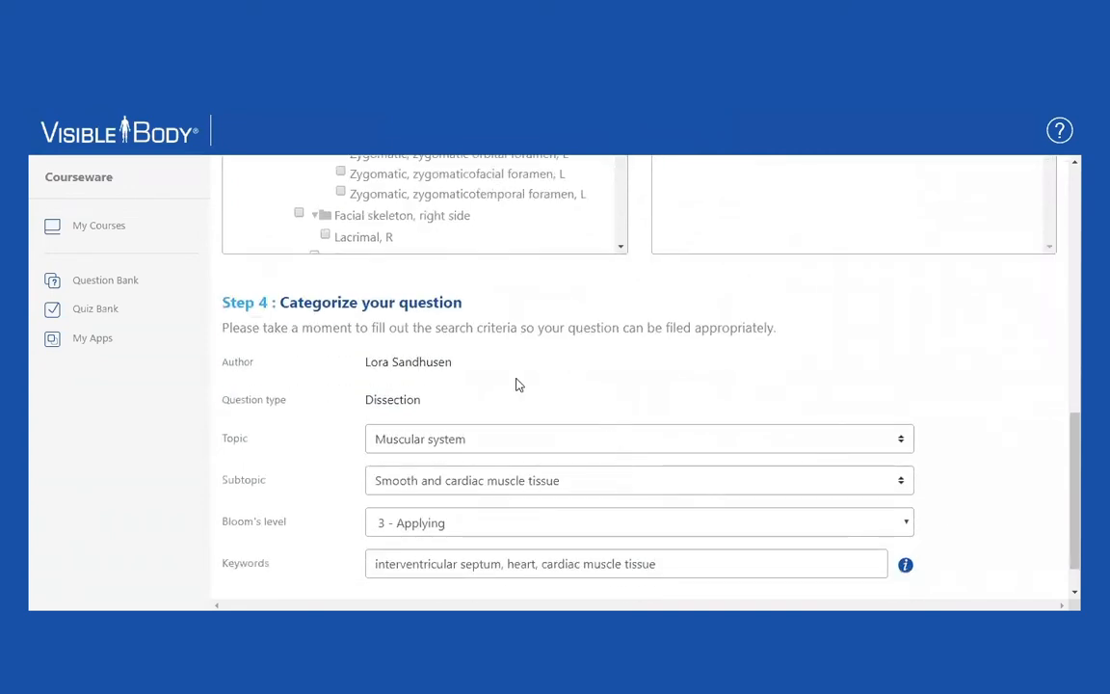
scroll("down", 3)
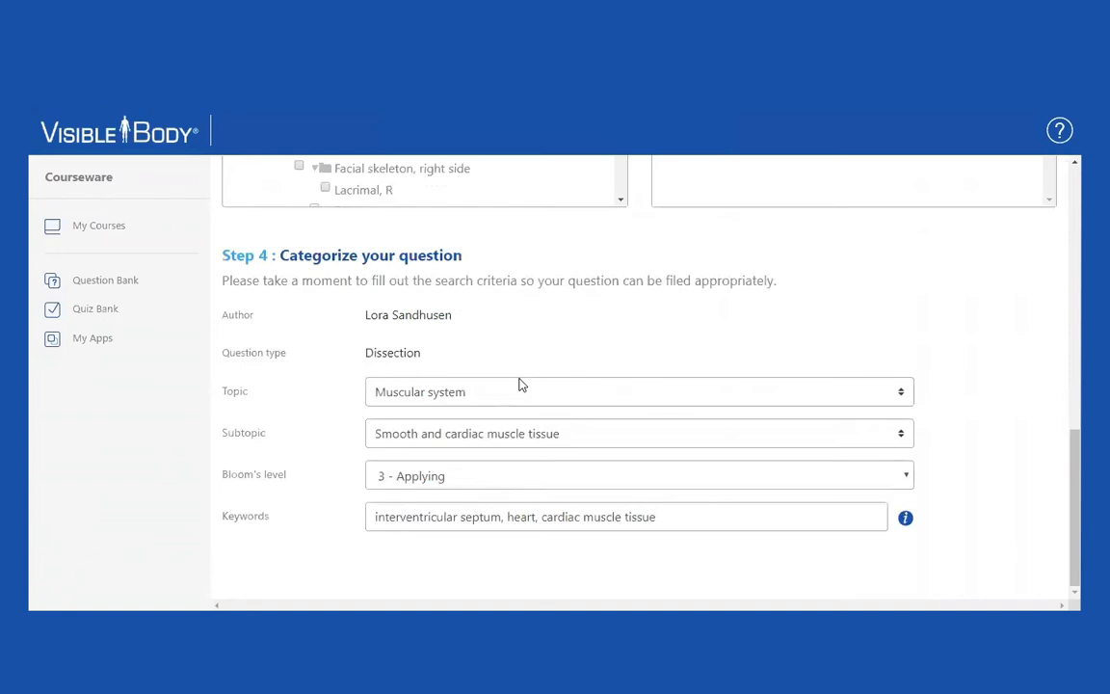
scroll("down", 3)
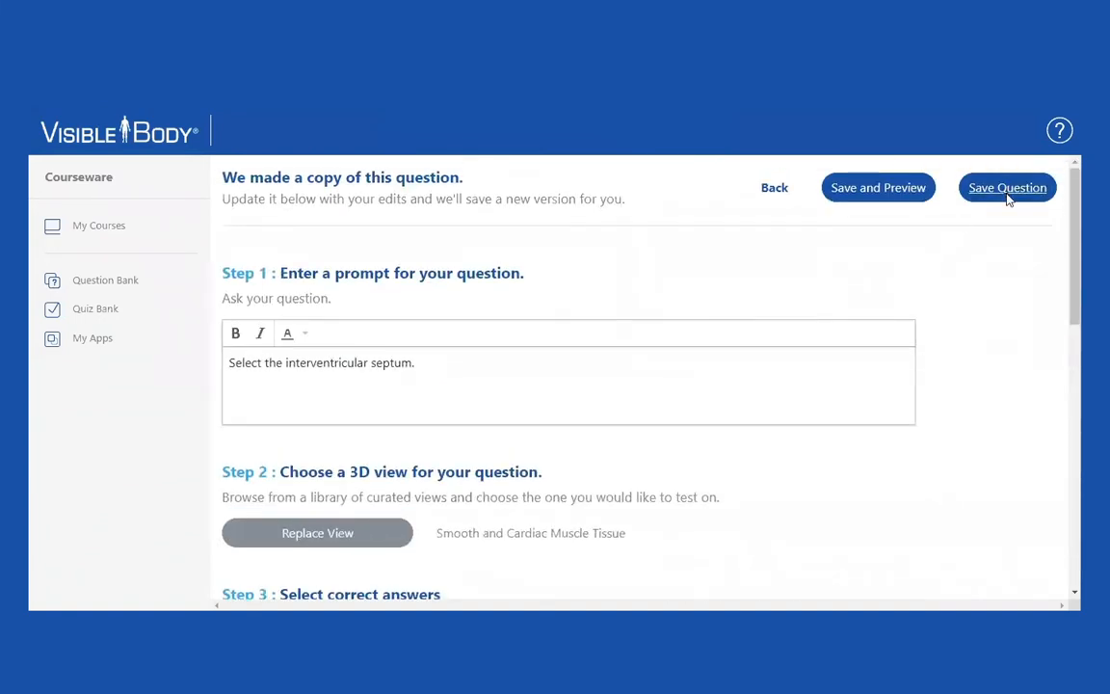
left_click(415, 362)
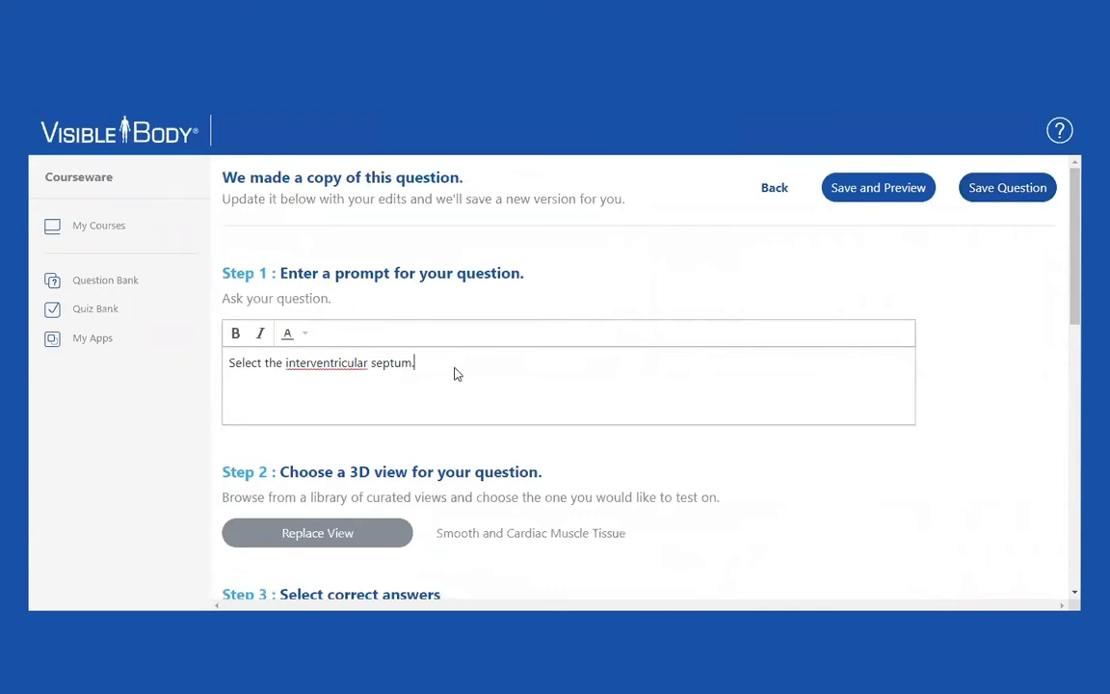
left_click(1006, 187)
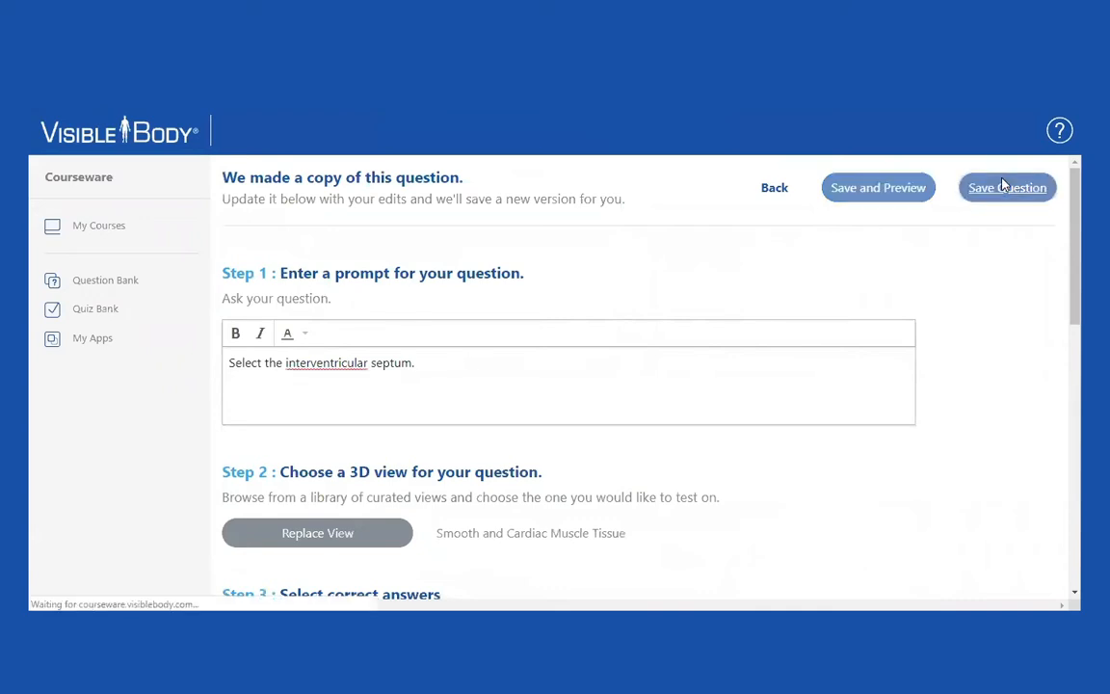
left_click(1007, 187)
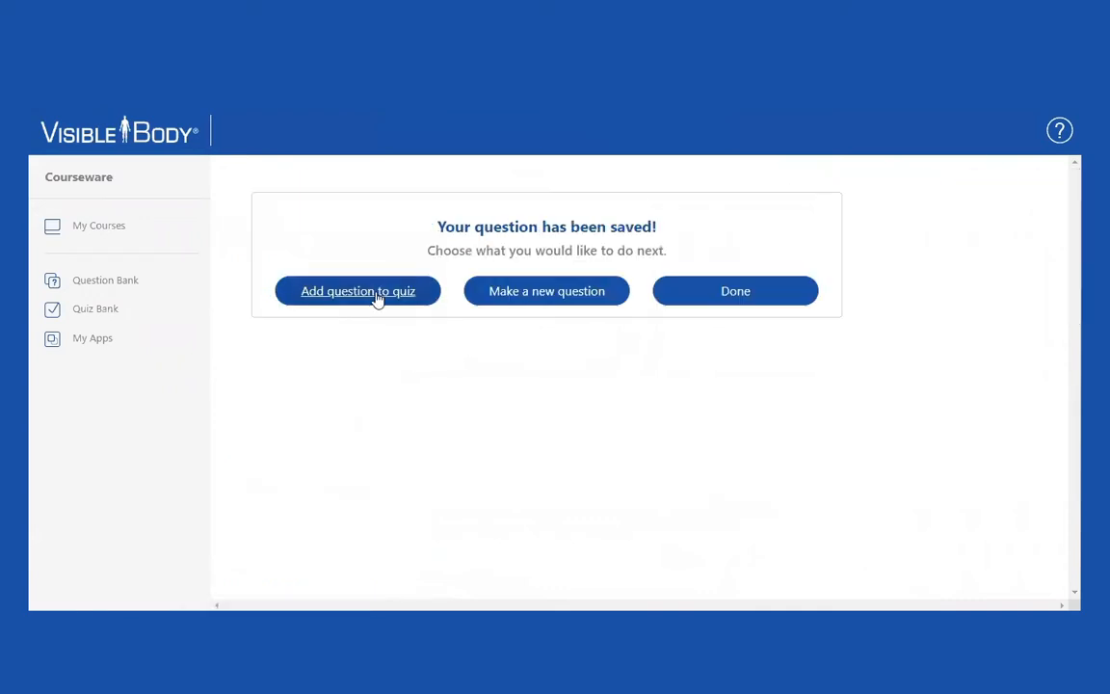
mouse_move(736, 291)
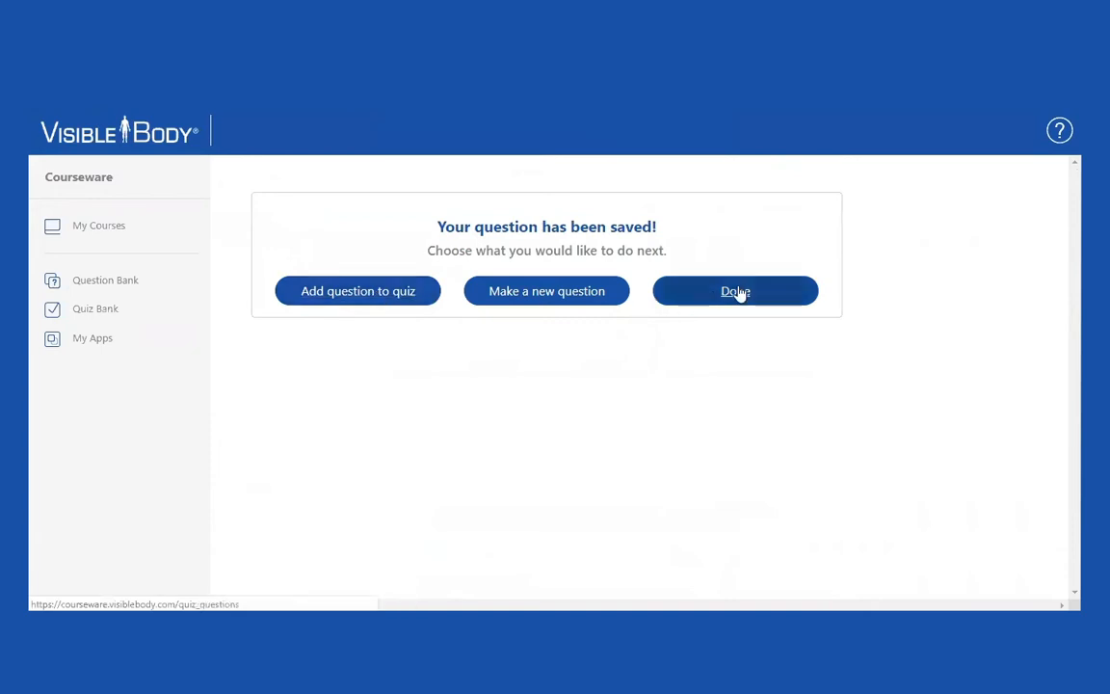
mouse_move(547, 289)
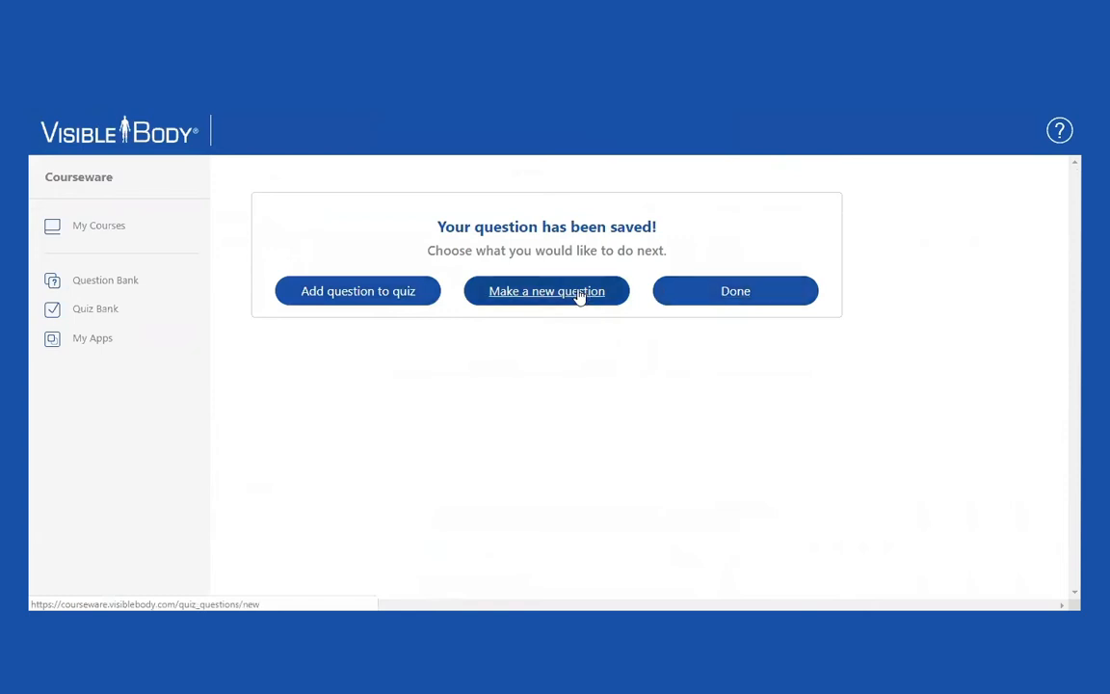
Start a new Multiple Choice question and continue to its blank form.
left_click(547, 289)
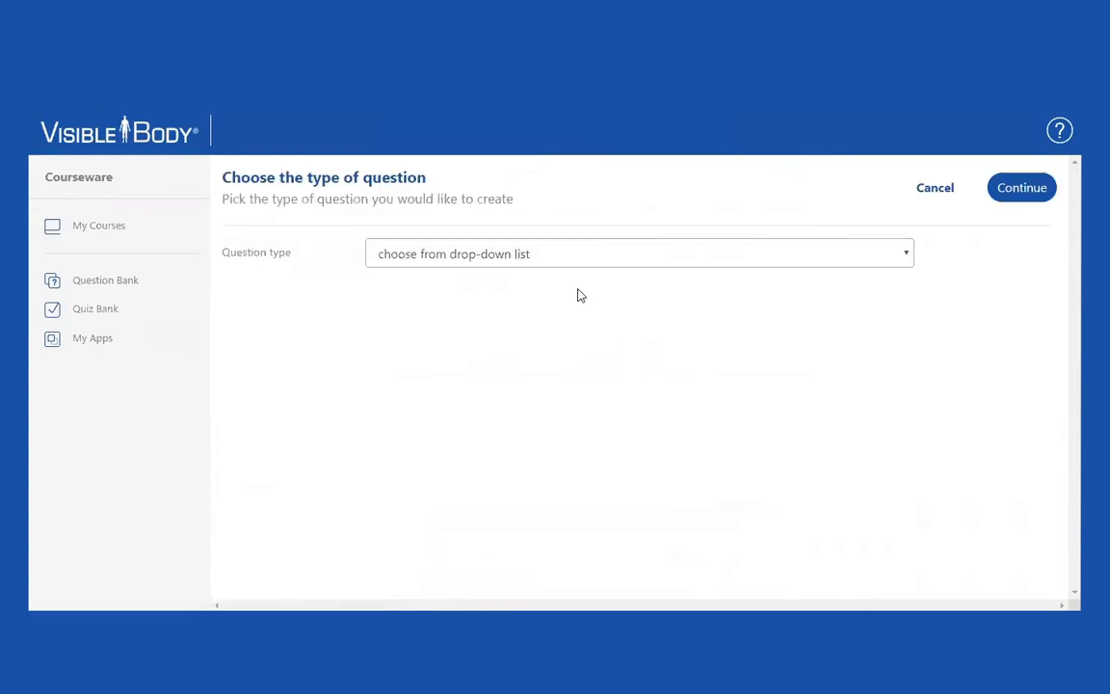
mouse_move(906, 258)
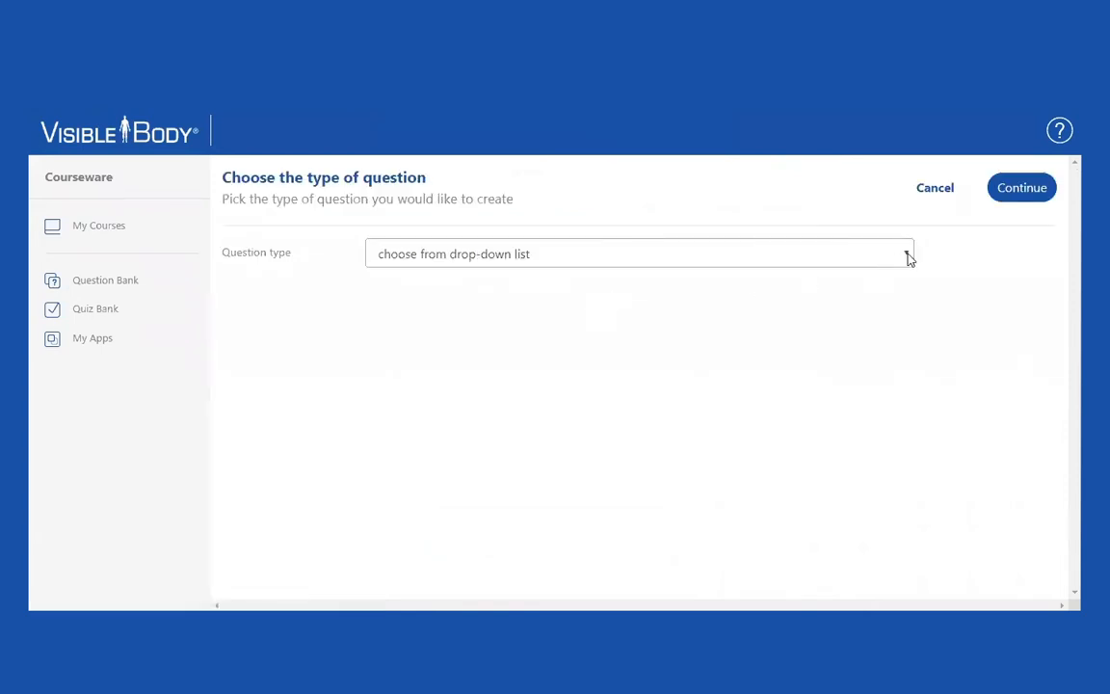
left_click(902, 255)
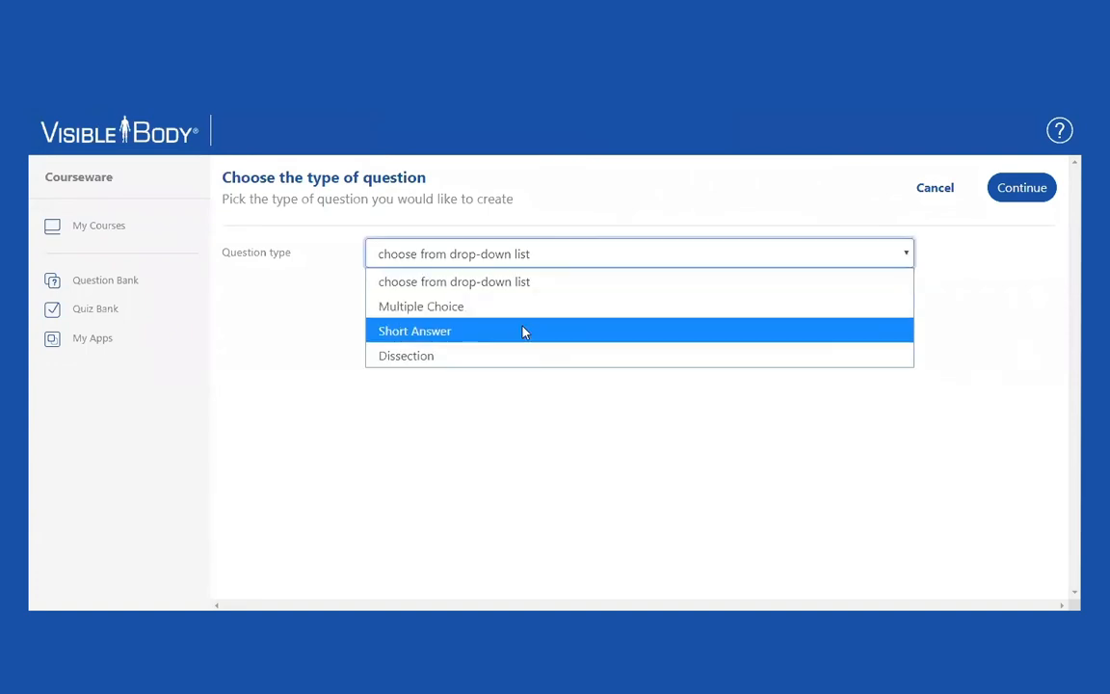
mouse_move(472, 356)
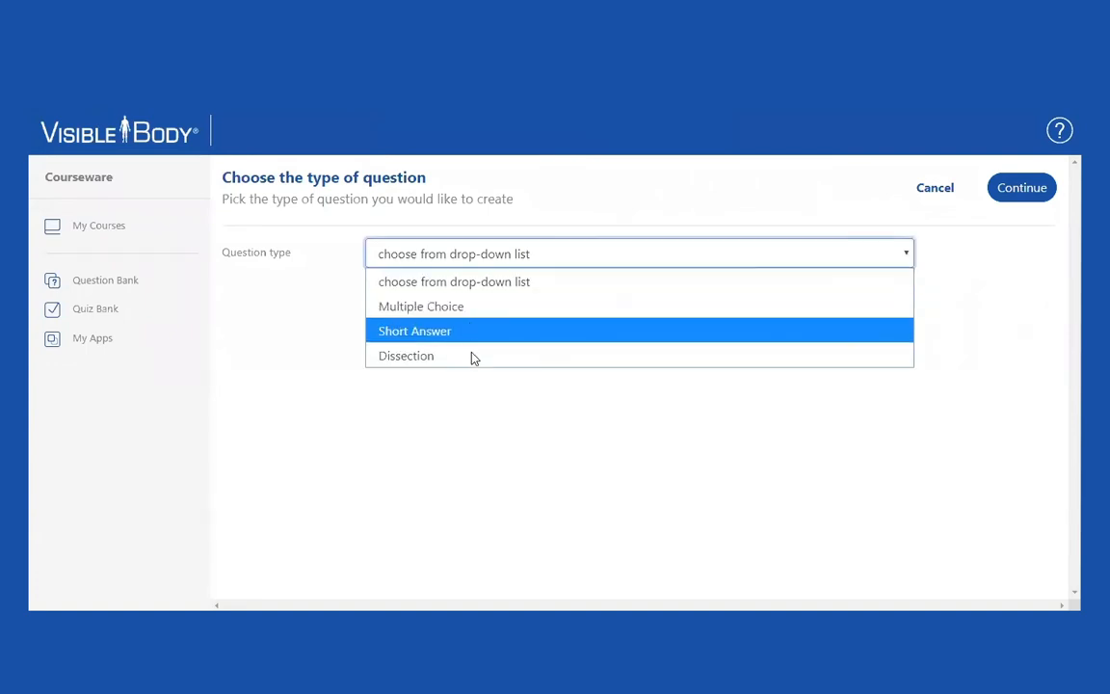
mouse_move(472, 355)
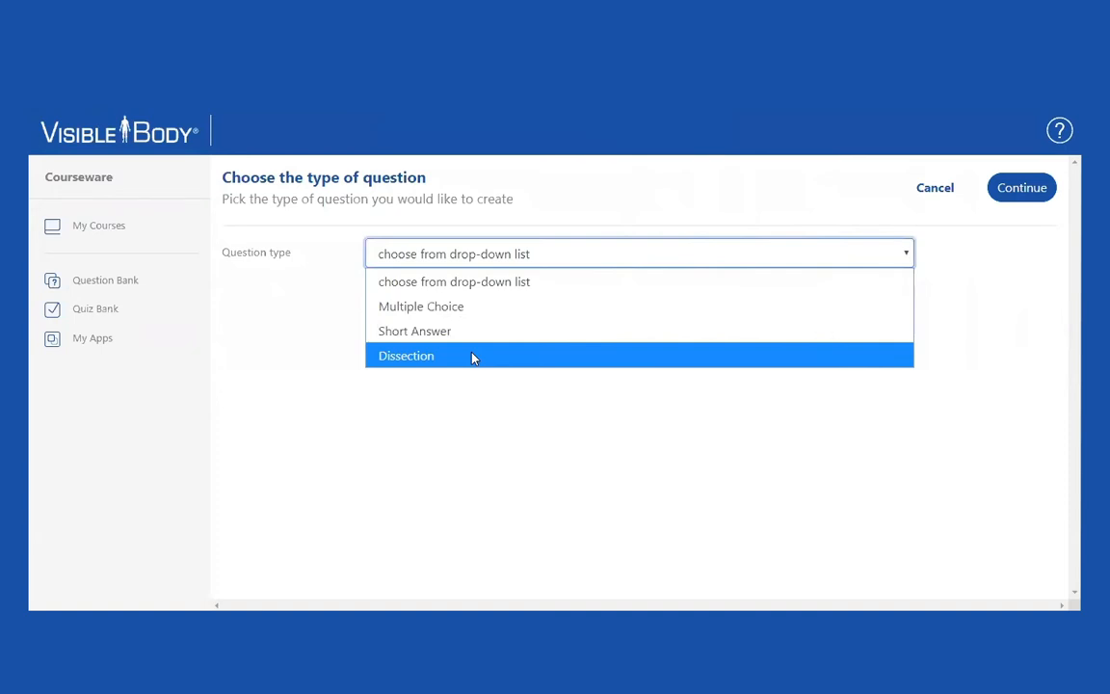
left_click(420, 306)
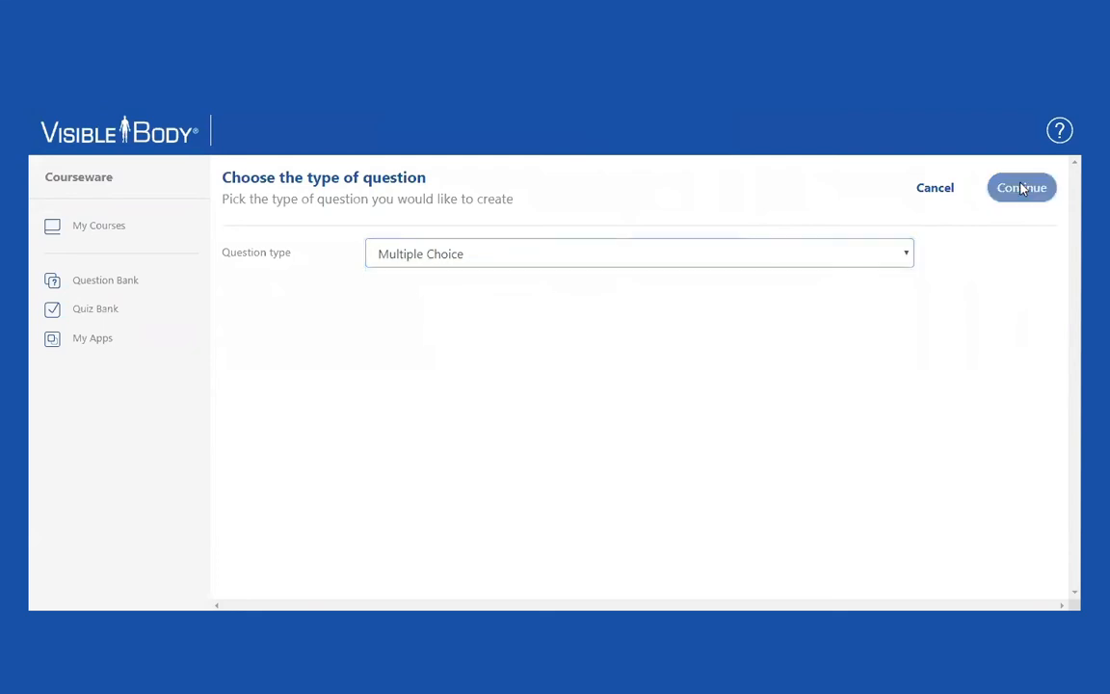
left_click(1022, 187)
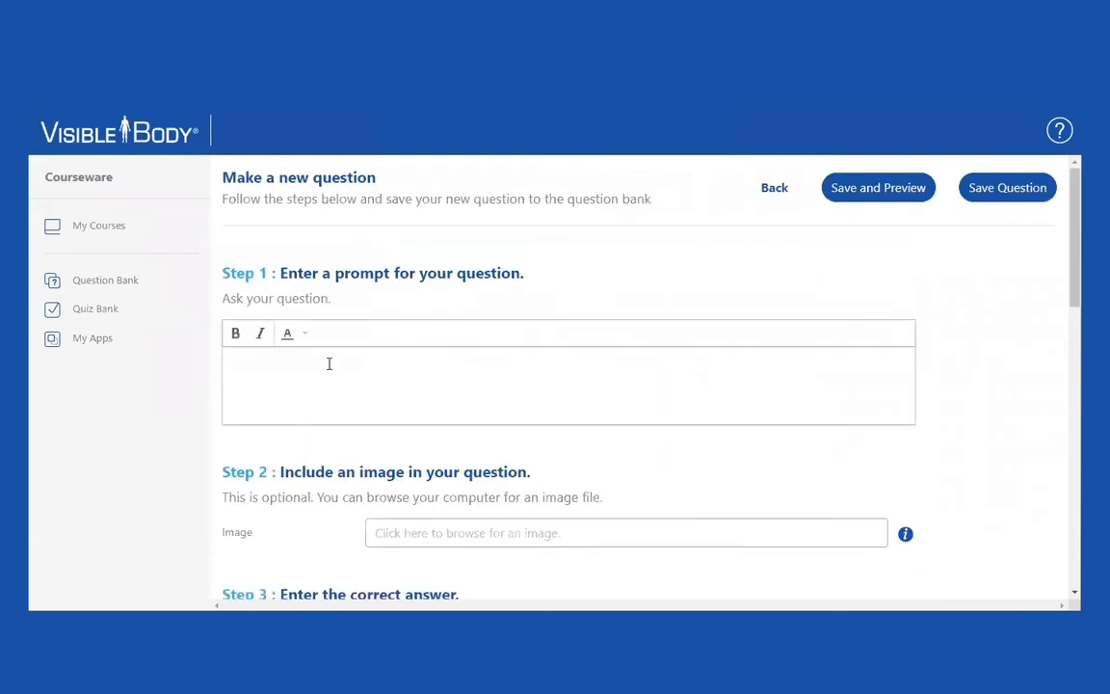
Enter the prompt 'What do I want for lunch?' with Chili as the correct answer.
type("What do I want fo")
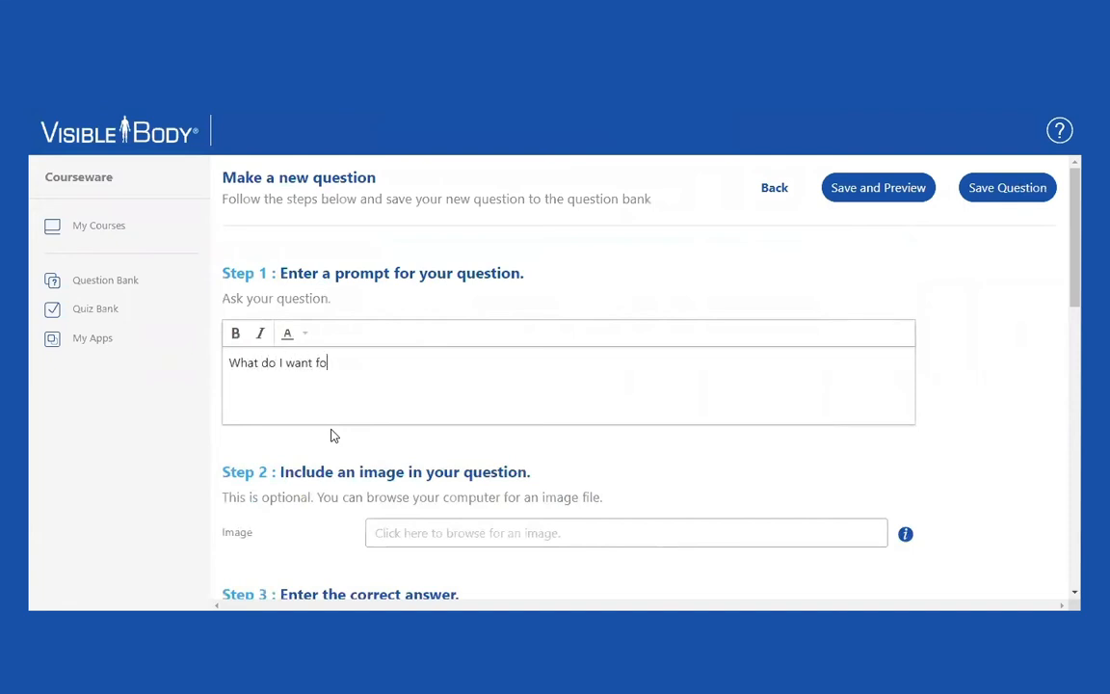
type("r lunch?")
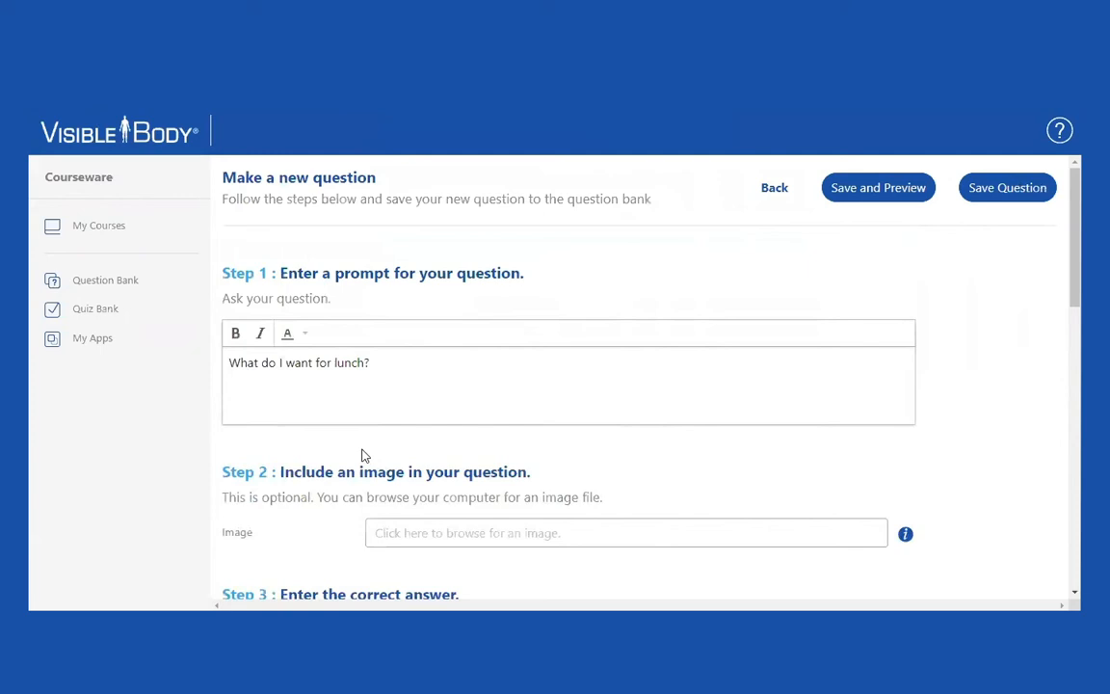
scroll("down", 3)
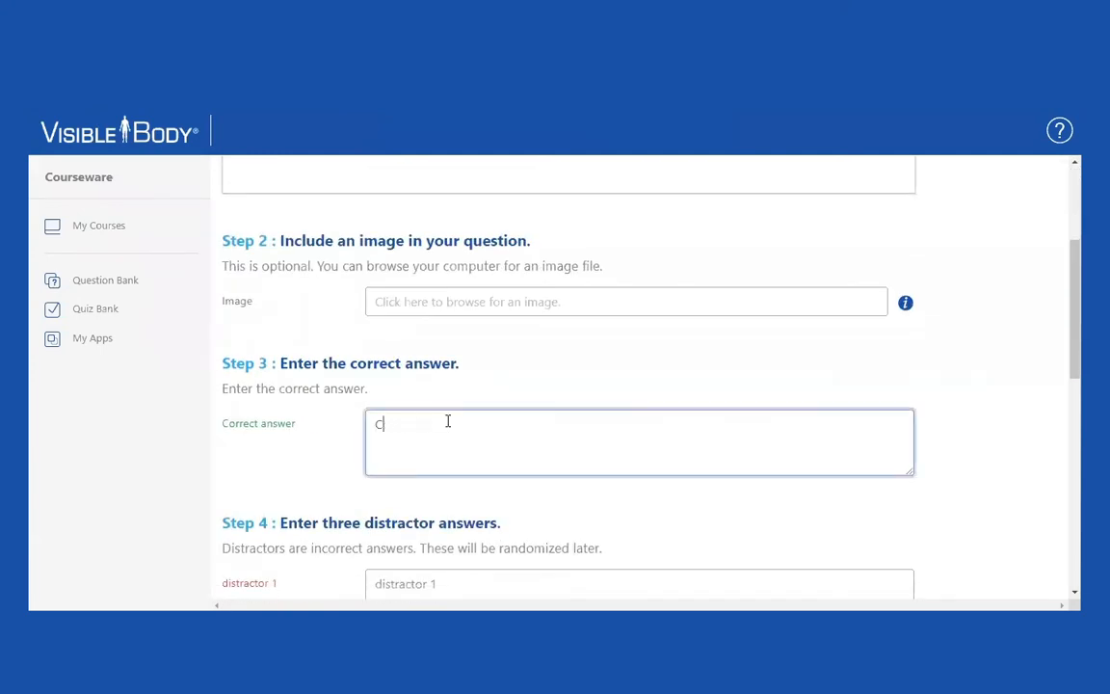
type("Chili")
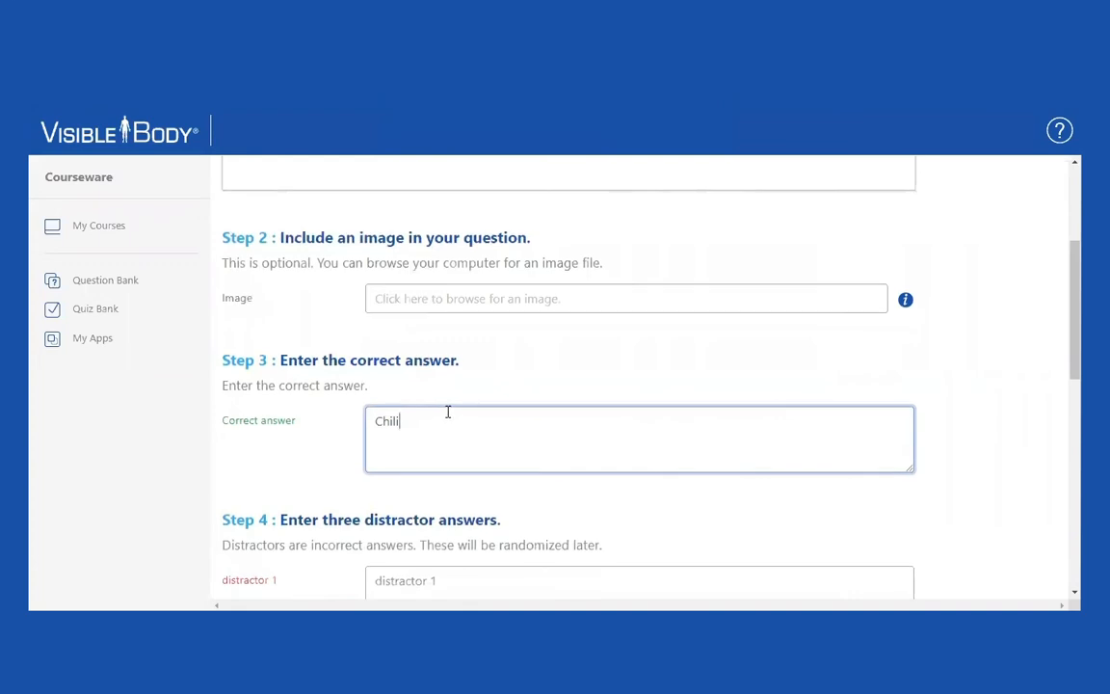
Add the distractors Turkey sandwich, Quiche and Pizza.
type("Tu")
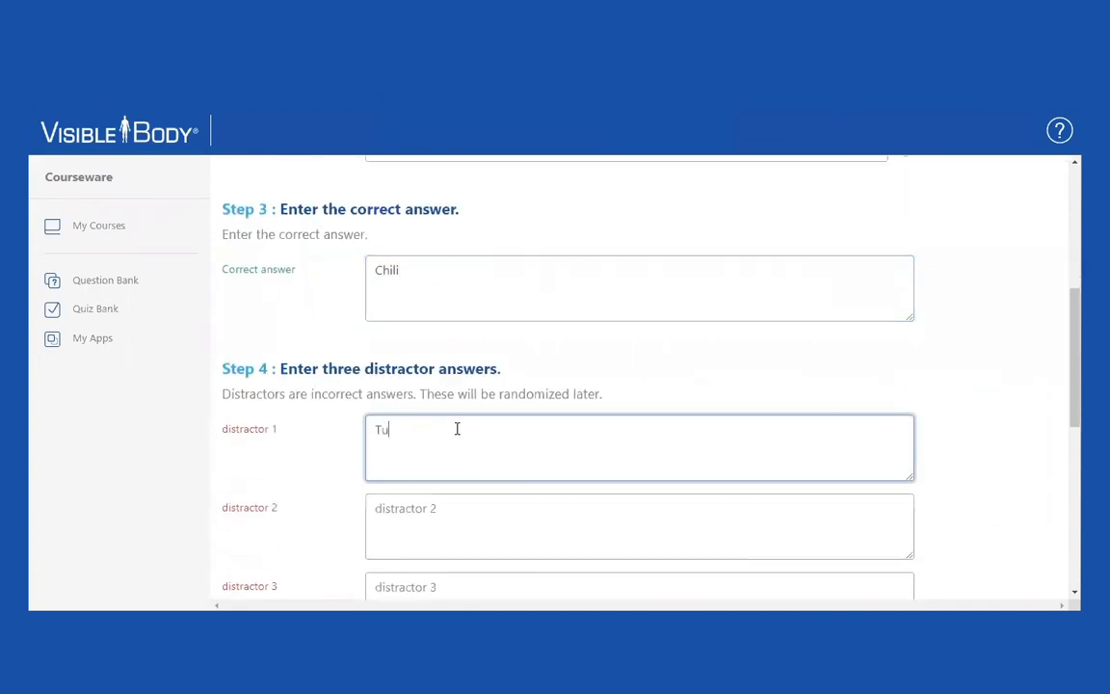
type("rkey sand")
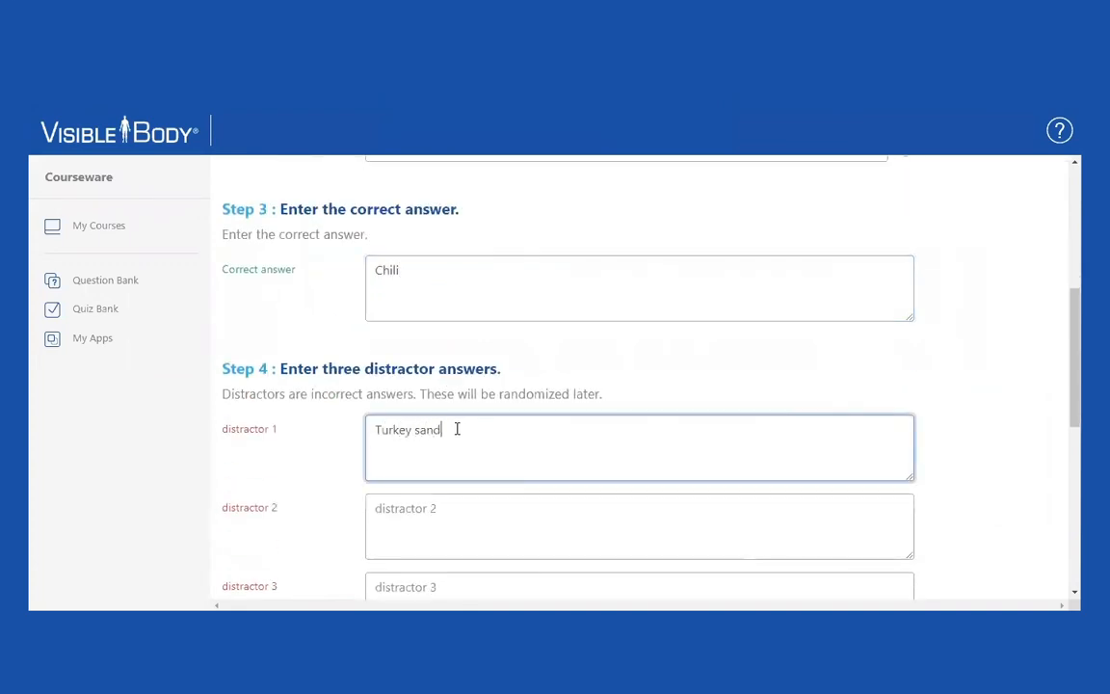
type("wich")
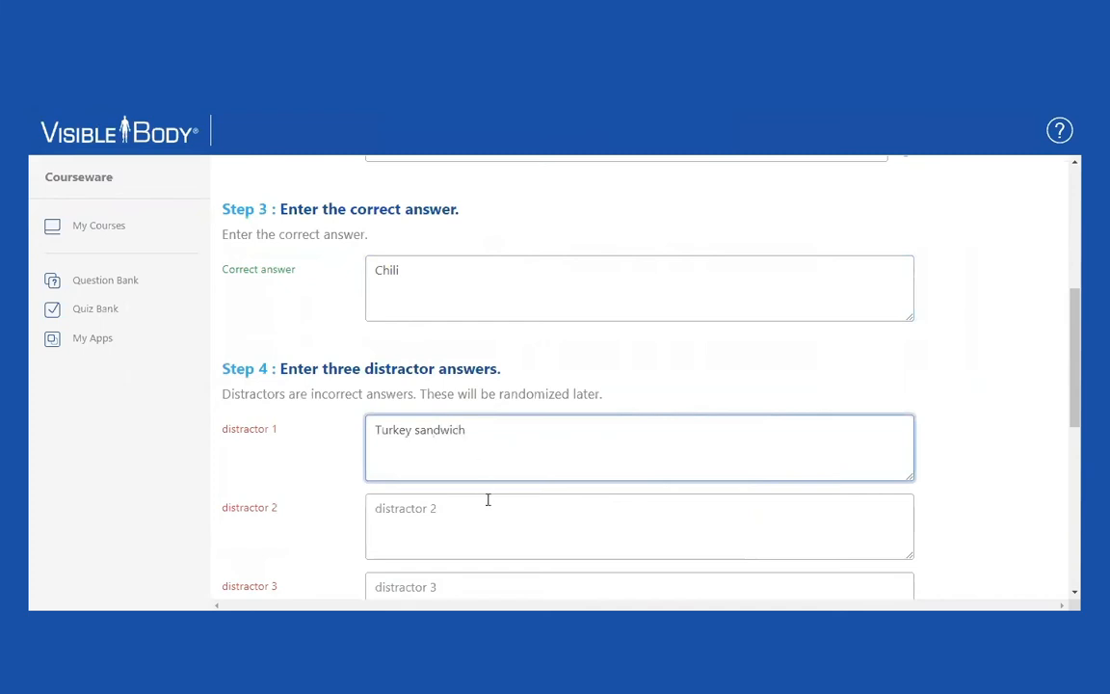
left_click(486, 509)
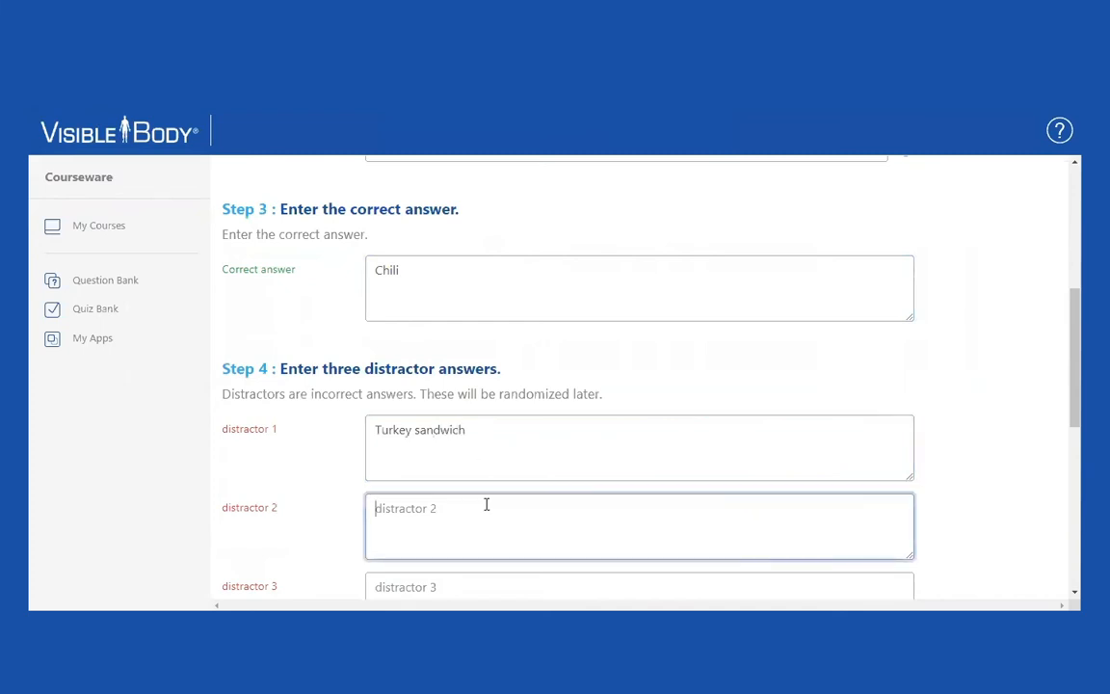
type("Quic")
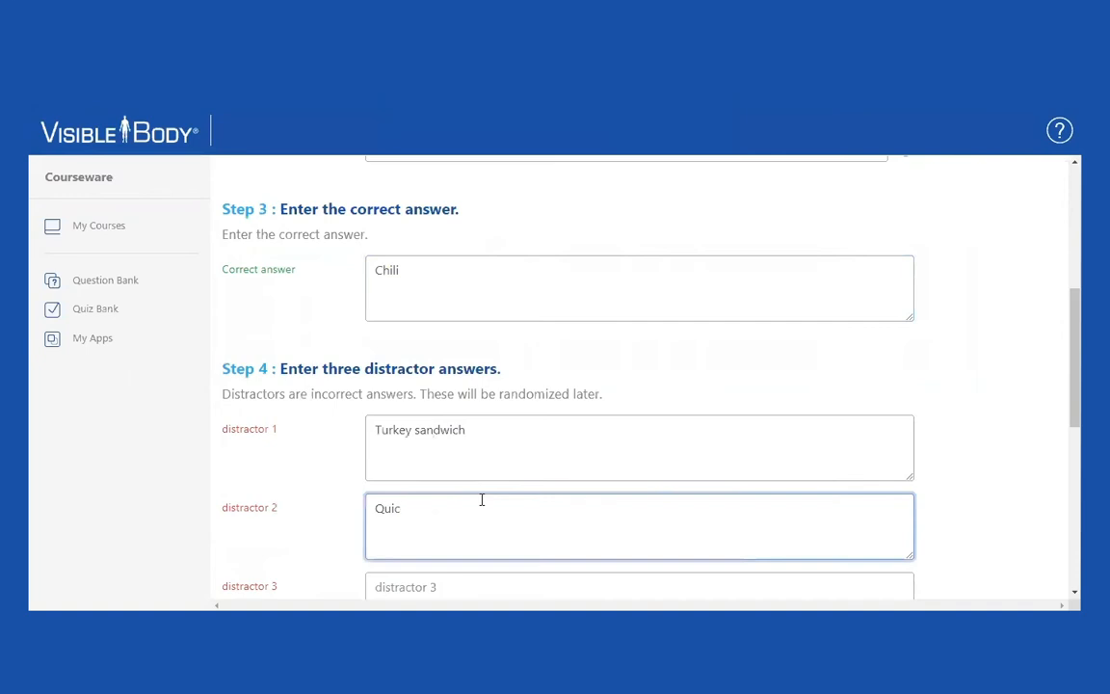
type("he")
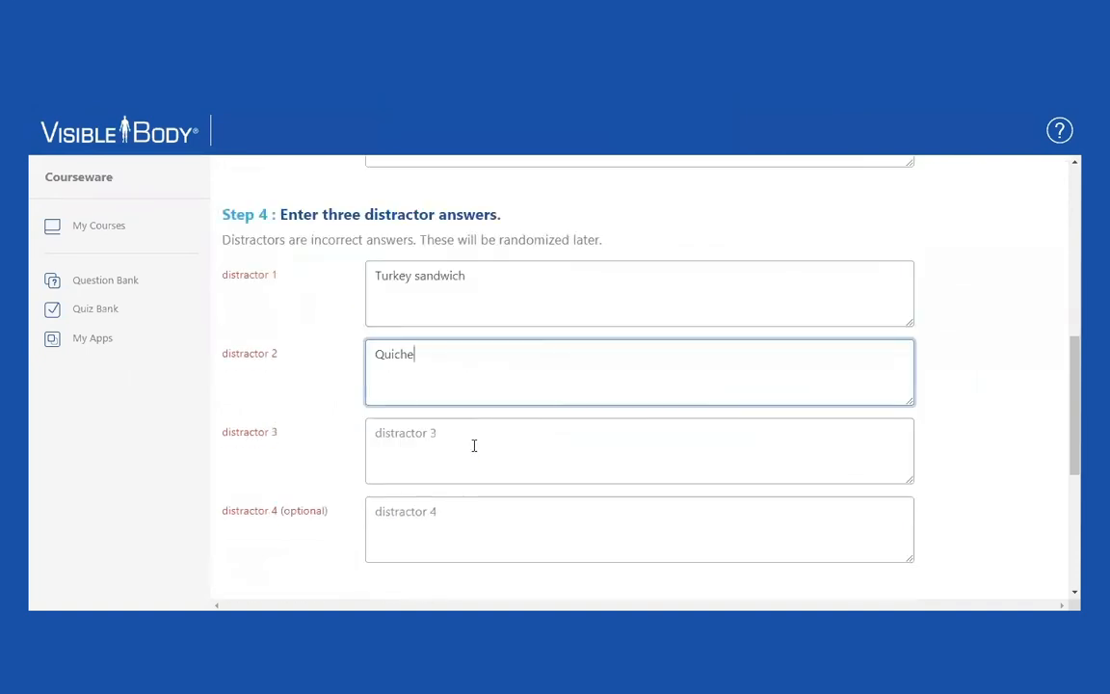
type("Pizza")
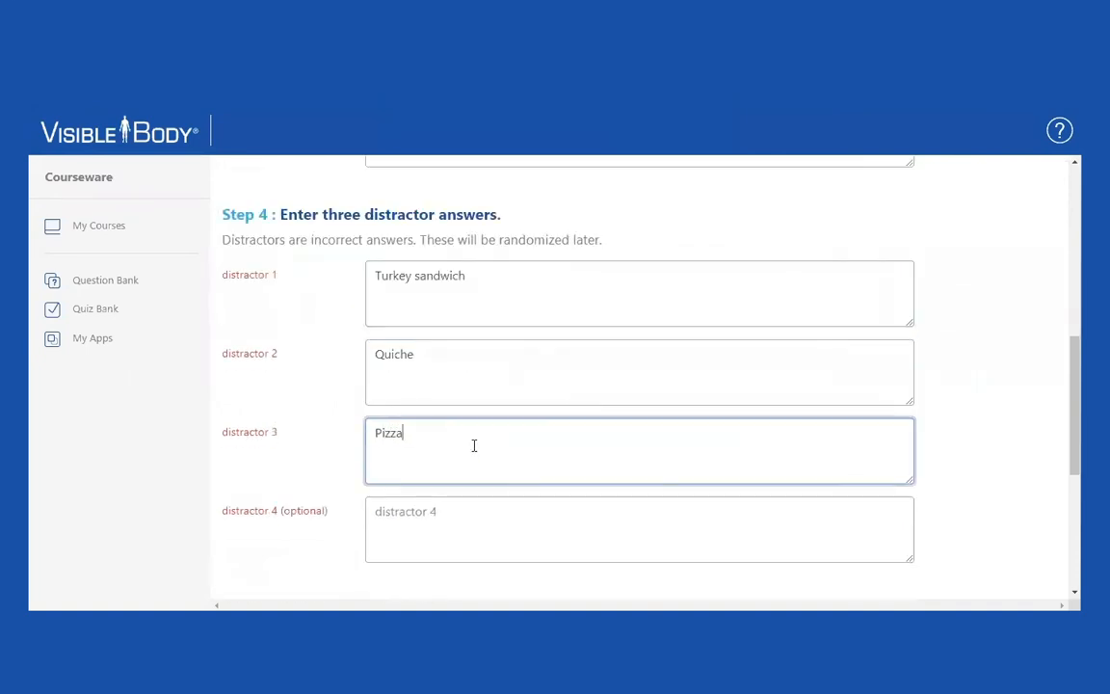
scroll("down", 3)
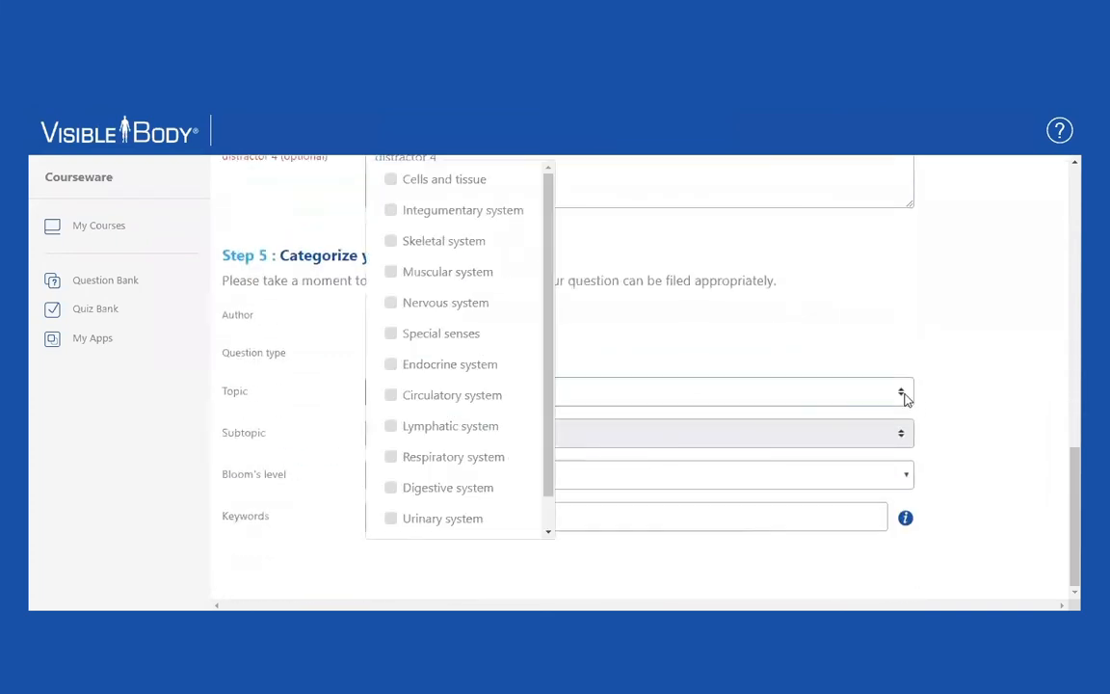
mouse_move(489, 231)
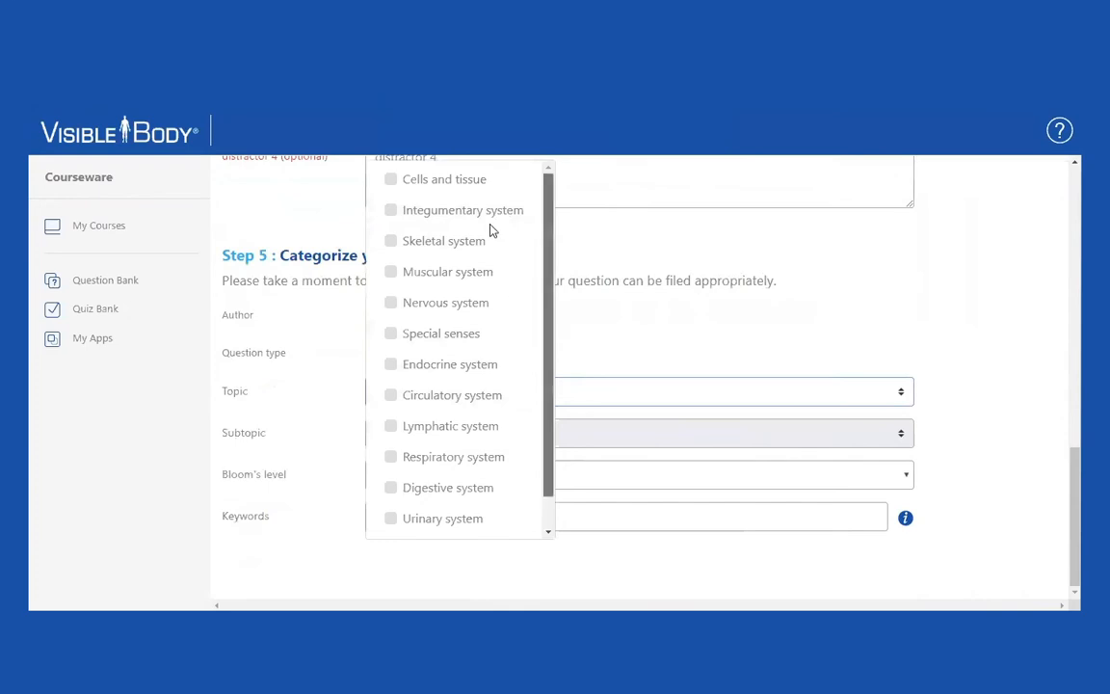
mouse_move(395, 259)
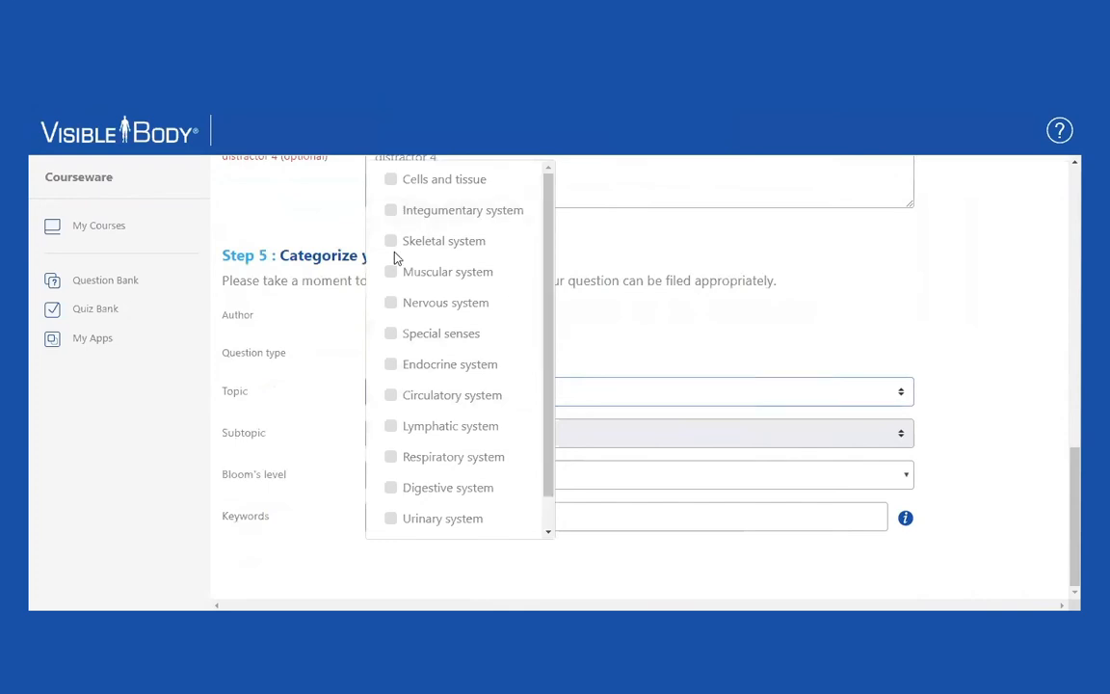
mouse_move(390, 490)
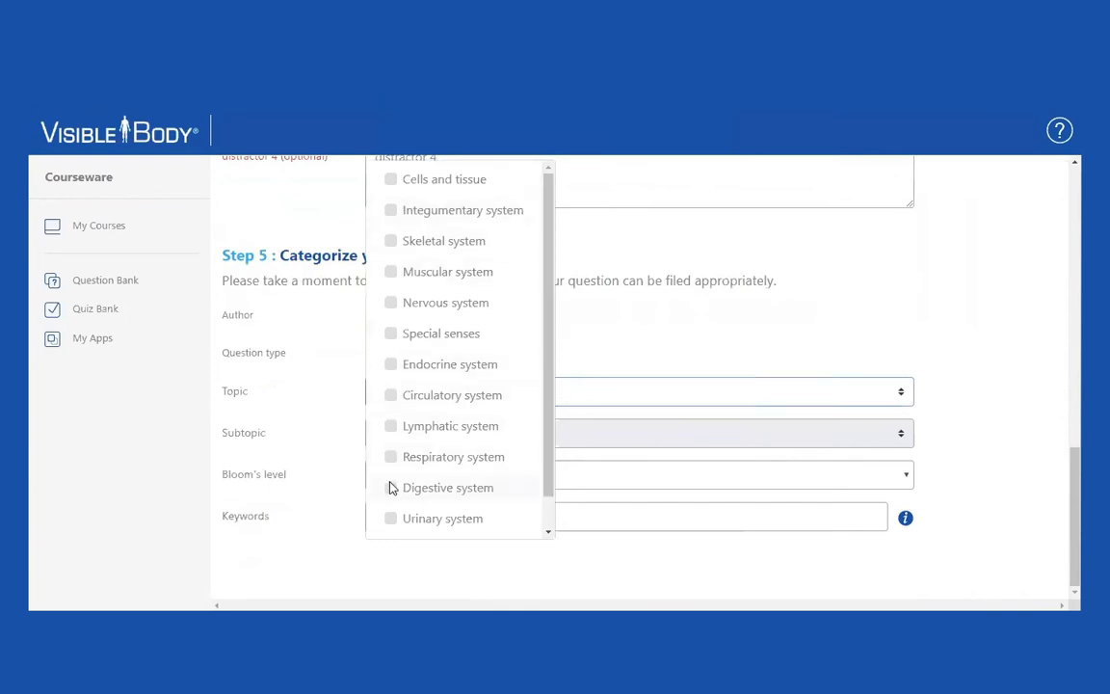
Categorize under Digestive system, Metabolism and nutrition, level 1 - Remembering, keyword 'lunch'.
left_click(389, 486)
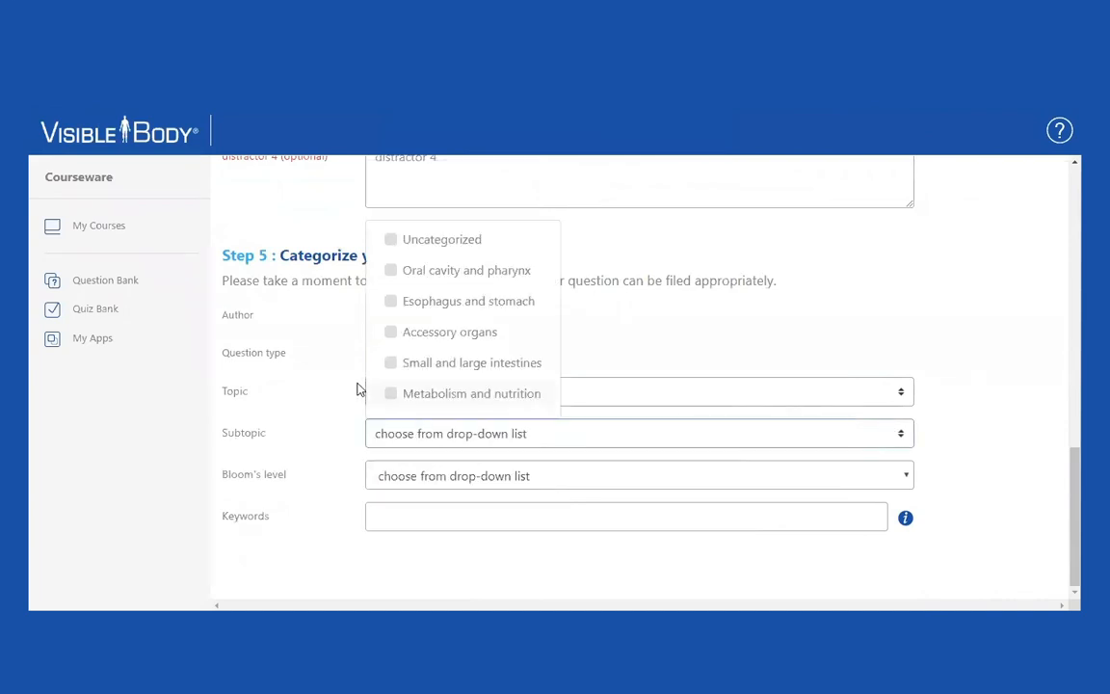
left_click(390, 393)
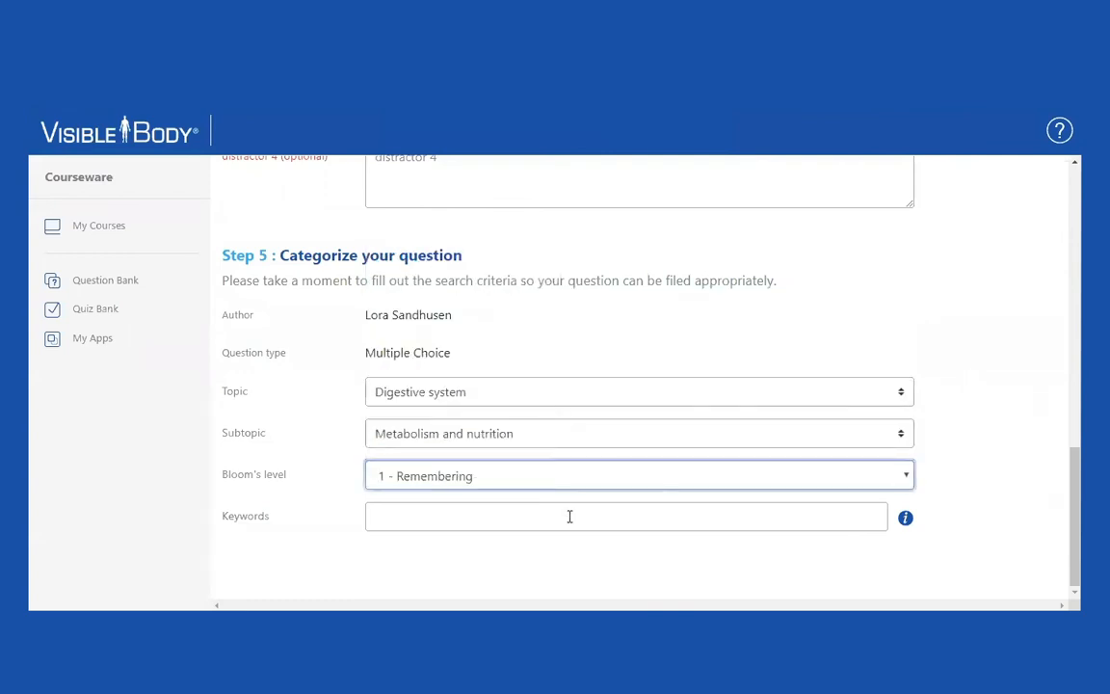
type("lu")
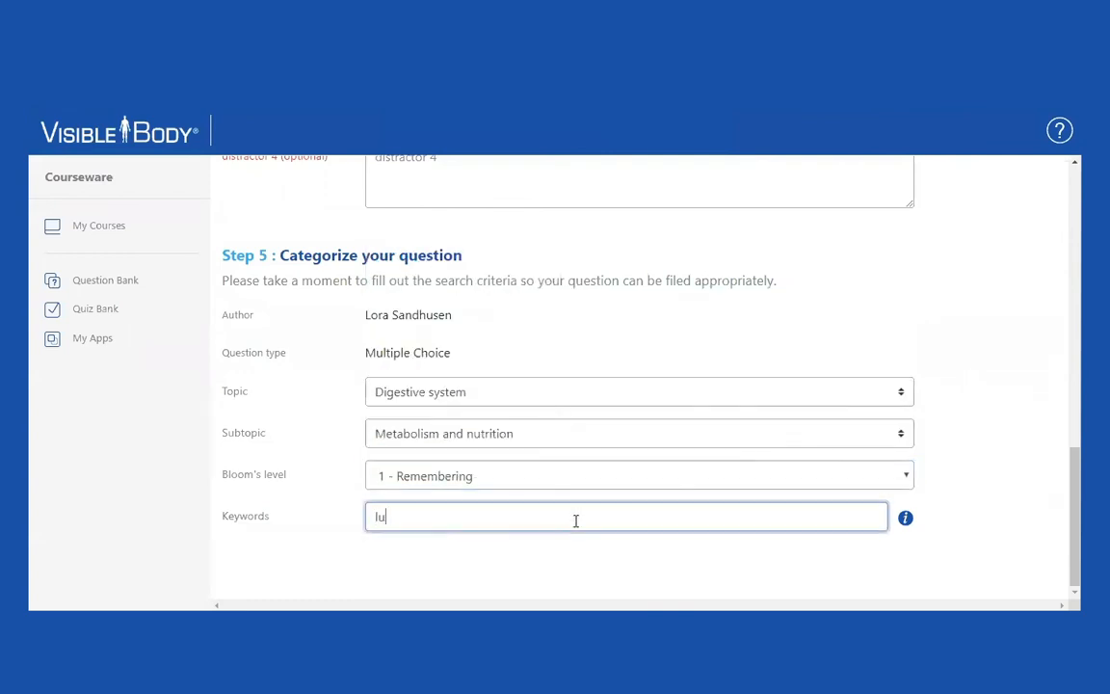
type("nch")
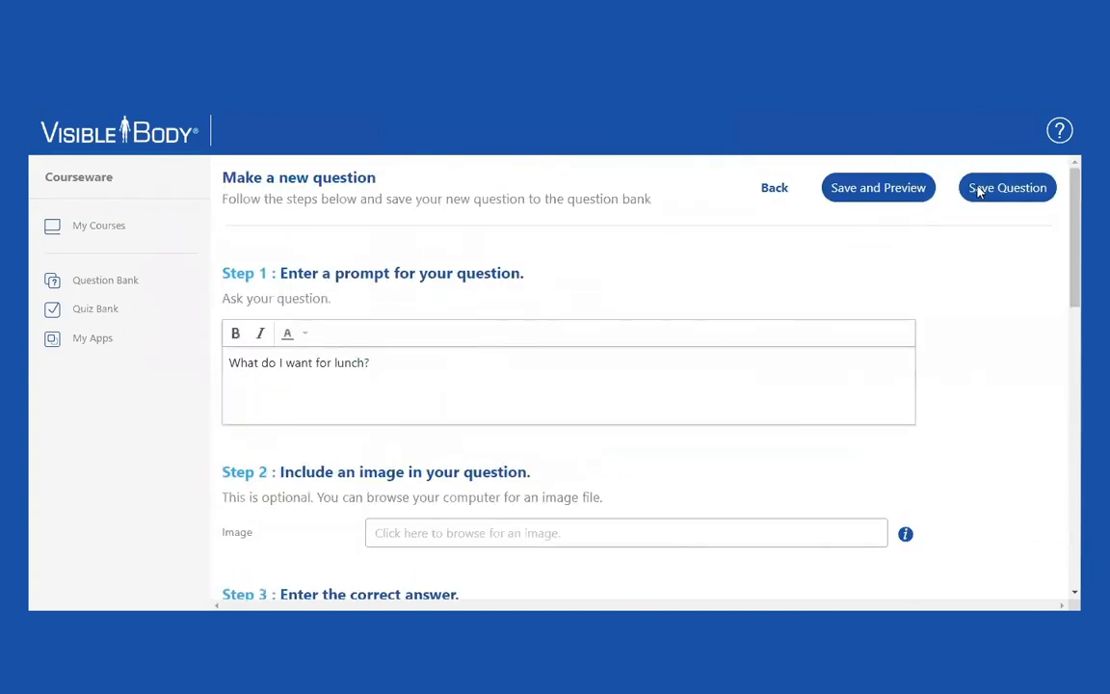
Save the lunch question and return to the Question Bank list.
left_click(1006, 187)
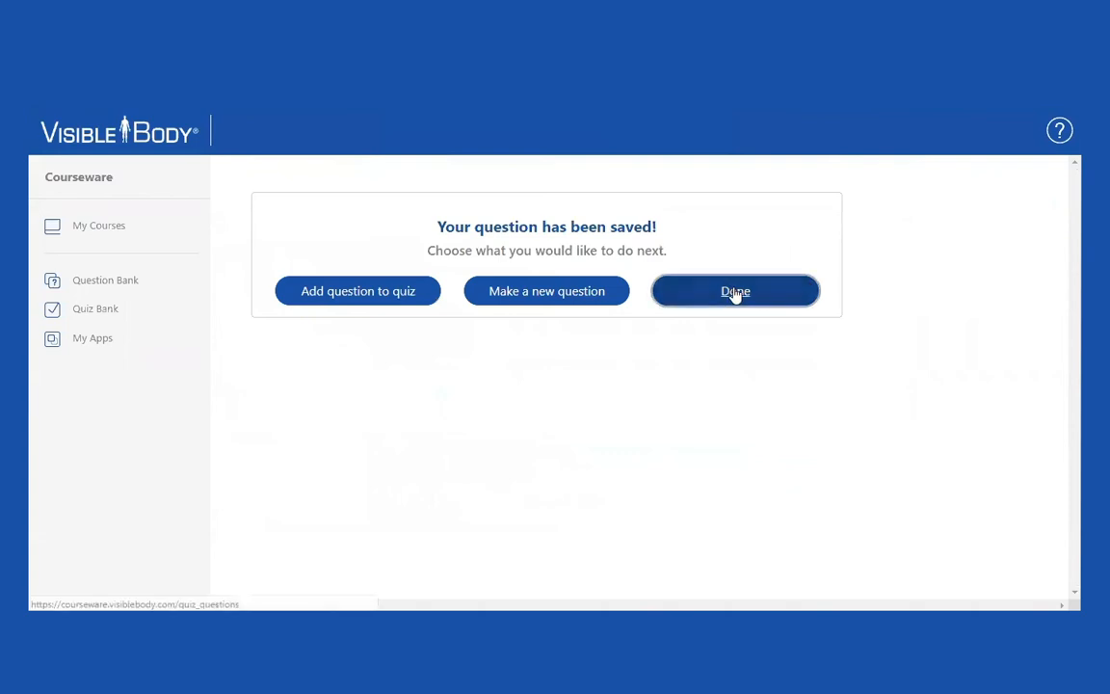
left_click(734, 289)
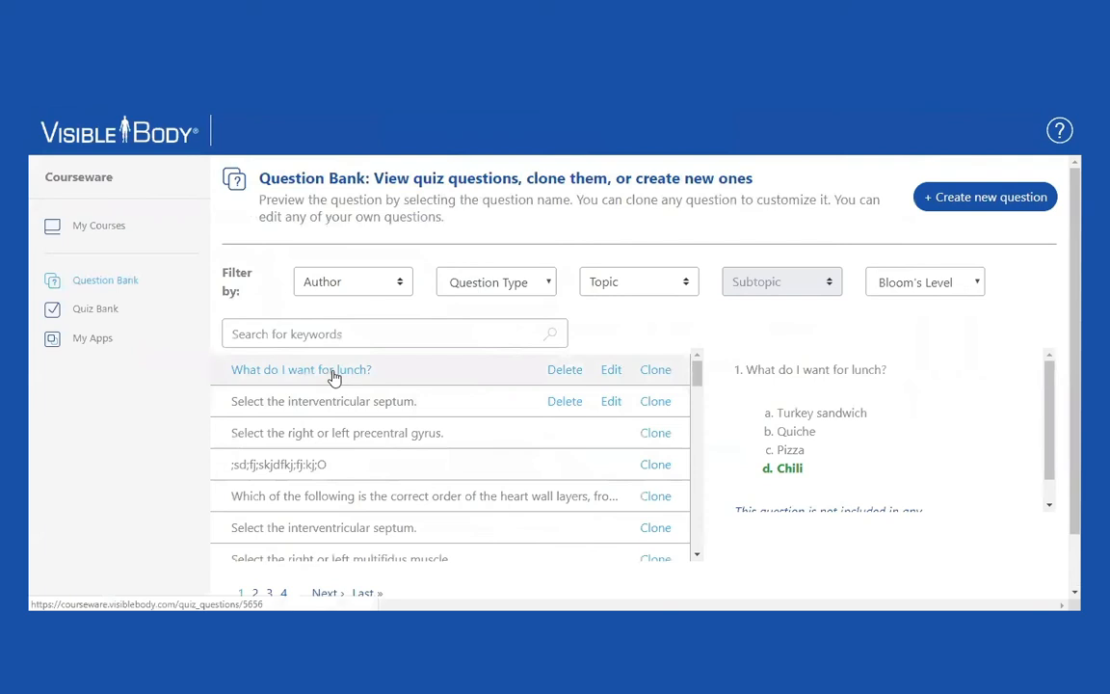
mouse_move(328, 374)
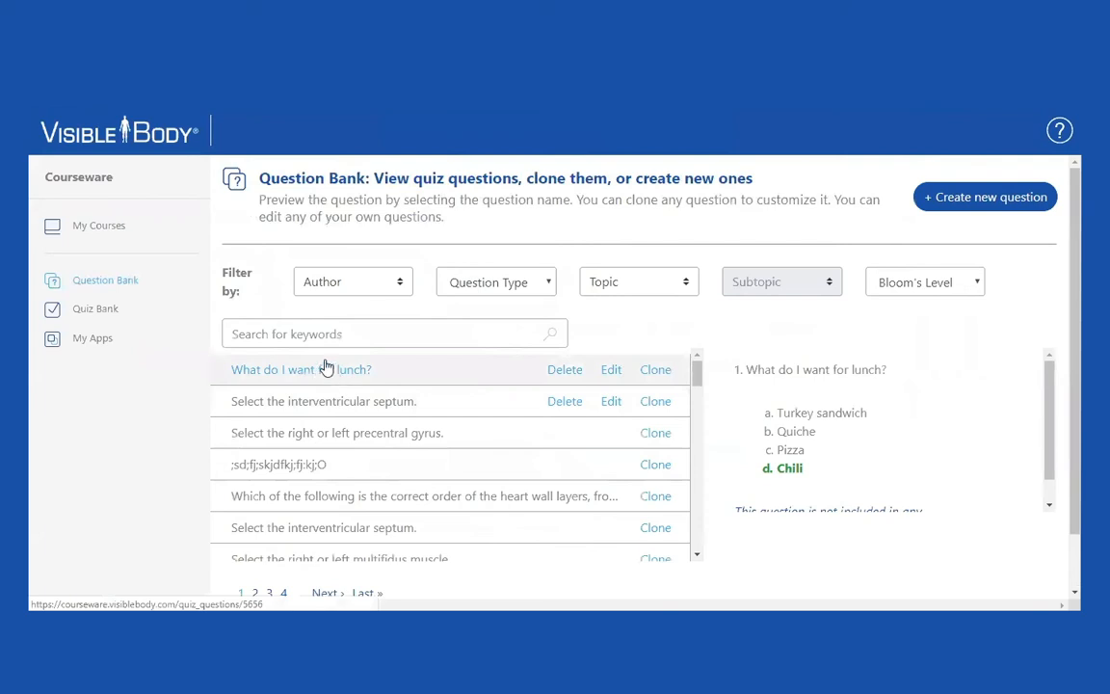